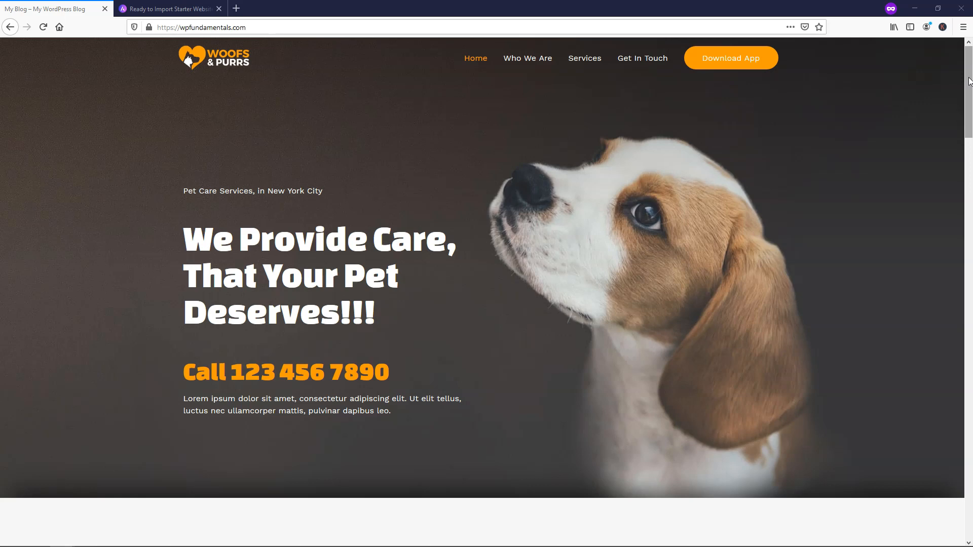
- Browse the Woofs & Purrs demo site and view its Who We Are page
{"action": "scroll", "scroll_direction": "down", "scroll_amount": 3}
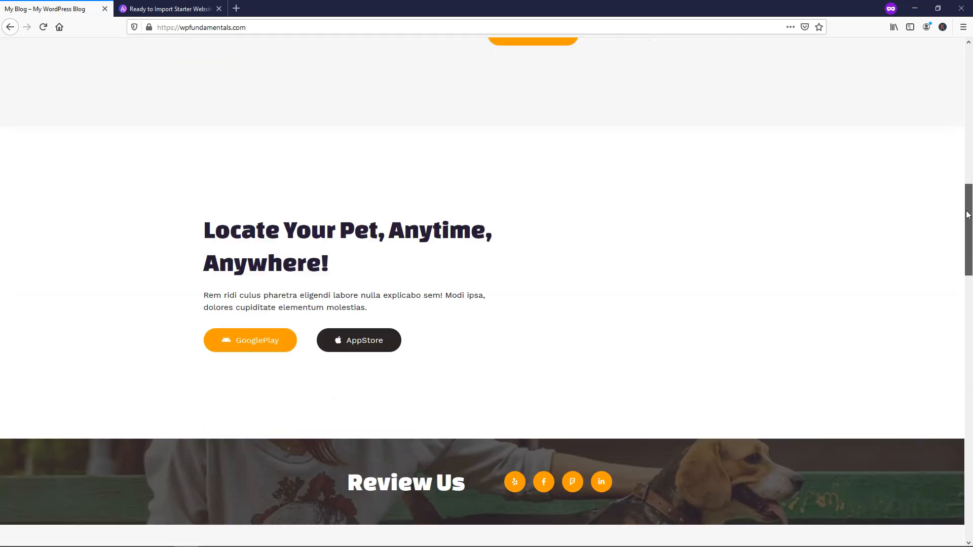
{"action": "scroll", "scroll_direction": "up", "scroll_amount": 3}
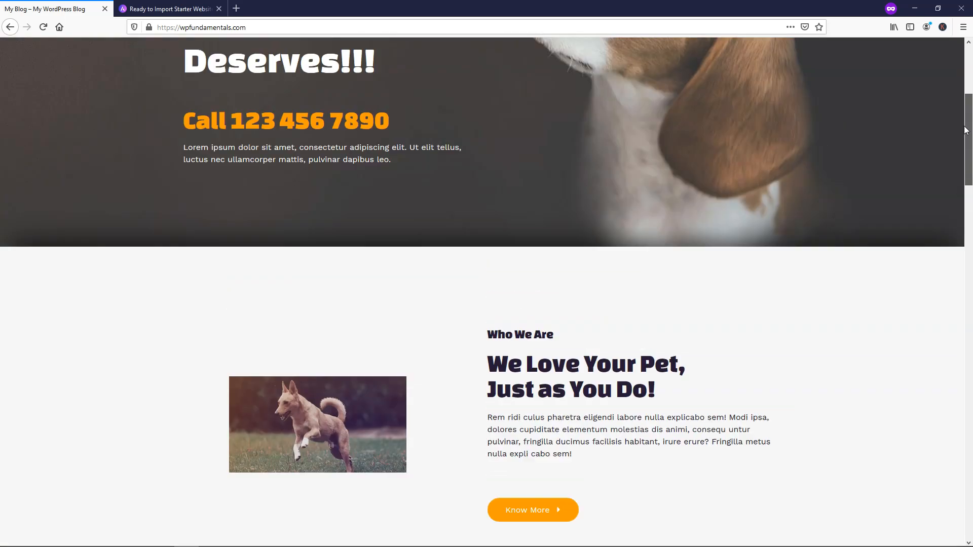
{"action": "scroll", "scroll_direction": "up", "scroll_amount": 3}
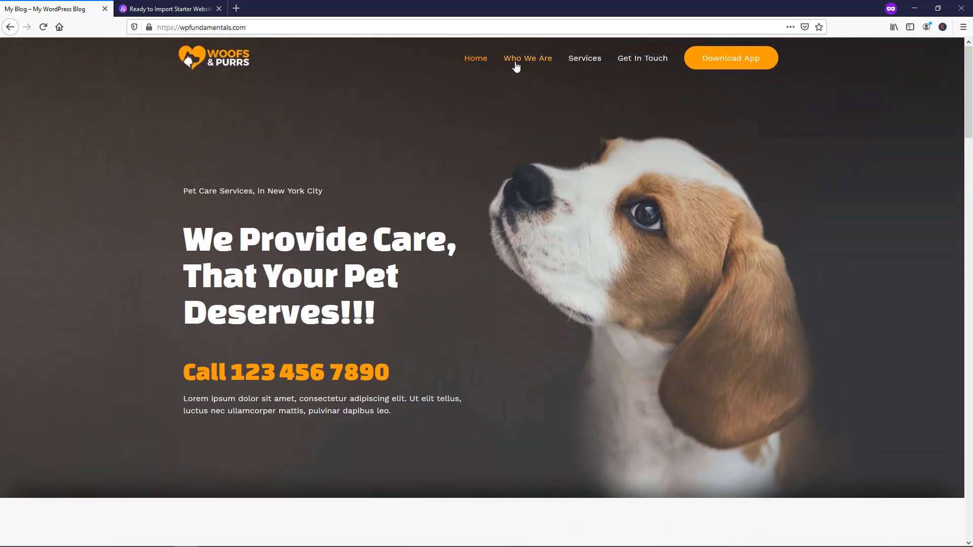
{"action": "left_click", "coordinate": [527, 58]}
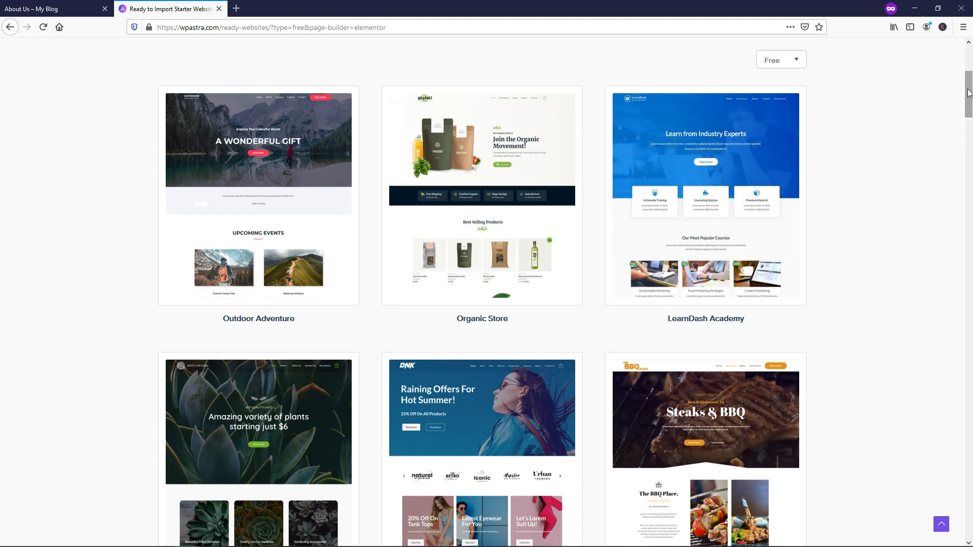
{"action": "scroll", "scroll_direction": "down", "scroll_amount": 3}
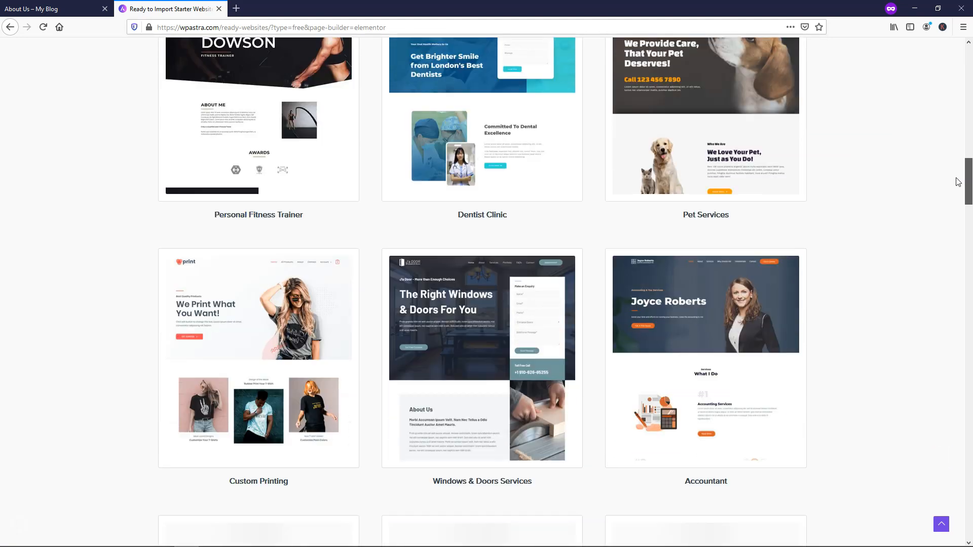
{"action": "scroll", "scroll_direction": "up", "scroll_amount": 3}
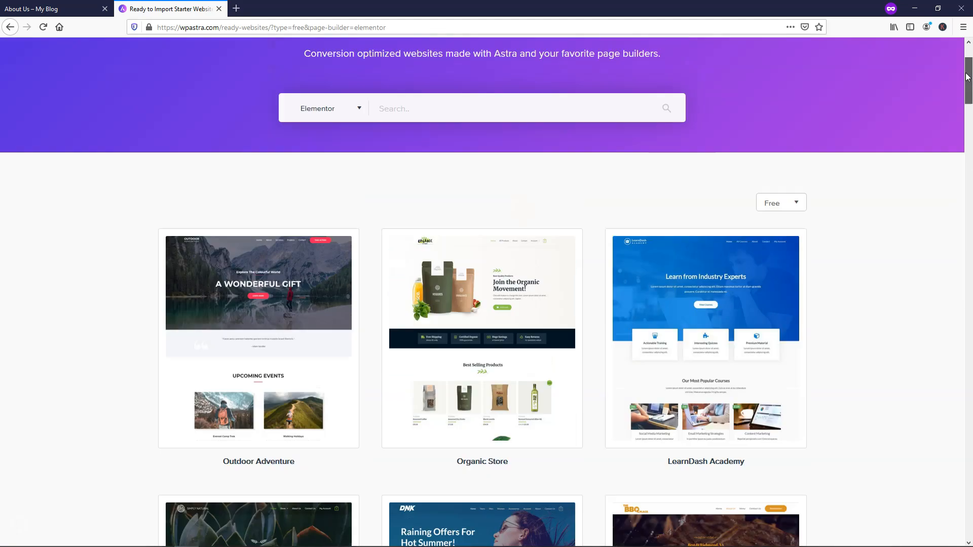
- Return to the Who We Are tab, then move on to GreenGeeks WordPress hosting plans
{"action": "left_click", "coordinate": [52, 9]}
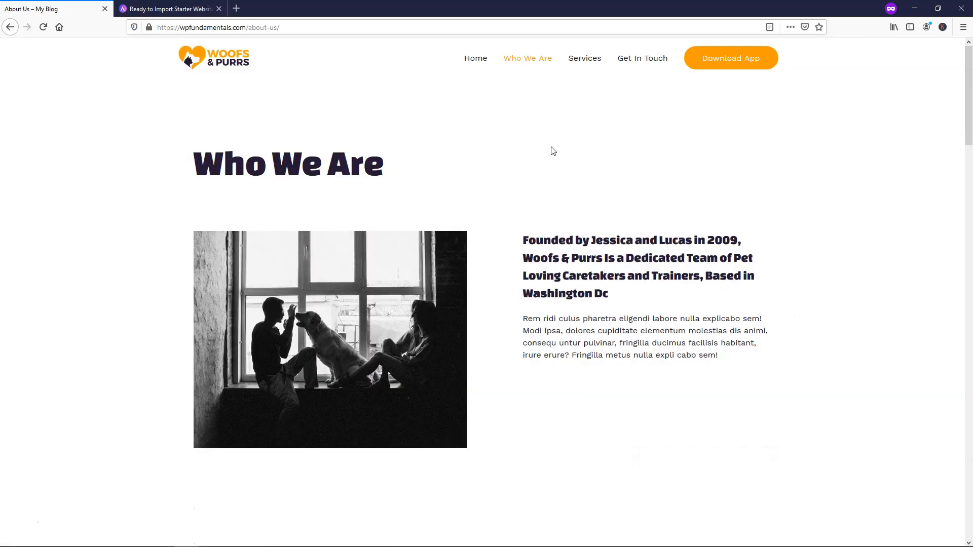
{"action": "left_click", "coordinate": [476, 58]}
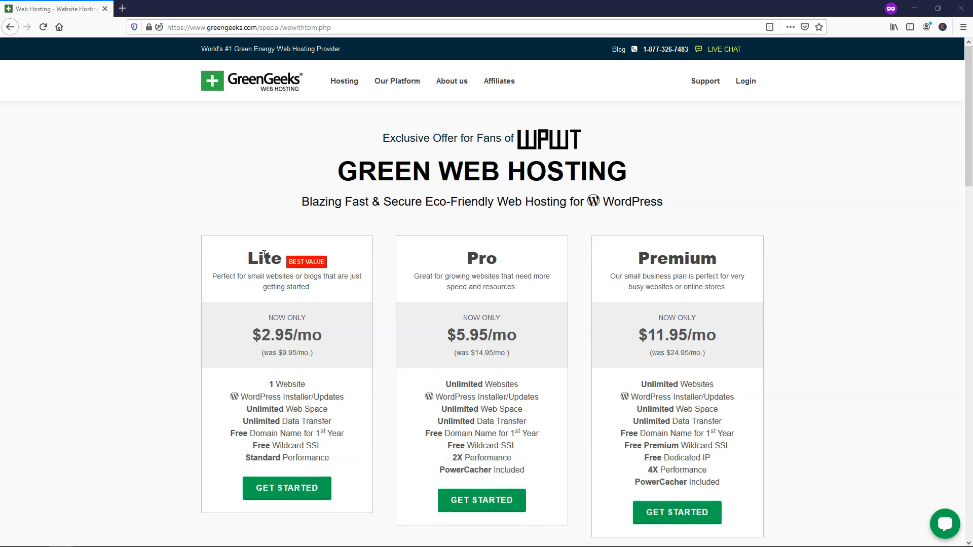
{"action": "mouse_move", "coordinate": [309, 390]}
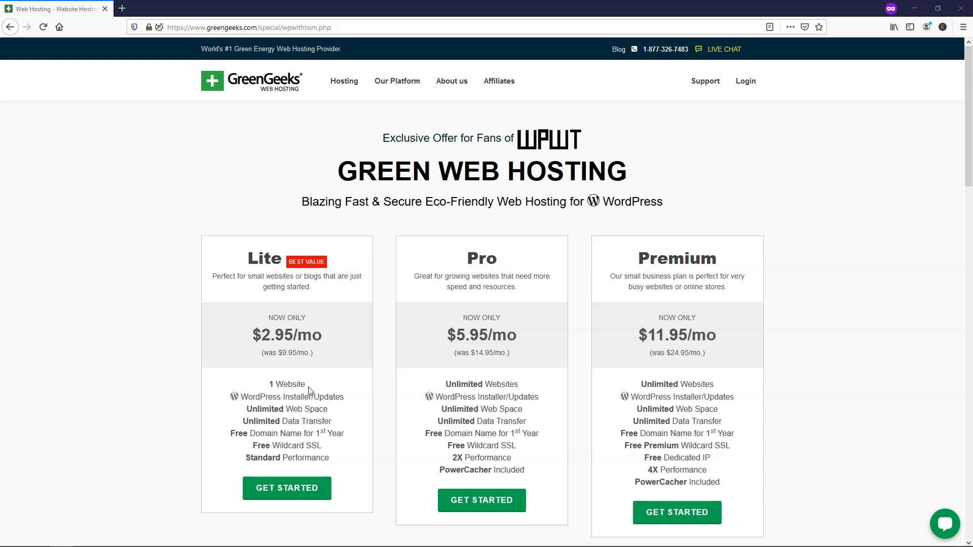
{"action": "mouse_move", "coordinate": [503, 389]}
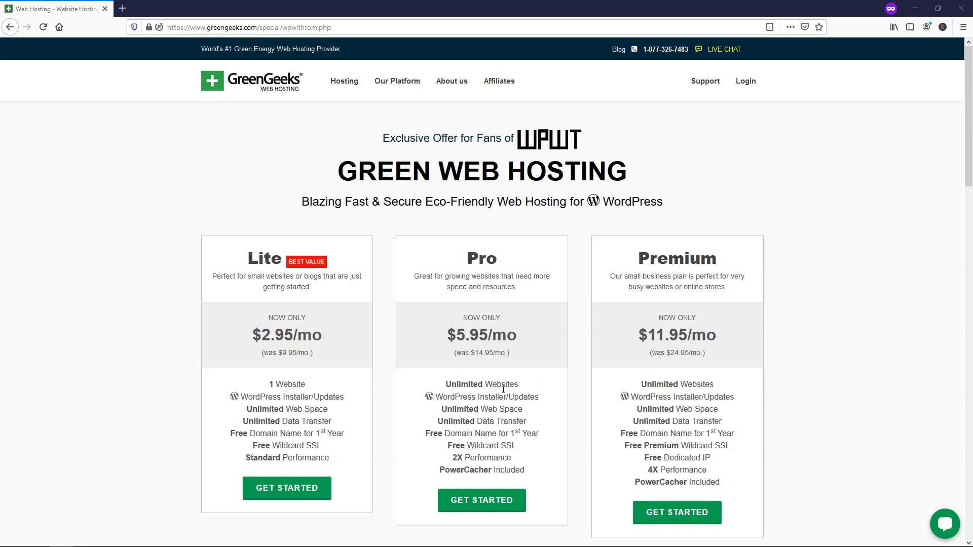
{"action": "mouse_move", "coordinate": [483, 431]}
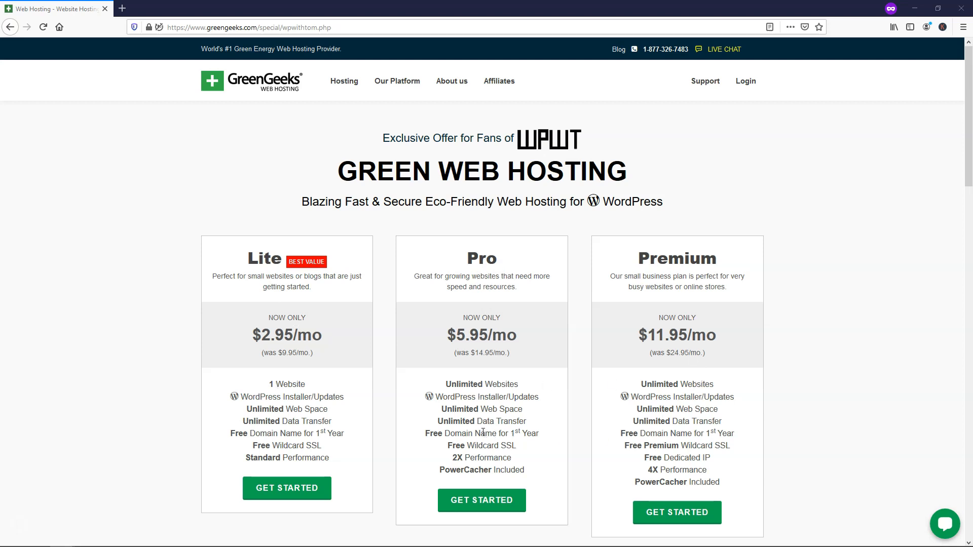
{"action": "mouse_move", "coordinate": [301, 375]}
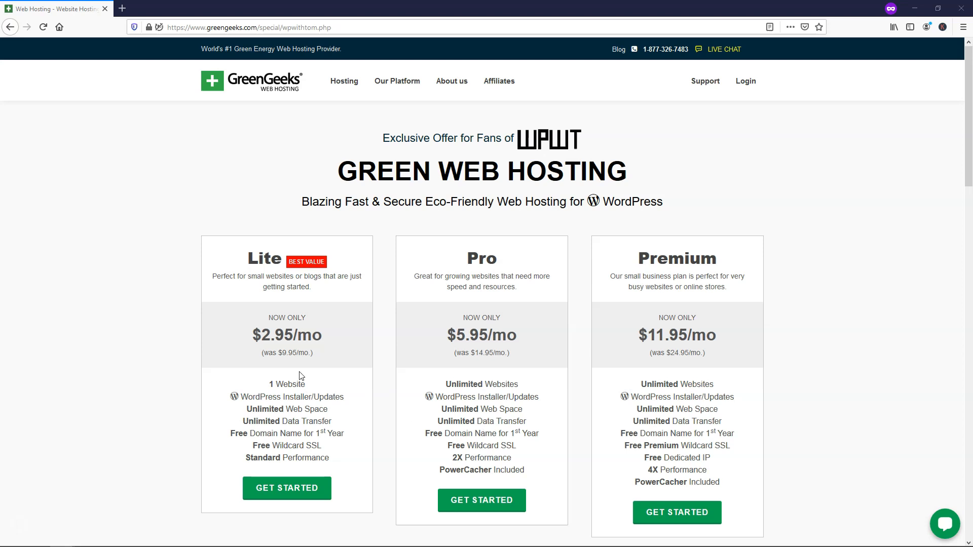
{"action": "mouse_move", "coordinate": [280, 451]}
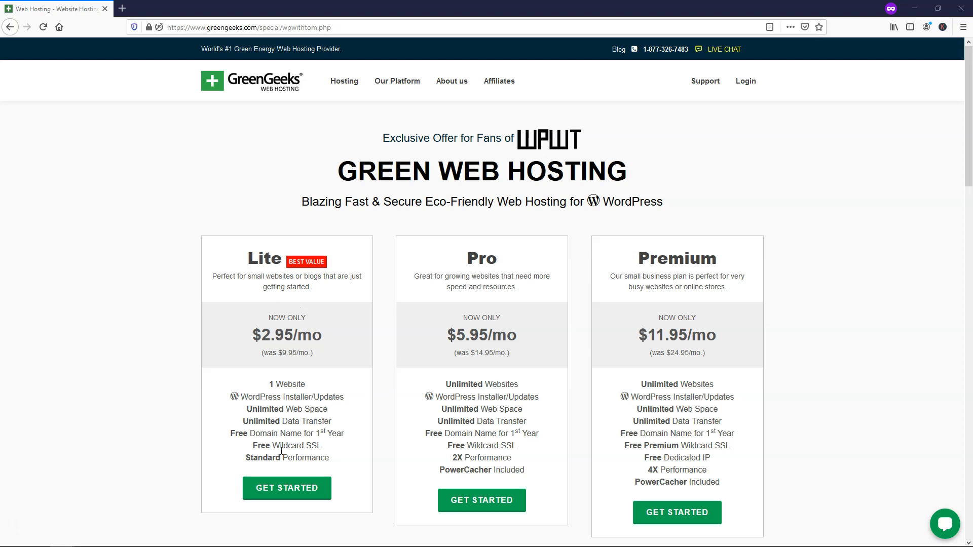
{"action": "mouse_move", "coordinate": [287, 487]}
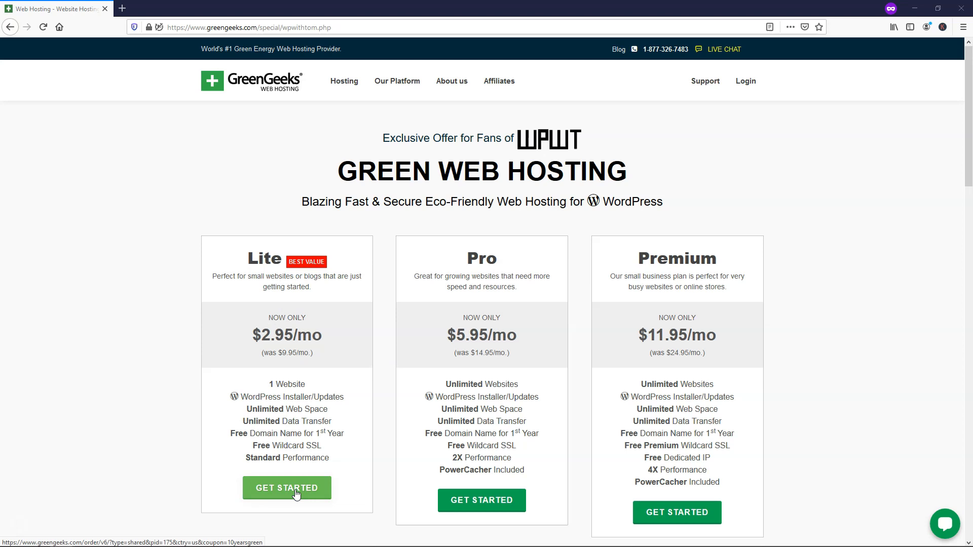
- Choose Get Started on the $2.95/mo GreenGeeks Lite plan
{"action": "left_click", "coordinate": [287, 488]}
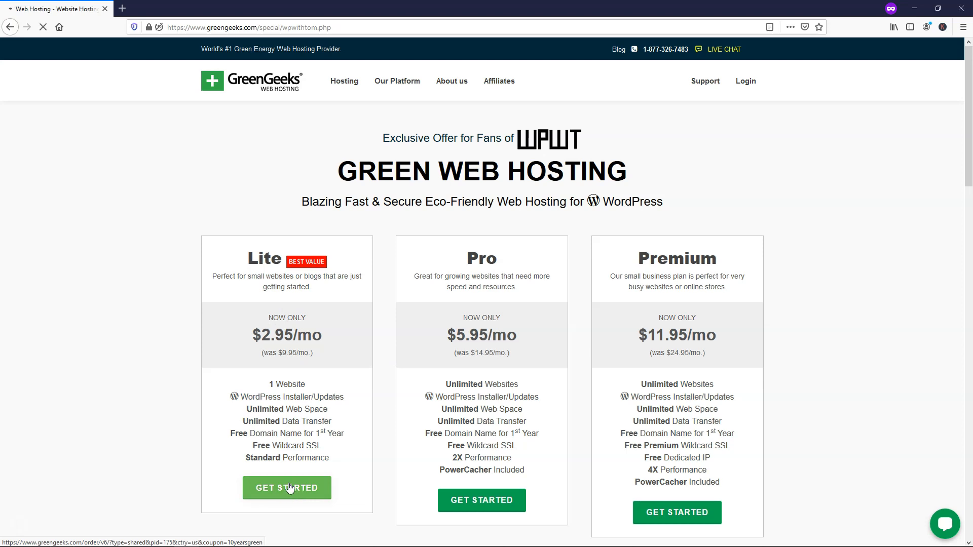
- Enter woofwebsites.com as the free domain and check its availability
{"action": "left_click", "coordinate": [286, 487]}
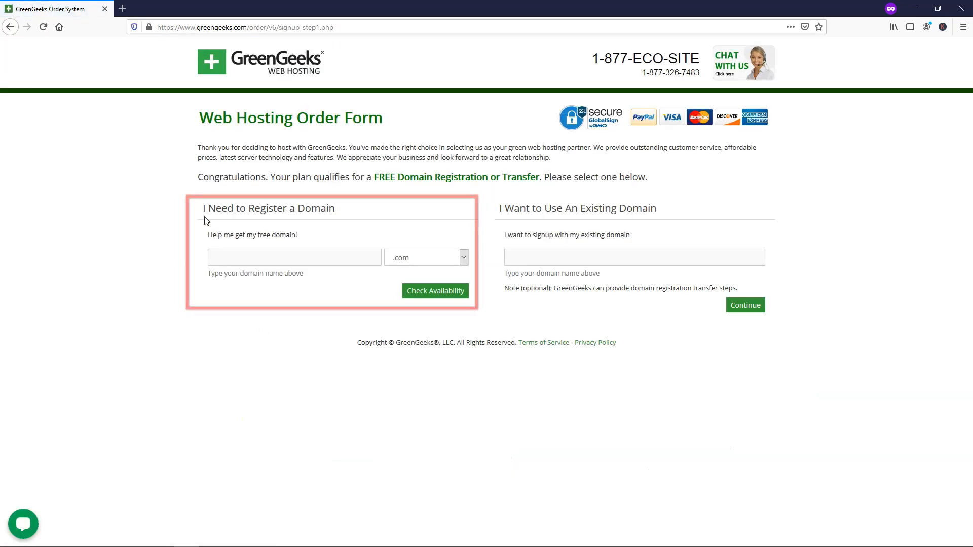
{"action": "mouse_move", "coordinate": [324, 224]}
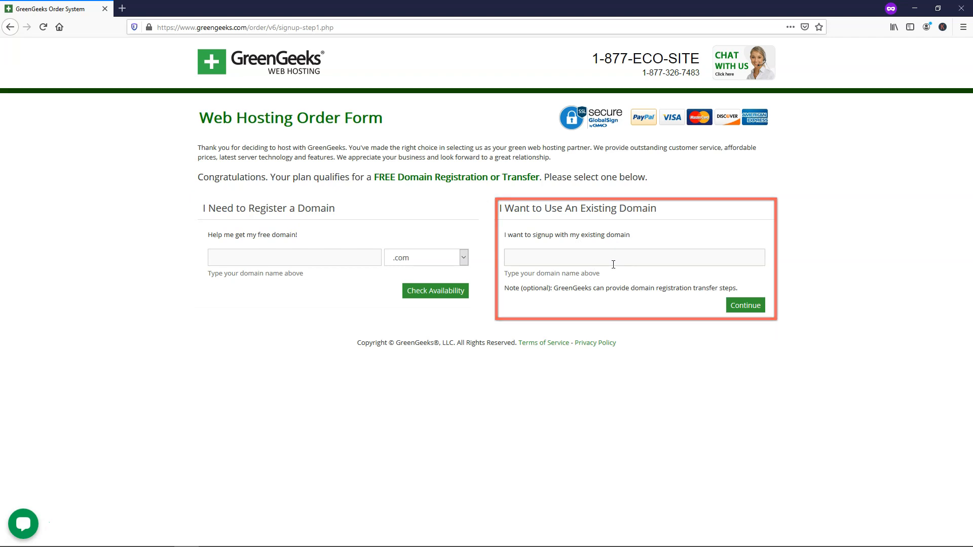
{"action": "left_click", "coordinate": [294, 257]}
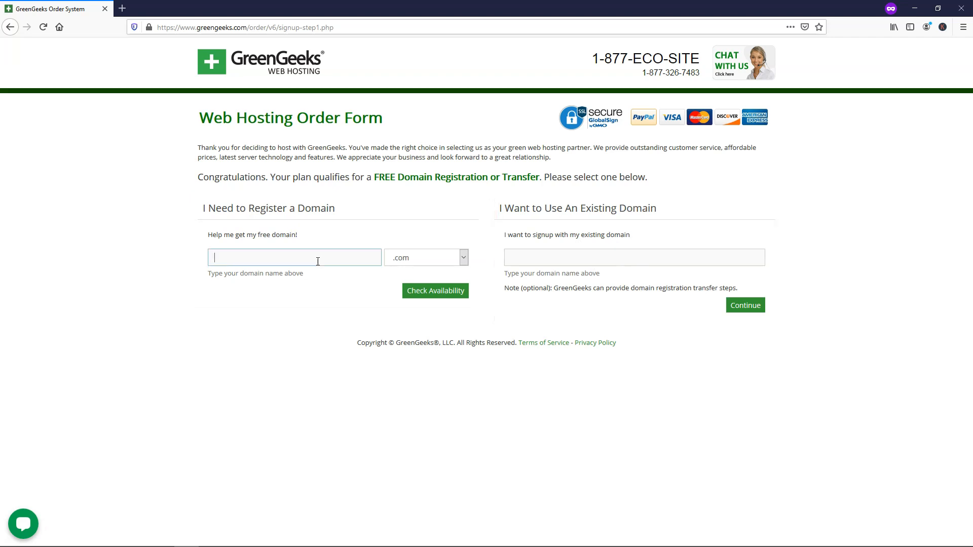
{"action": "type", "text": "woofwebsites"}
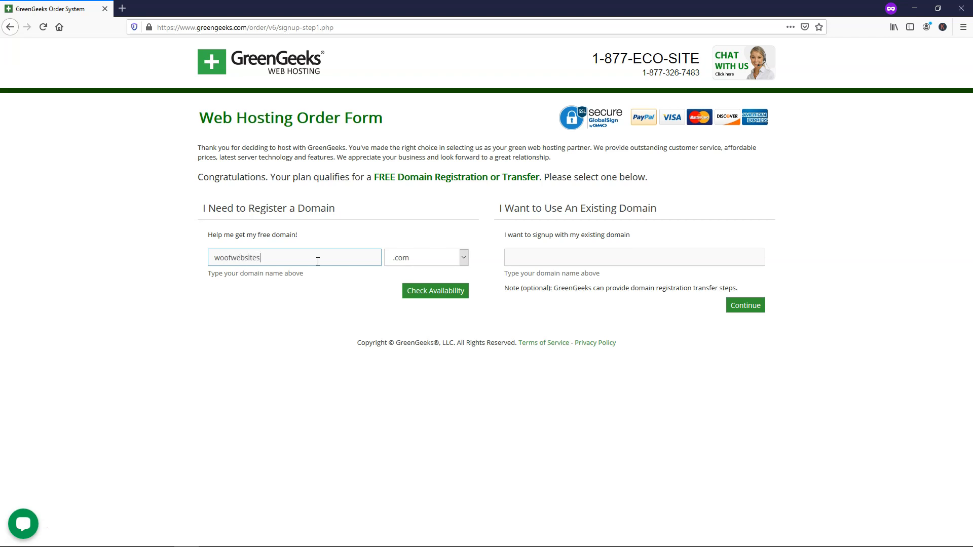
{"action": "mouse_move", "coordinate": [435, 290]}
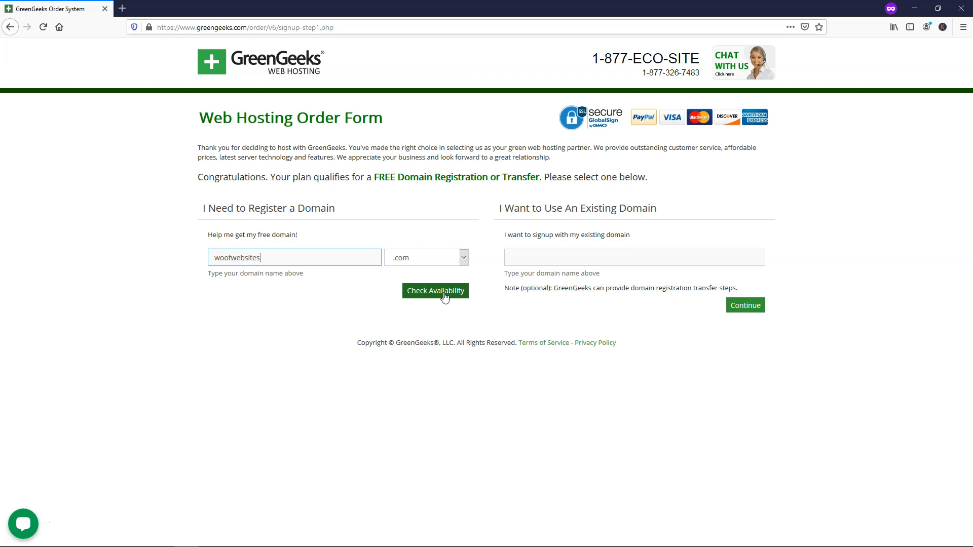
{"action": "left_click", "coordinate": [434, 290]}
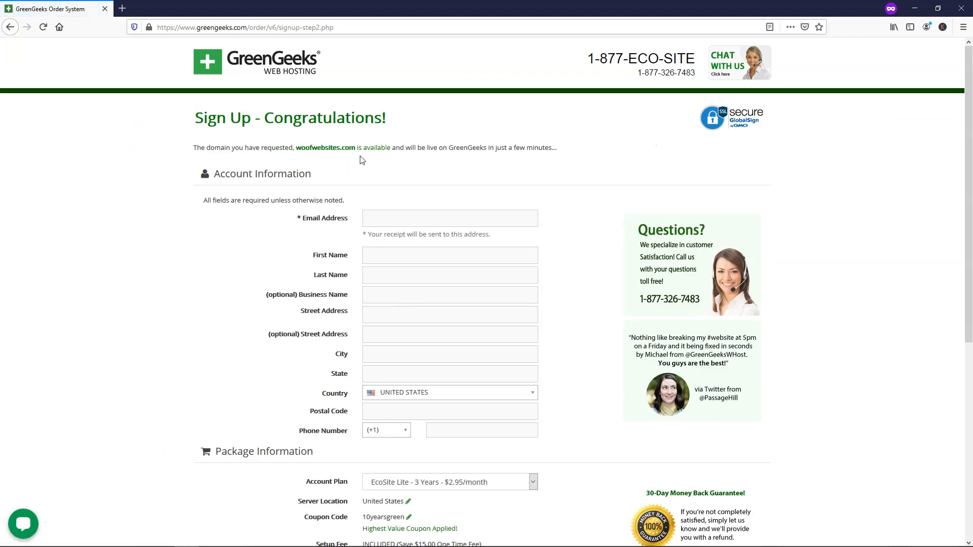
{"action": "mouse_move", "coordinate": [401, 233]}
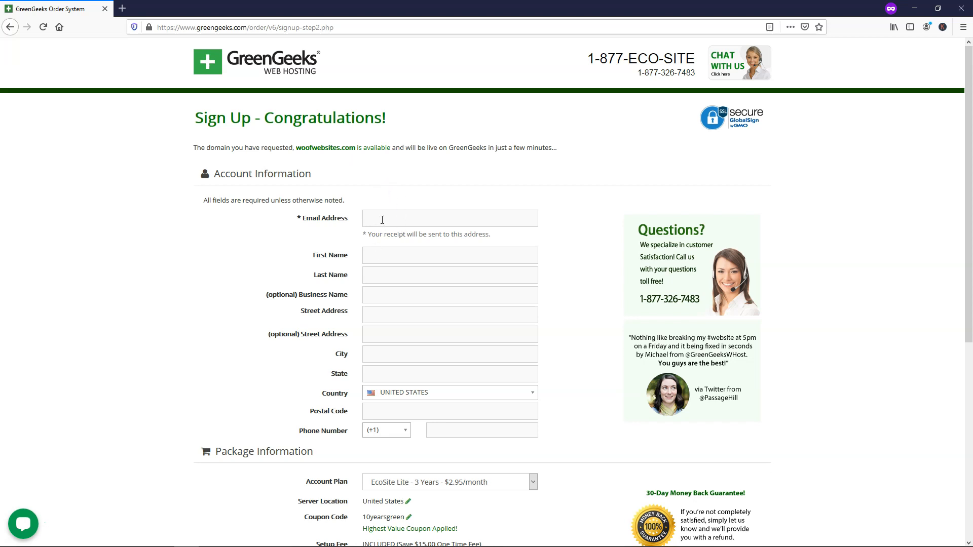
{"action": "mouse_move", "coordinate": [328, 230]}
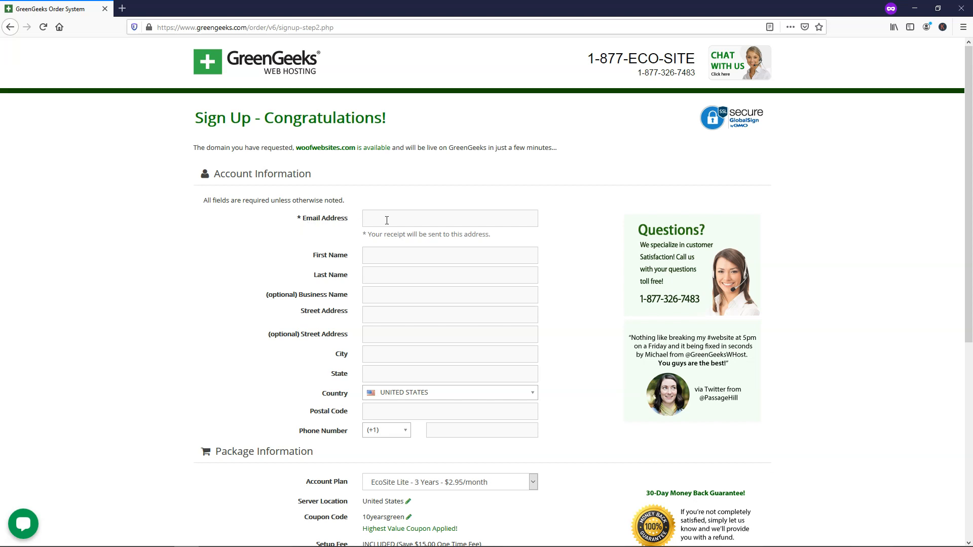
{"action": "mouse_move", "coordinate": [392, 292]}
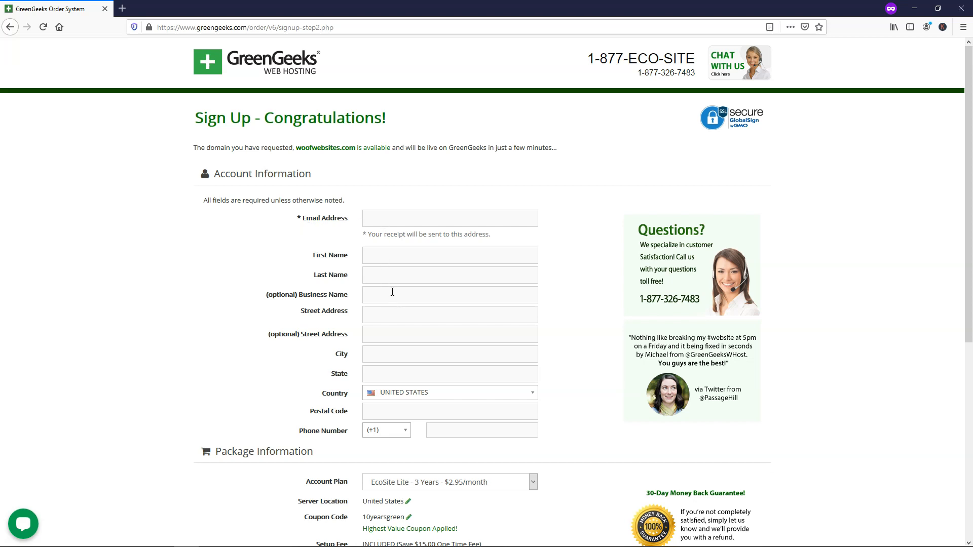
- Review the EcoSite Lite order, keeping the three-year term totaling $116.15
{"action": "scroll", "scroll_direction": "down", "scroll_amount": 3}
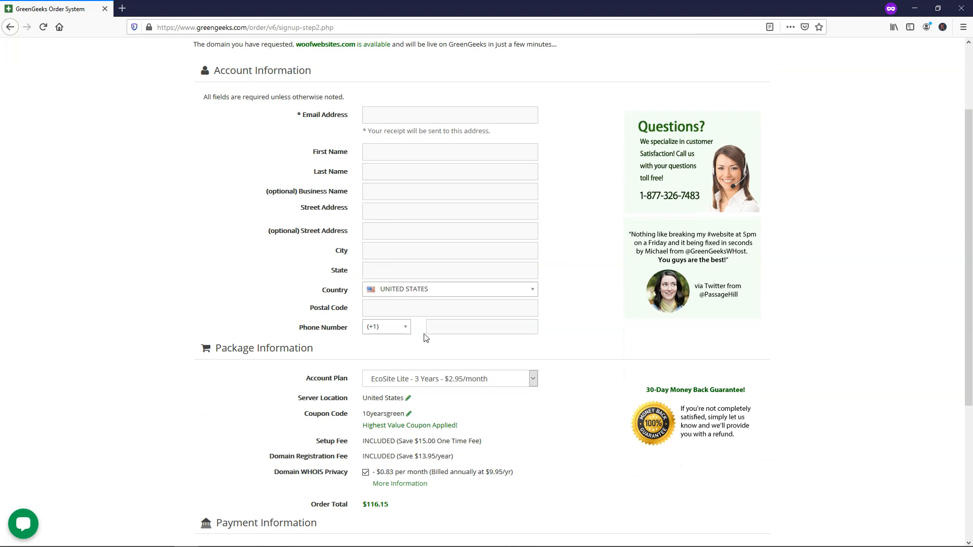
{"action": "scroll", "scroll_direction": "down", "scroll_amount": 3}
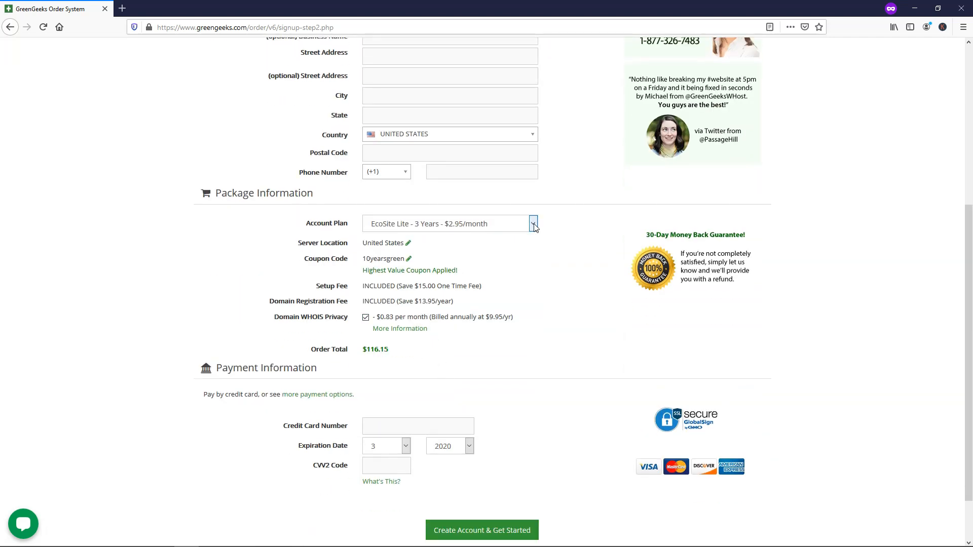
{"action": "left_click", "coordinate": [533, 224]}
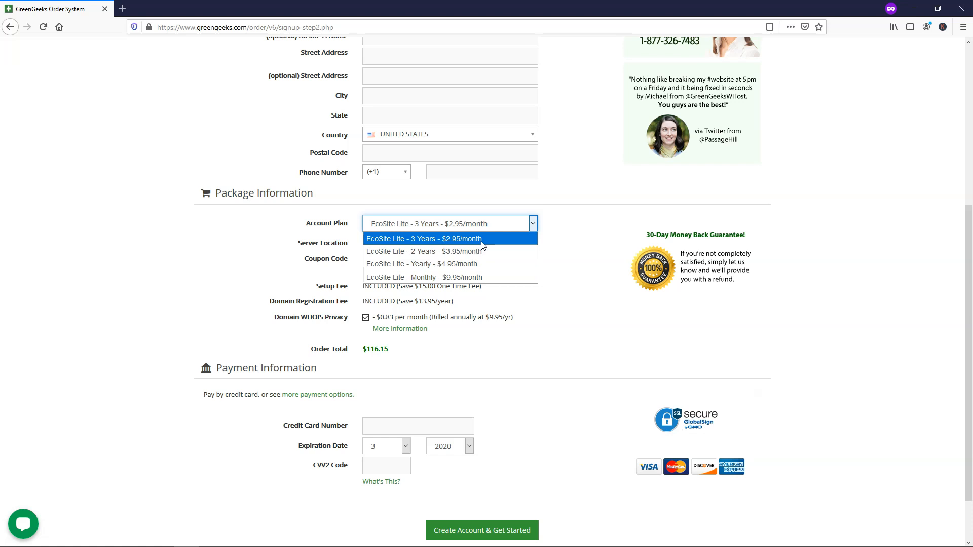
{"action": "mouse_move", "coordinate": [547, 242]}
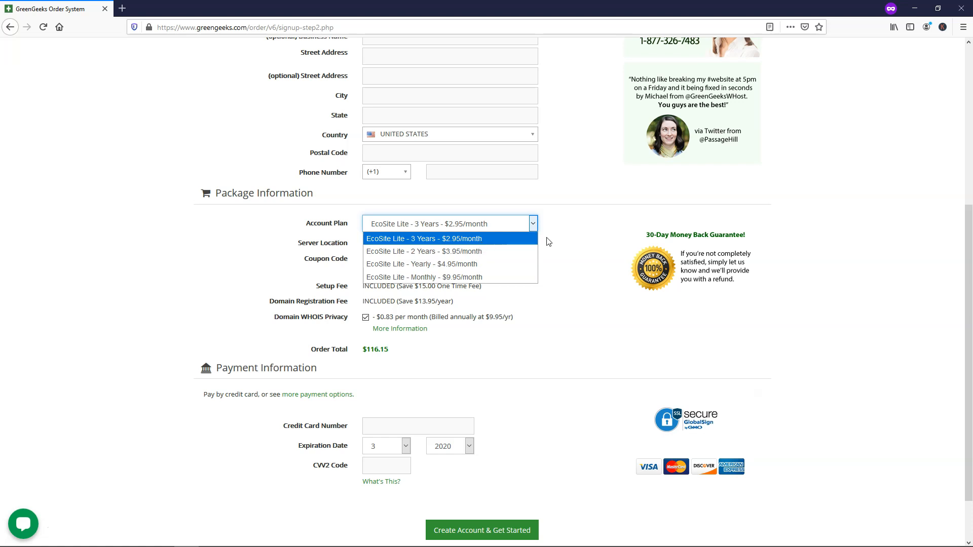
{"action": "left_click", "coordinate": [424, 238]}
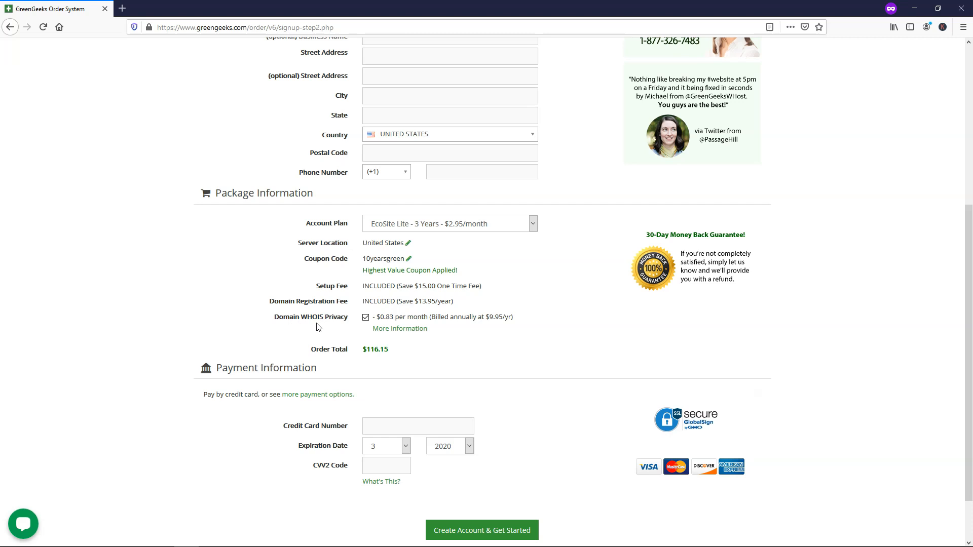
{"action": "mouse_move", "coordinate": [465, 326]}
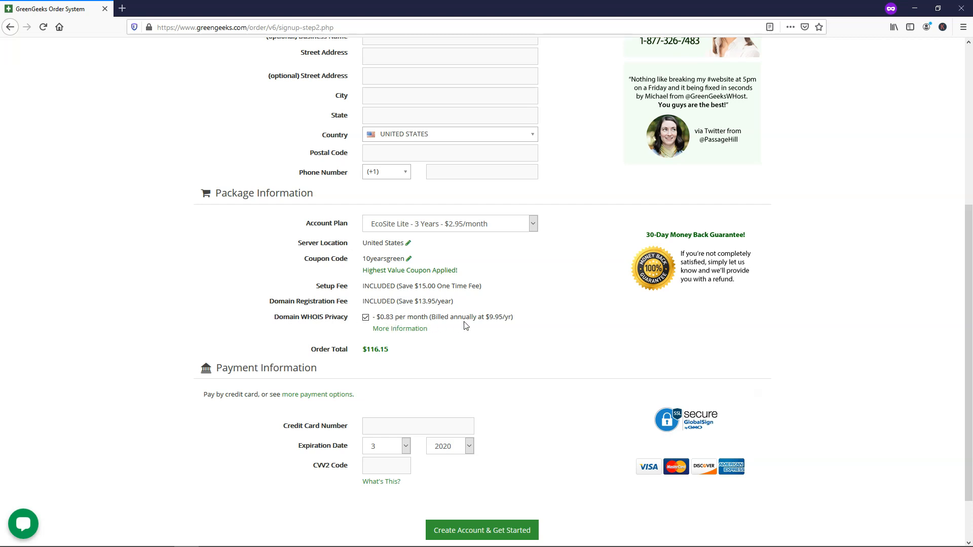
{"action": "mouse_move", "coordinate": [440, 259]}
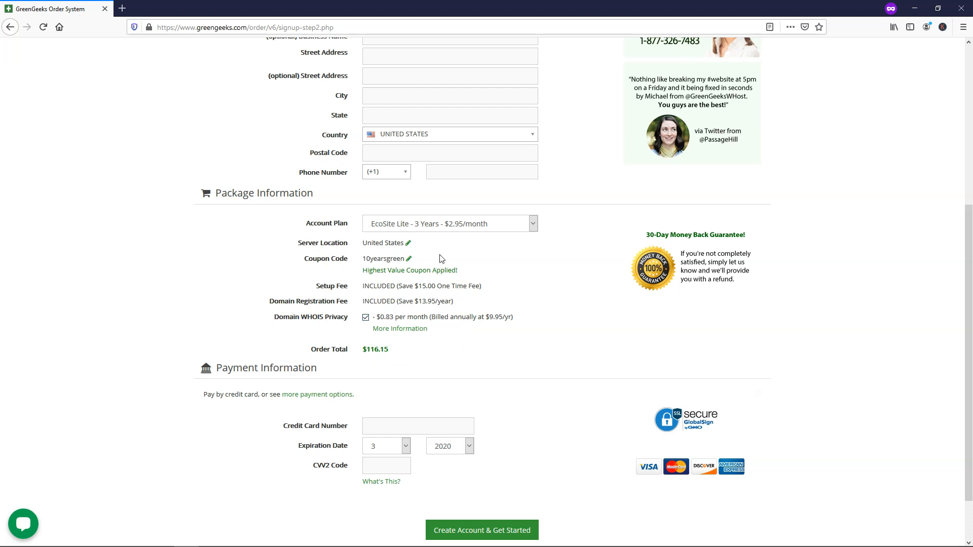
{"action": "mouse_move", "coordinate": [408, 358]}
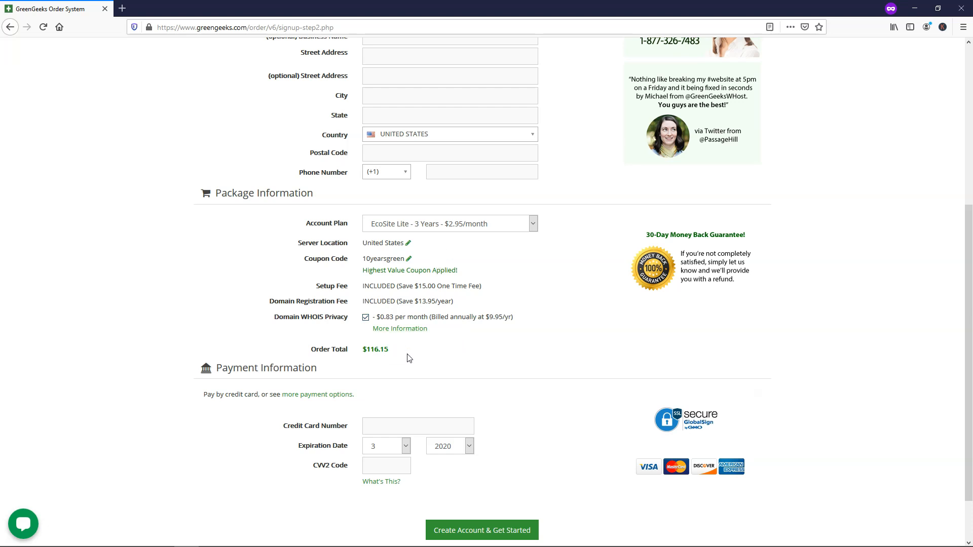
{"action": "scroll", "scroll_direction": "down", "scroll_amount": 3}
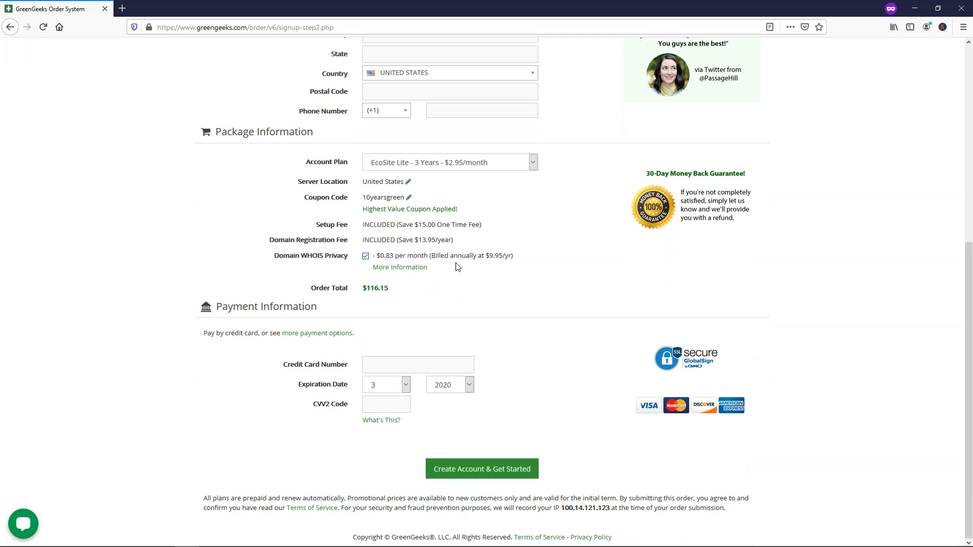
{"action": "mouse_move", "coordinate": [304, 378]}
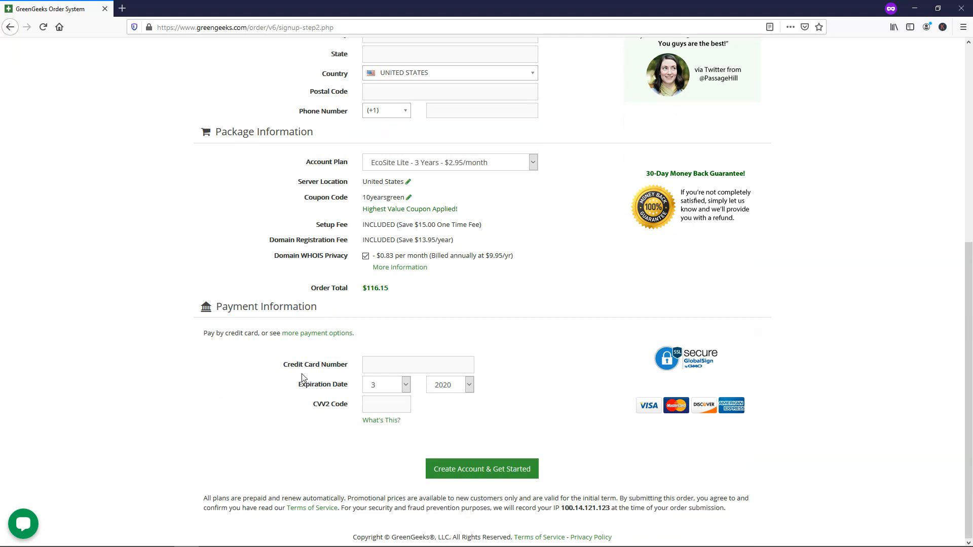
{"action": "mouse_move", "coordinate": [438, 451]}
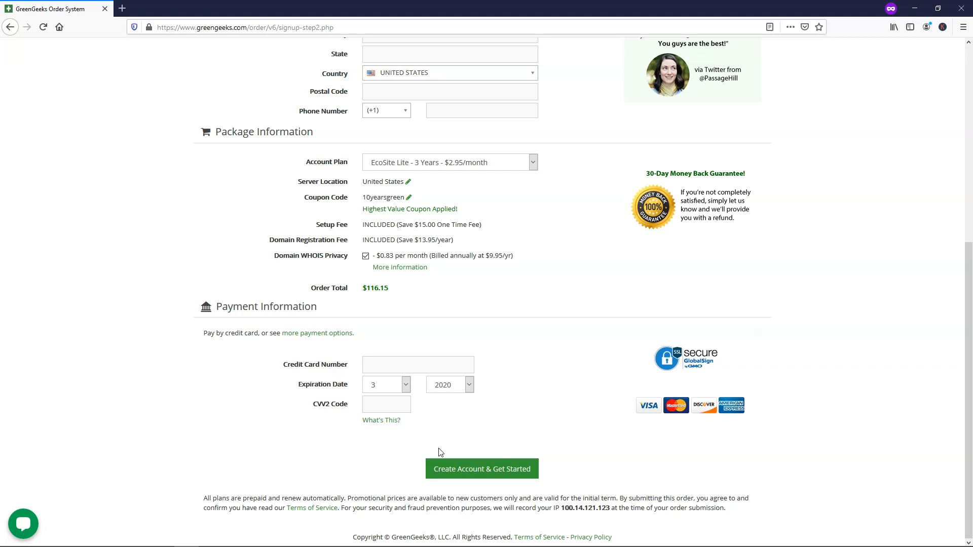
{"action": "mouse_move", "coordinate": [482, 469]}
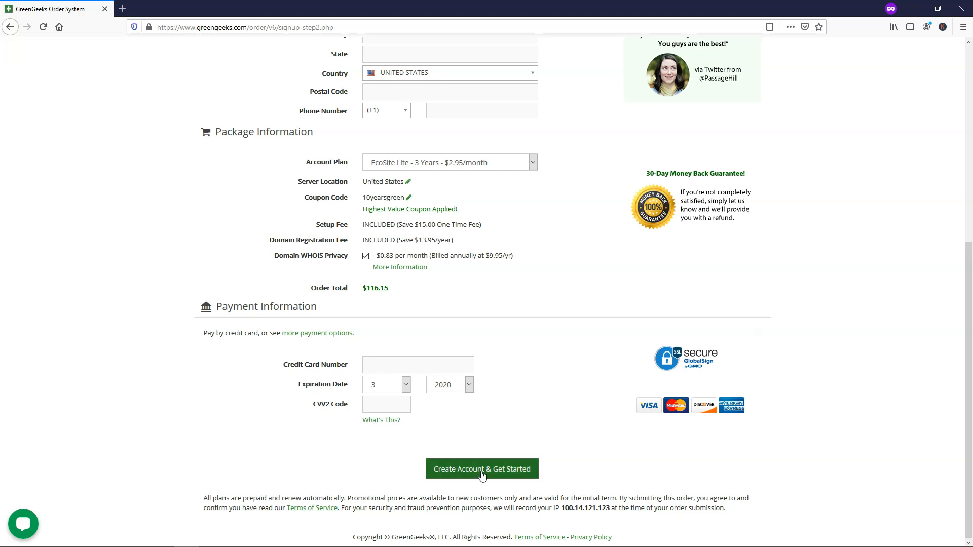
{"action": "mouse_move", "coordinate": [525, 399]}
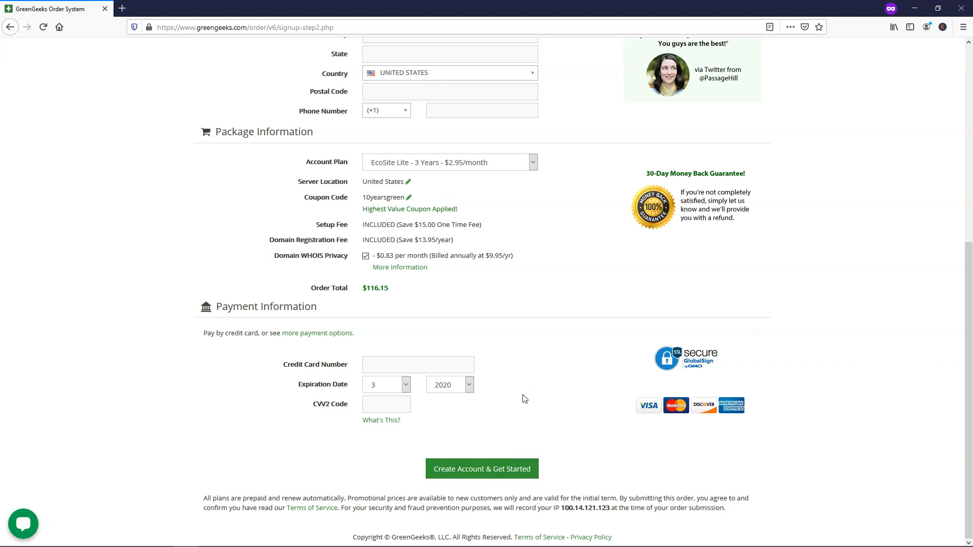
{"action": "mouse_move", "coordinate": [518, 418]}
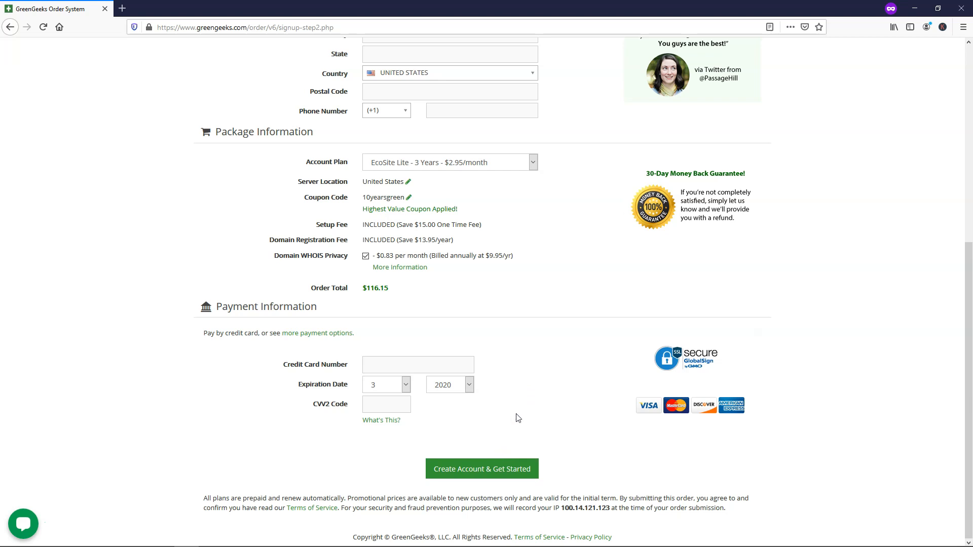
{"action": "mouse_move", "coordinate": [104, 451]}
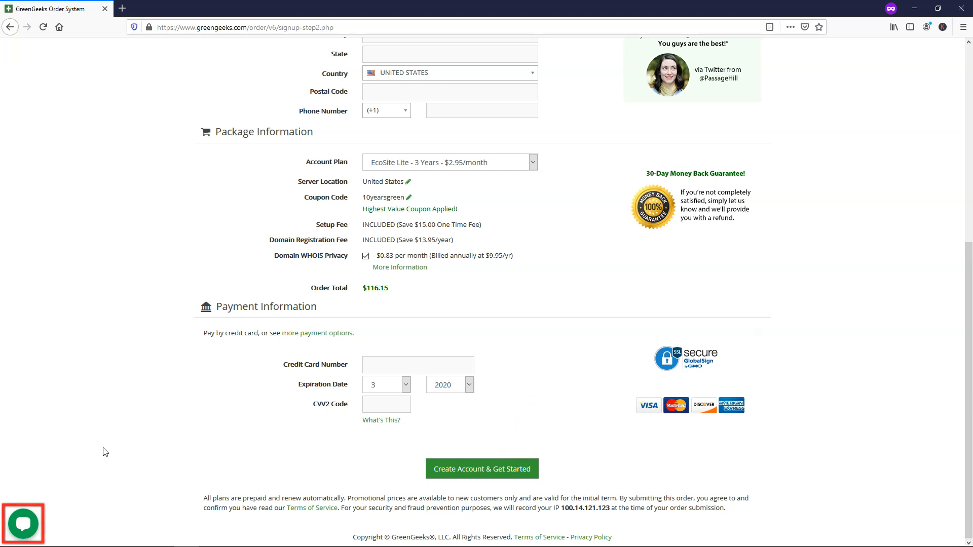
{"action": "mouse_move", "coordinate": [37, 508]}
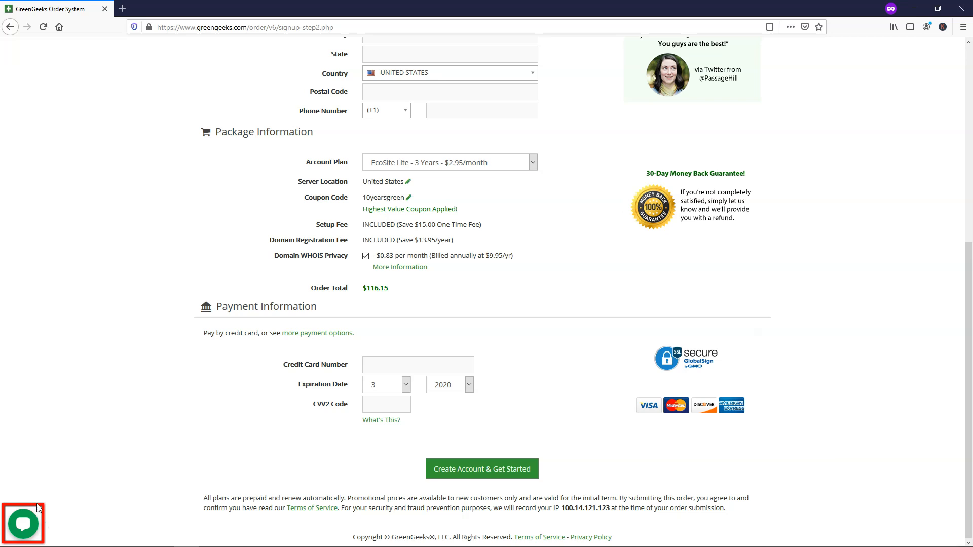
{"action": "scroll", "scroll_direction": "up", "scroll_amount": 3}
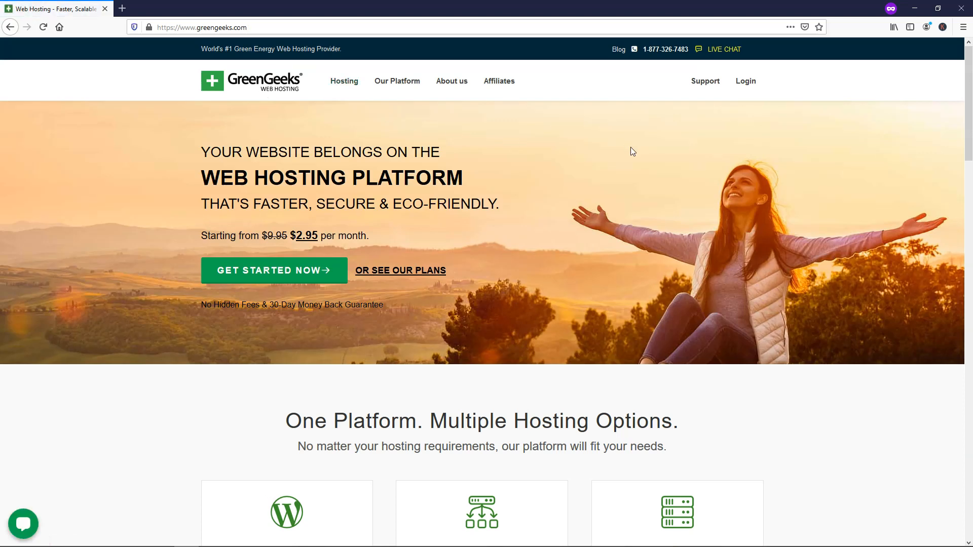
{"action": "left_click", "coordinate": [745, 80]}
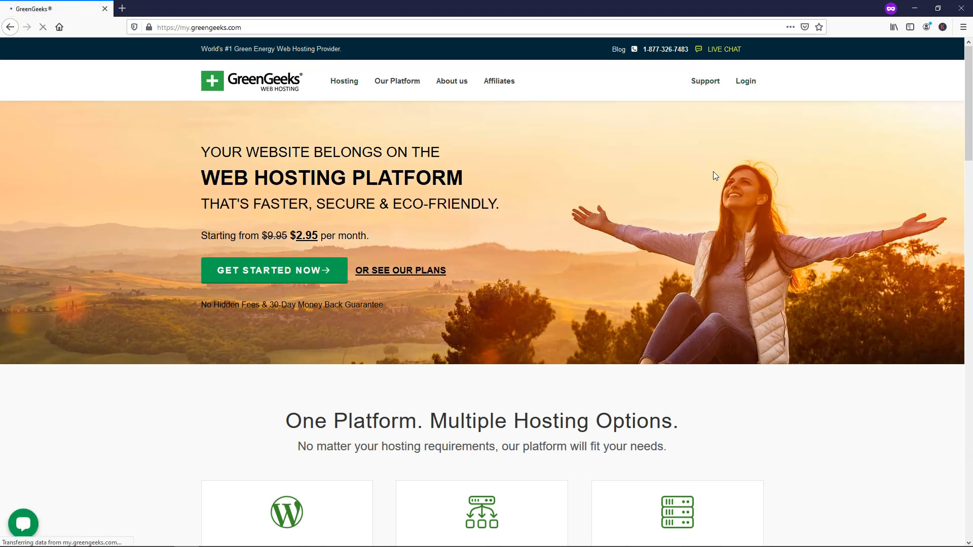
{"action": "left_click", "coordinate": [745, 81]}
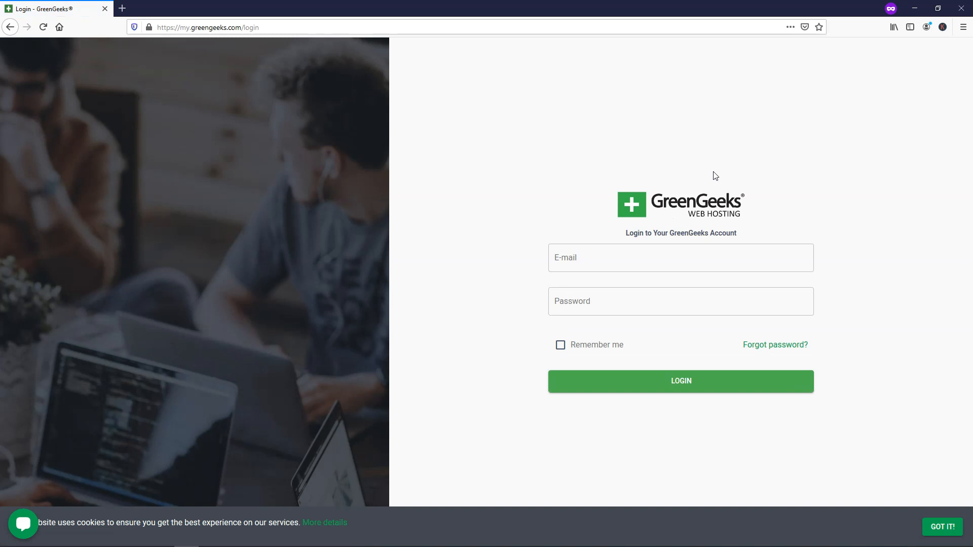
{"action": "left_click", "coordinate": [680, 258]}
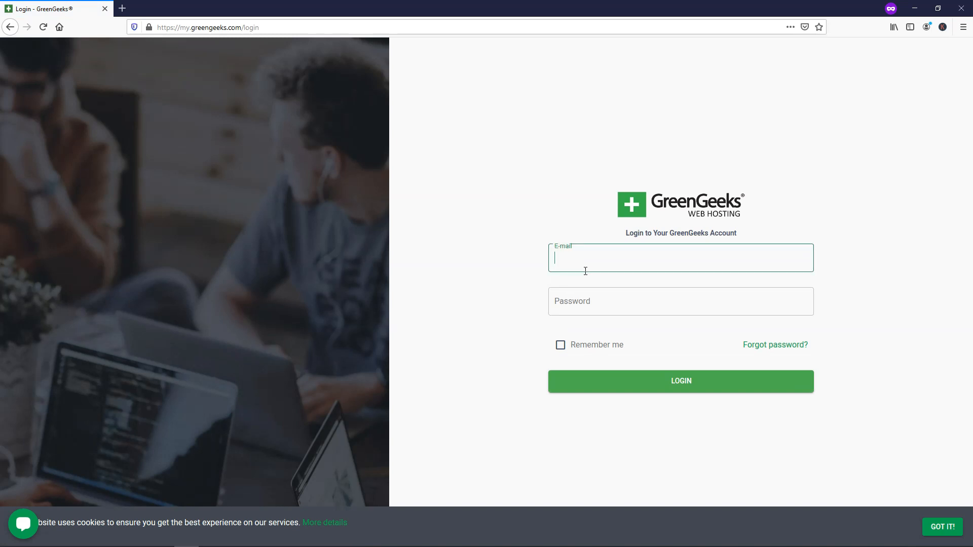
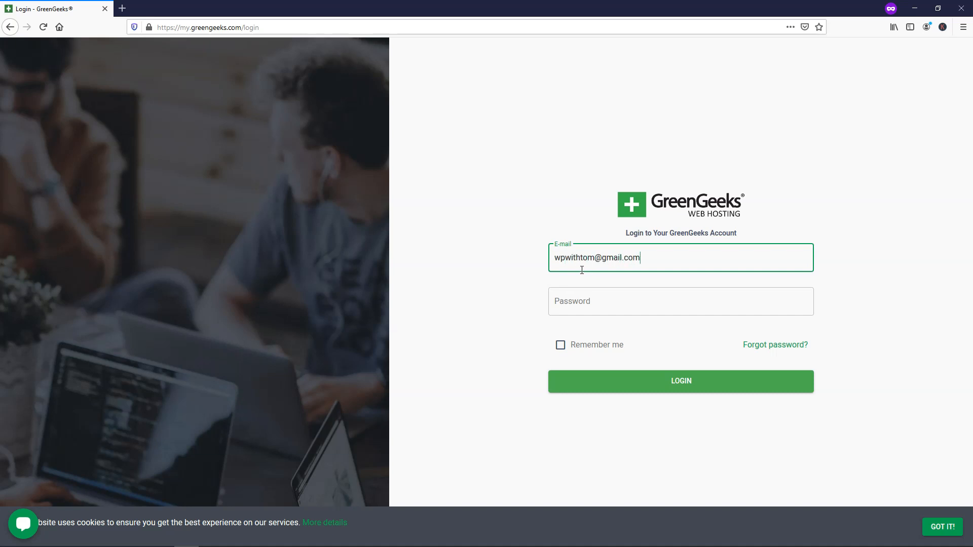
{"action": "type", "text": "••"}
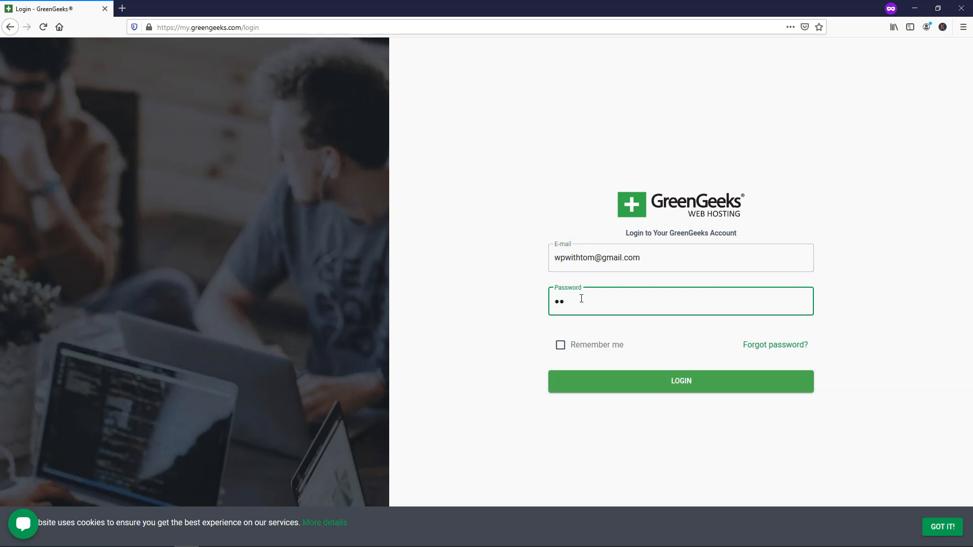
{"action": "type", "text": "password"}
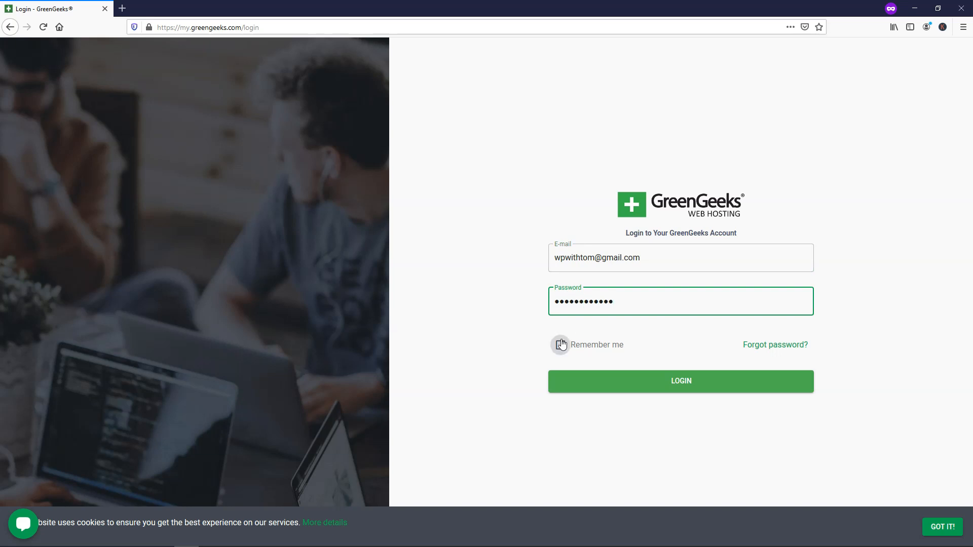
{"action": "mouse_move", "coordinate": [698, 386]}
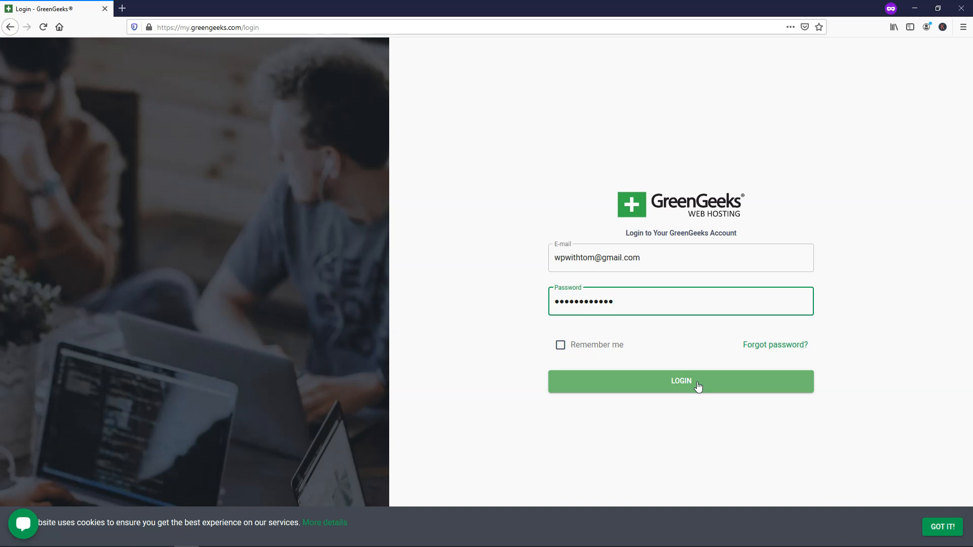
{"action": "left_click", "coordinate": [680, 381]}
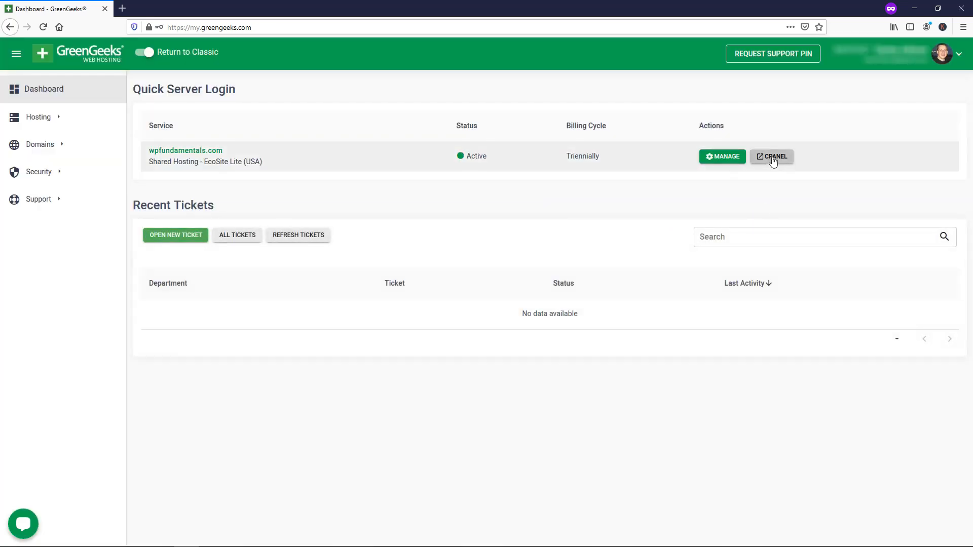
- Open cPanel and launch WordPress from the Softaculous Apps Installer
{"action": "left_click", "coordinate": [771, 156]}
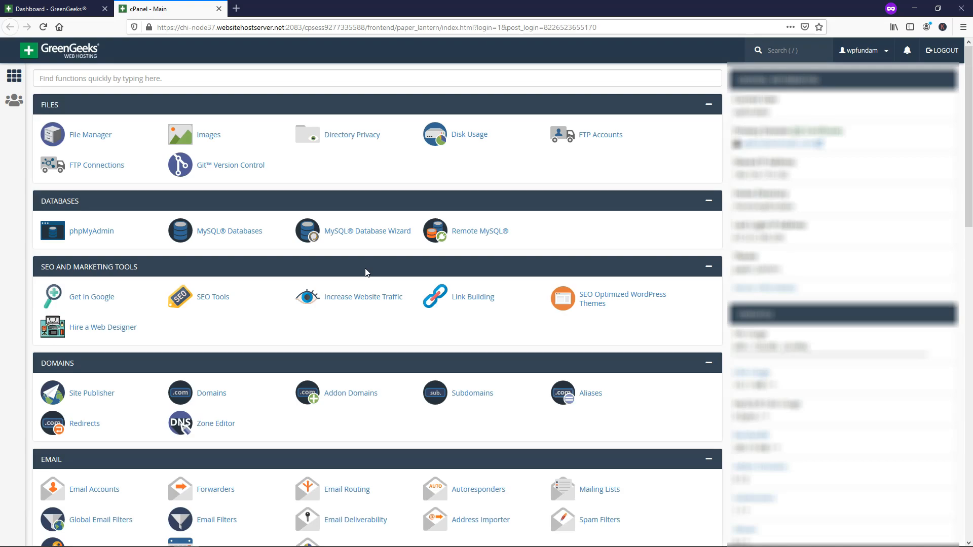
{"action": "scroll", "scroll_direction": "down", "scroll_amount": 3}
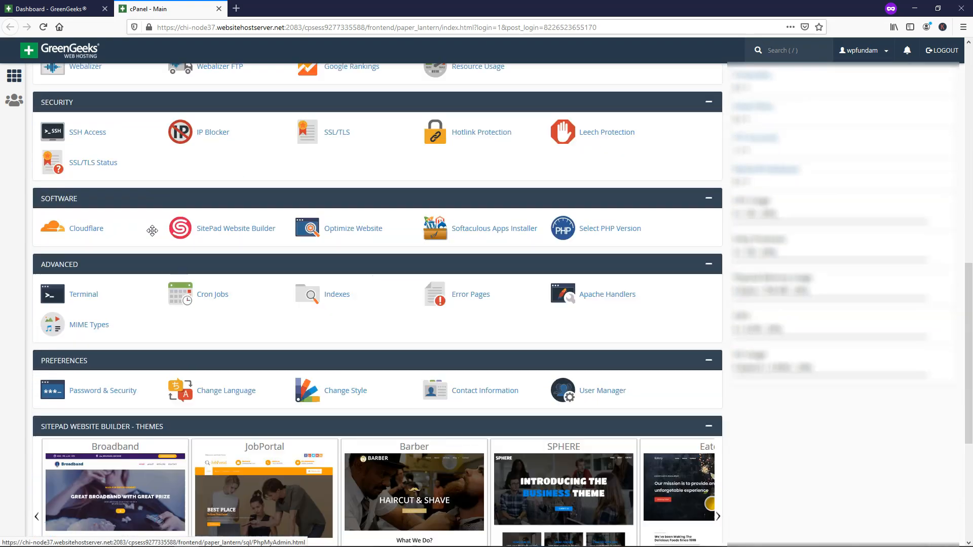
{"action": "scroll", "scroll_direction": "down", "scroll_amount": 3}
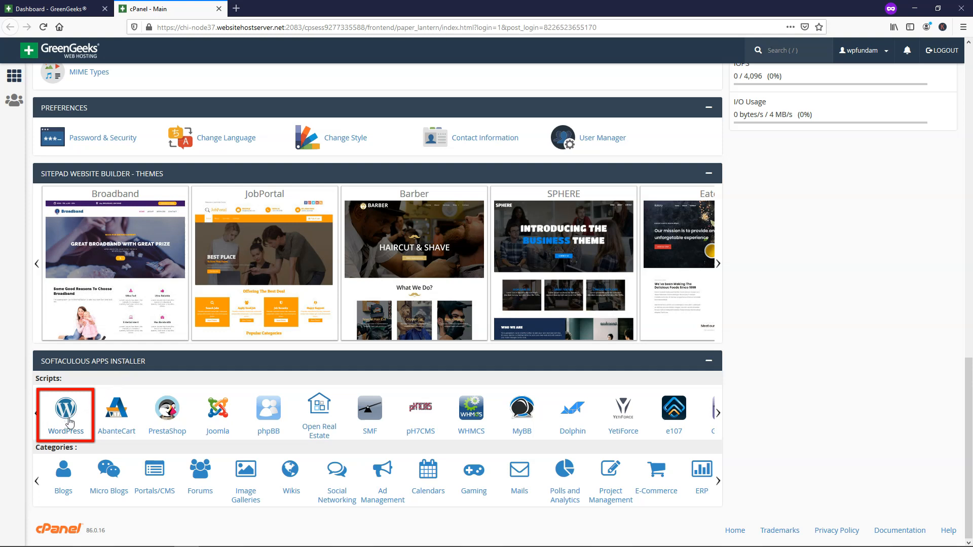
{"action": "left_click", "coordinate": [67, 410]}
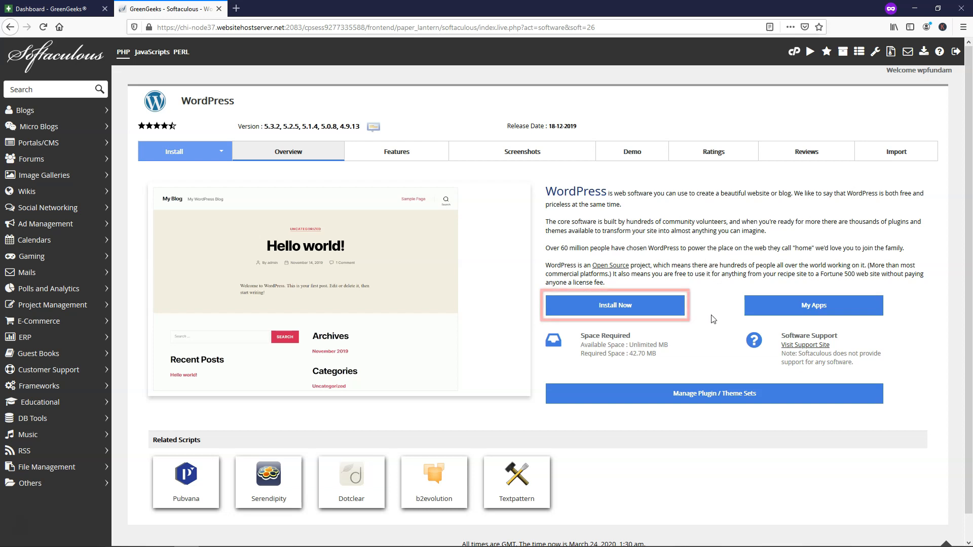
- Start a new https WordPress install with admin username WPFundamentals
{"action": "left_click", "coordinate": [615, 305]}
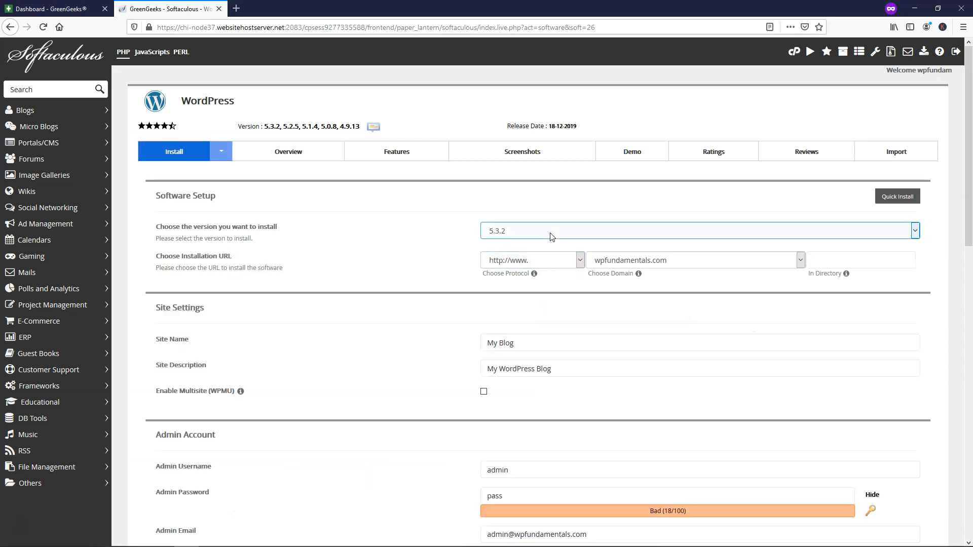
{"action": "left_click", "coordinate": [579, 260]}
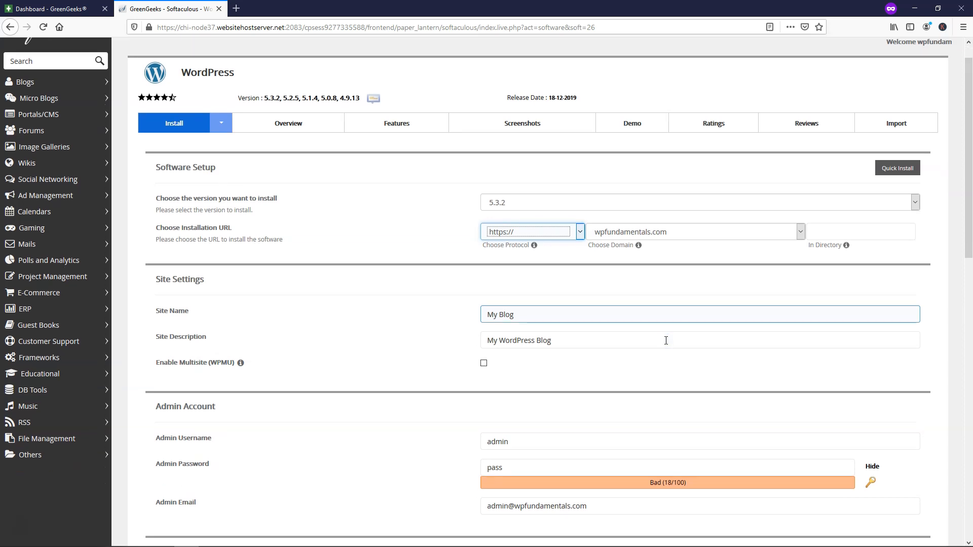
{"action": "scroll", "scroll_direction": "down", "scroll_amount": 3}
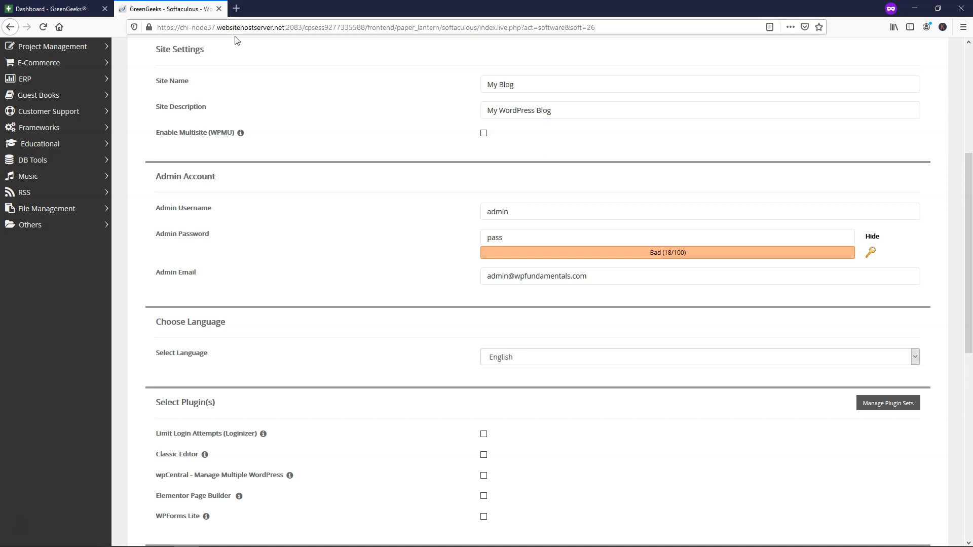
{"action": "mouse_move", "coordinate": [518, 141]}
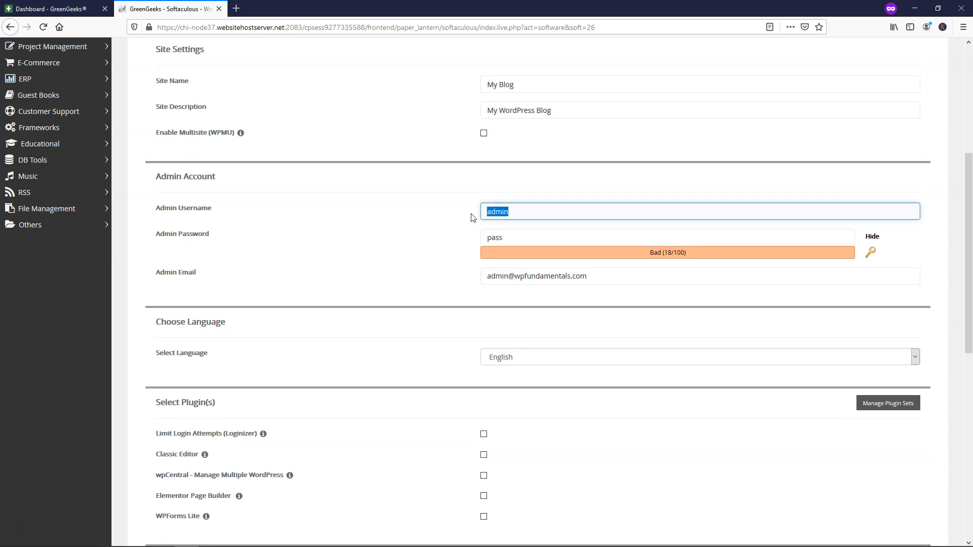
{"action": "type", "text": "WPFu"}
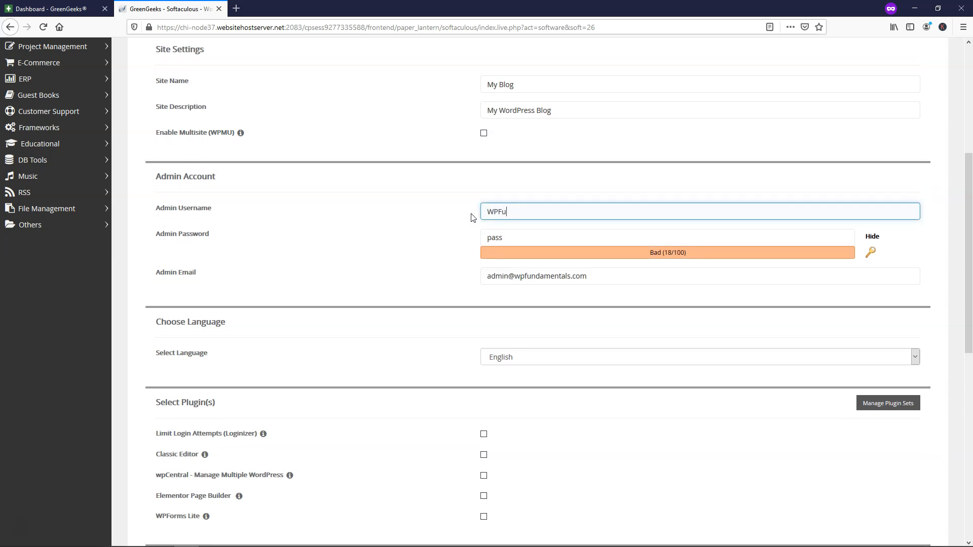
{"action": "type", "text": "ndamentals"}
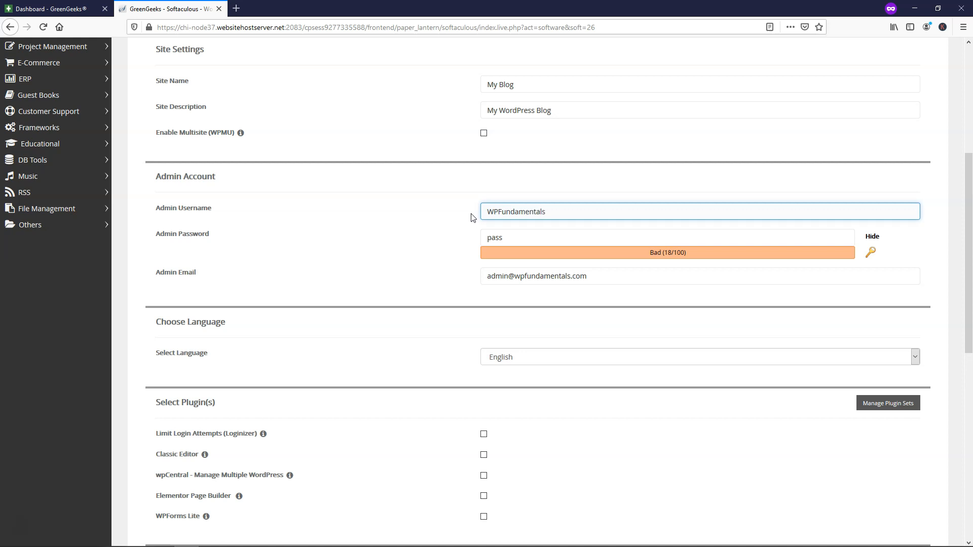
- Replace the admin password and launch the installation
{"action": "left_click", "coordinate": [664, 237]}
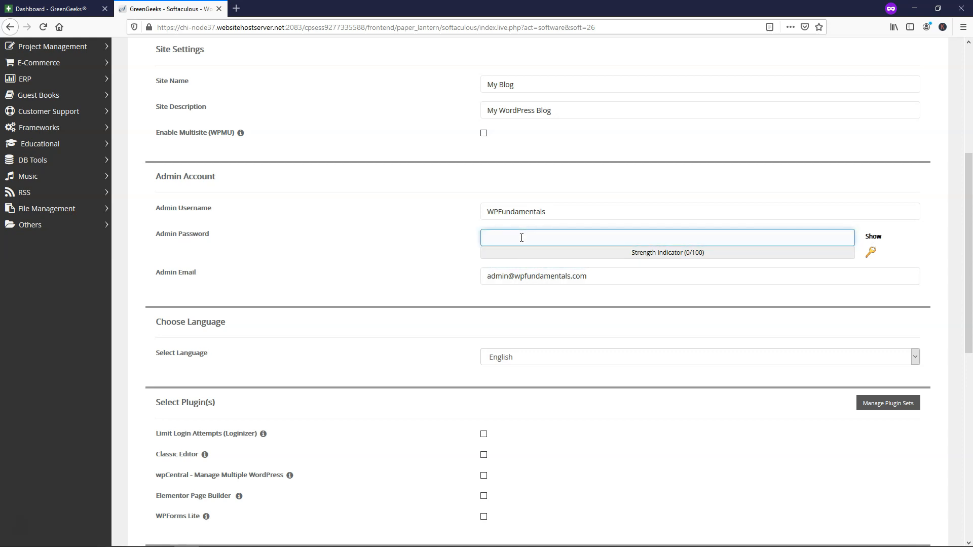
{"action": "type", "text": "password"}
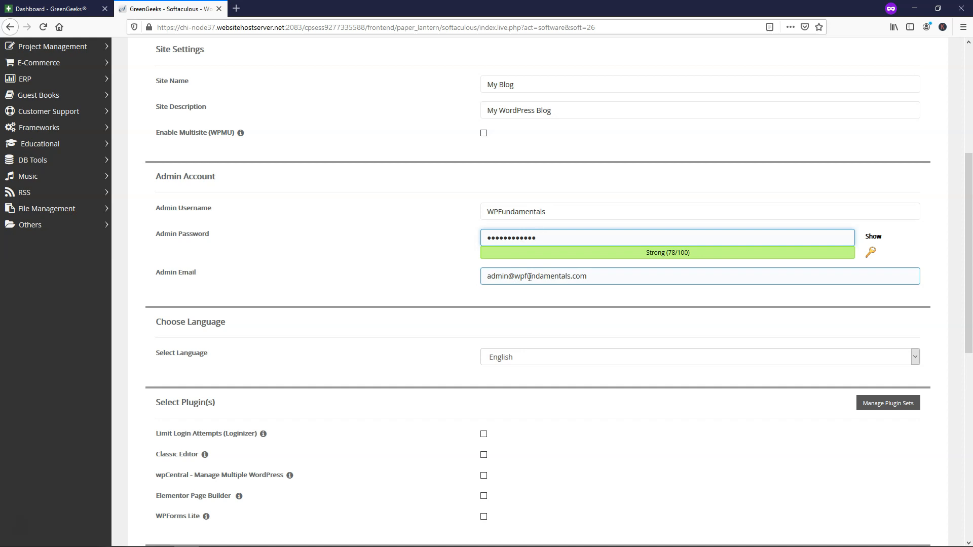
{"action": "scroll", "scroll_direction": "down", "scroll_amount": 3}
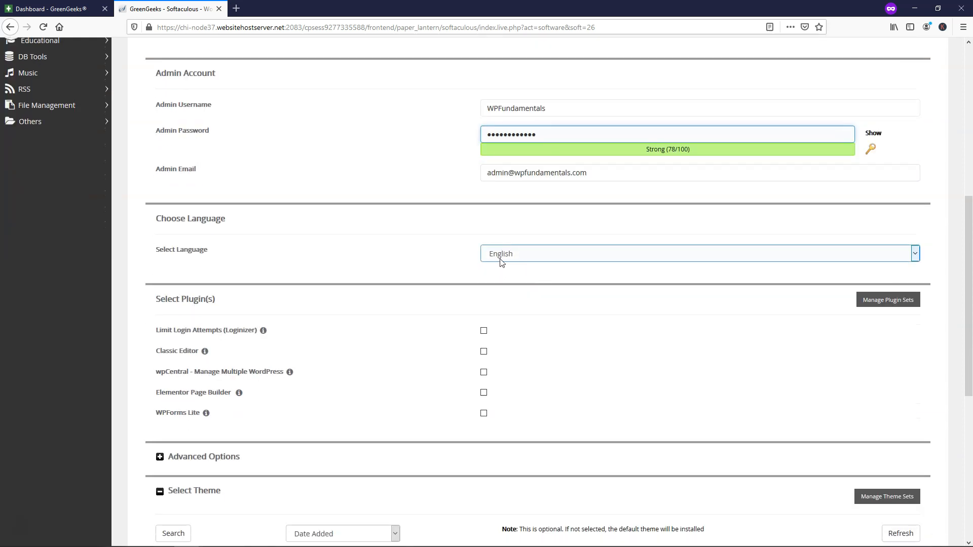
{"action": "scroll", "scroll_direction": "down", "scroll_amount": 3}
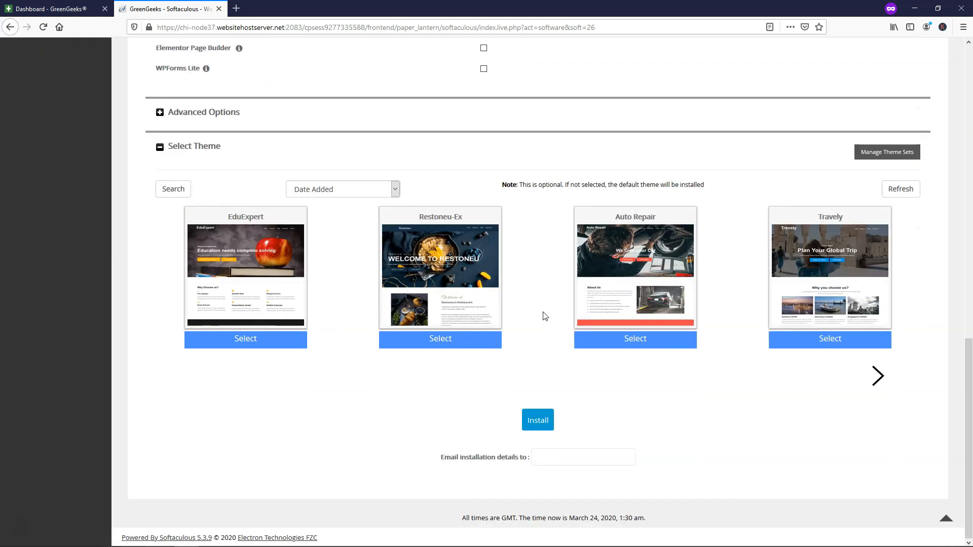
{"action": "left_click", "coordinate": [537, 420]}
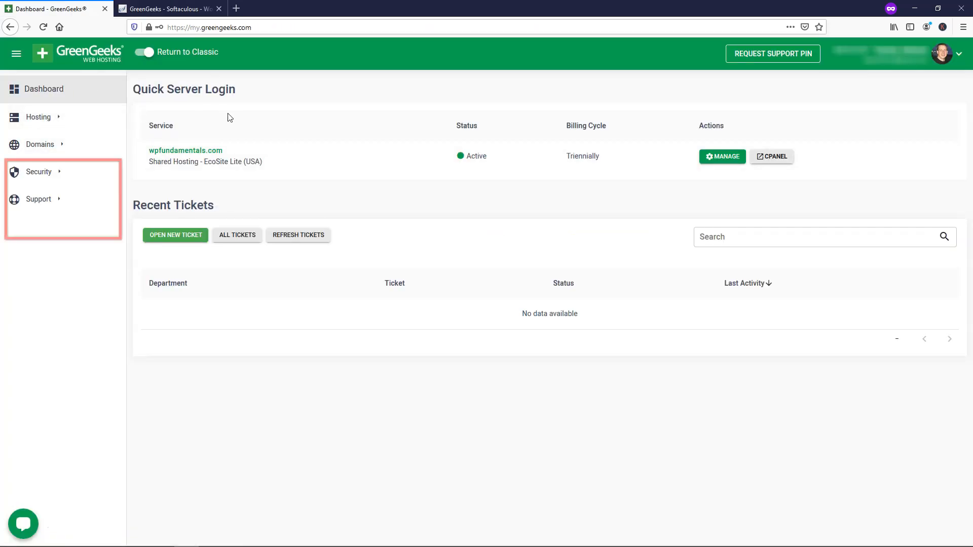
- Expand Security in the GreenGeeks sidebar and choose Add SSL Certificate
{"action": "left_click", "coordinate": [38, 172]}
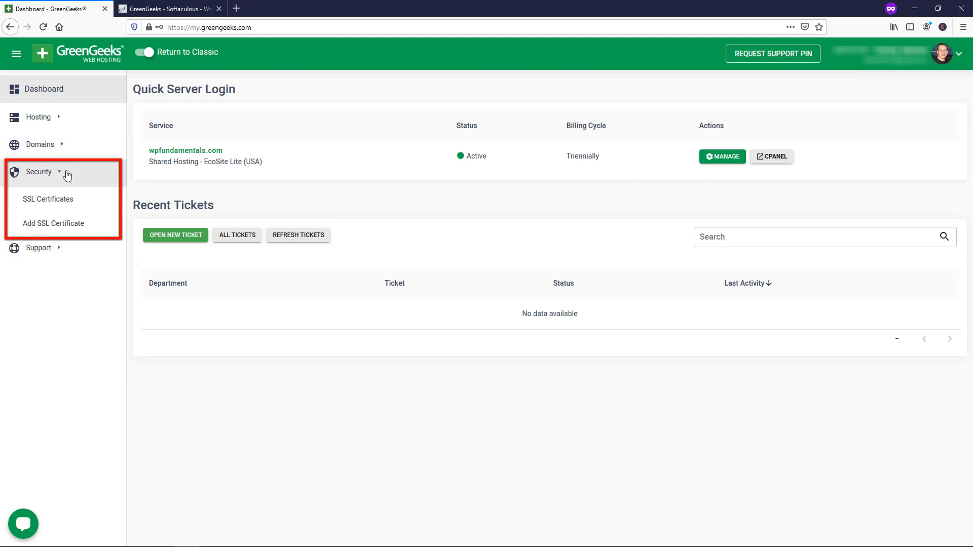
{"action": "left_click", "coordinate": [53, 223]}
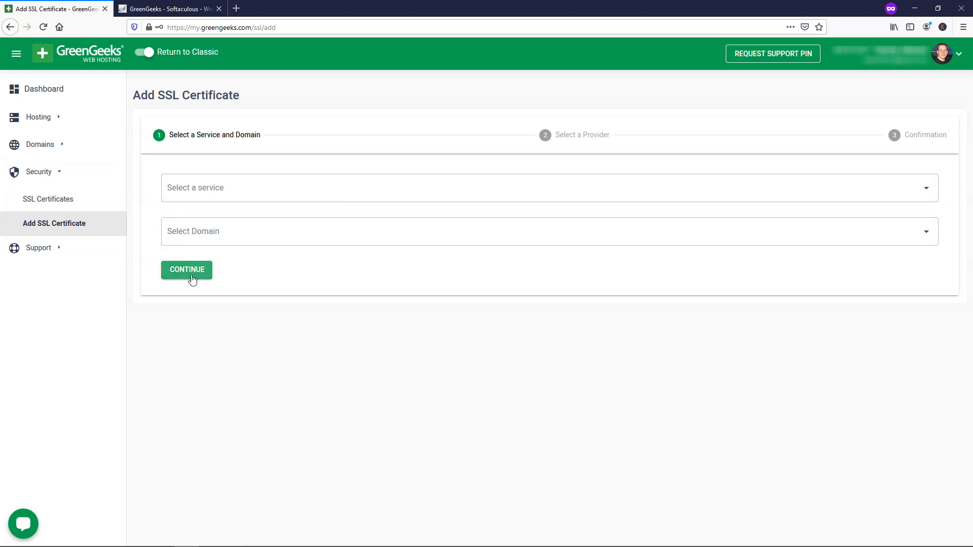
{"action": "mouse_move", "coordinate": [578, 151]}
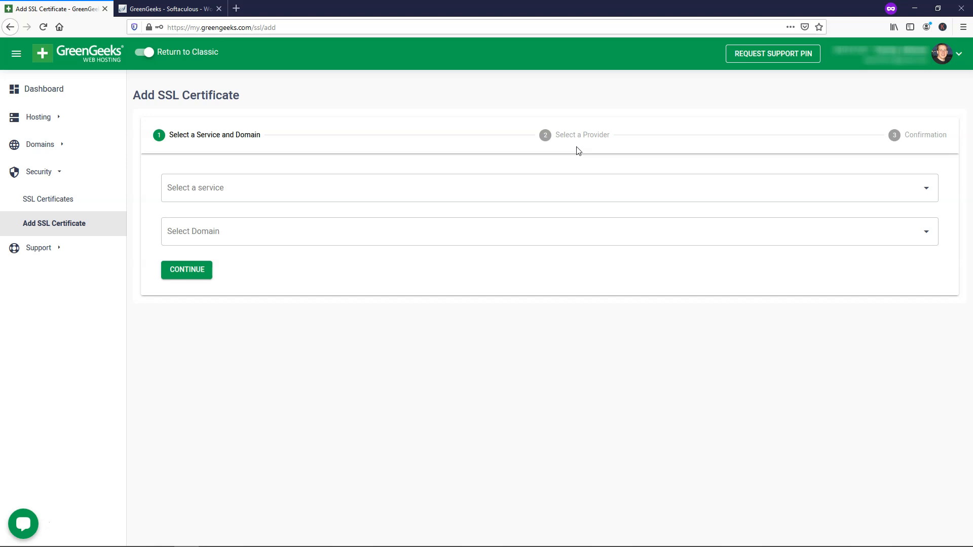
{"action": "mouse_move", "coordinate": [741, 135]}
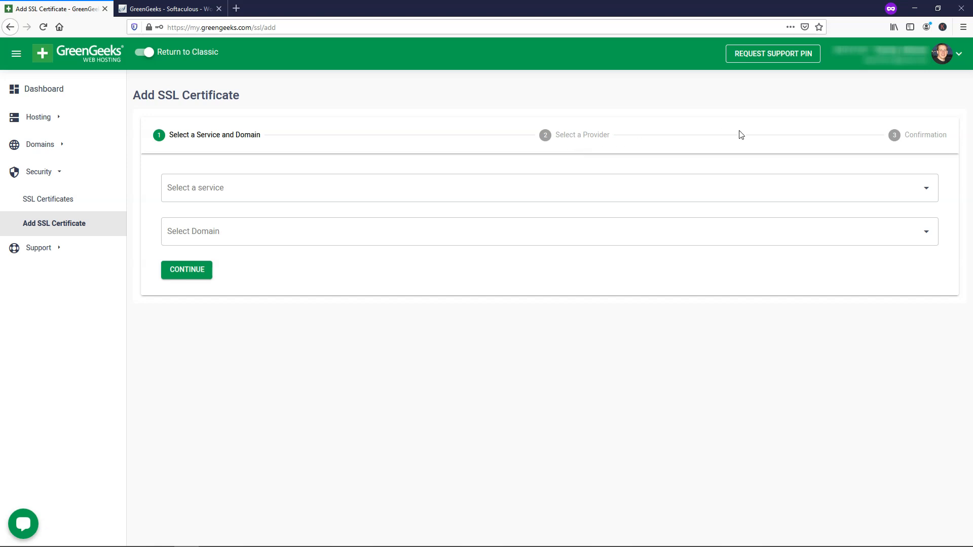
{"action": "mouse_move", "coordinate": [574, 143]}
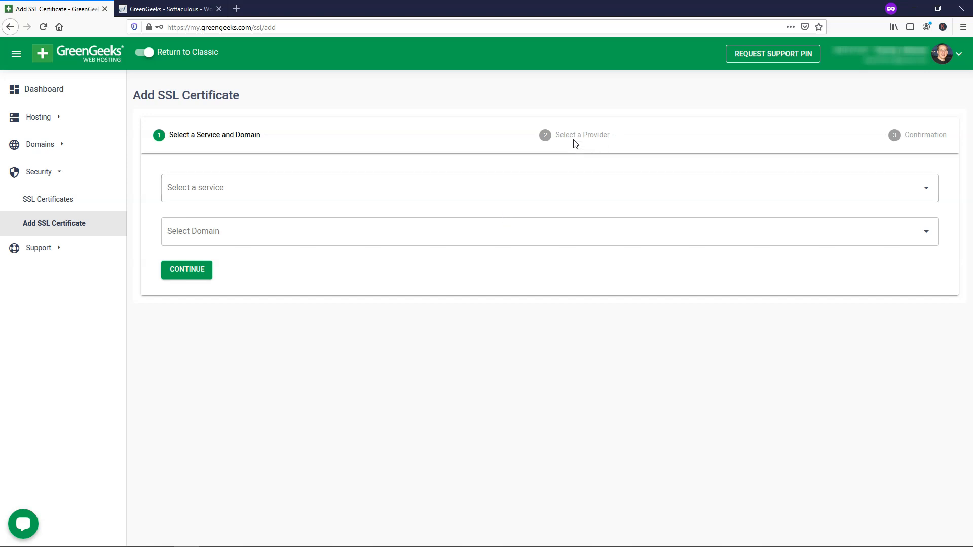
{"action": "mouse_move", "coordinate": [83, 473]}
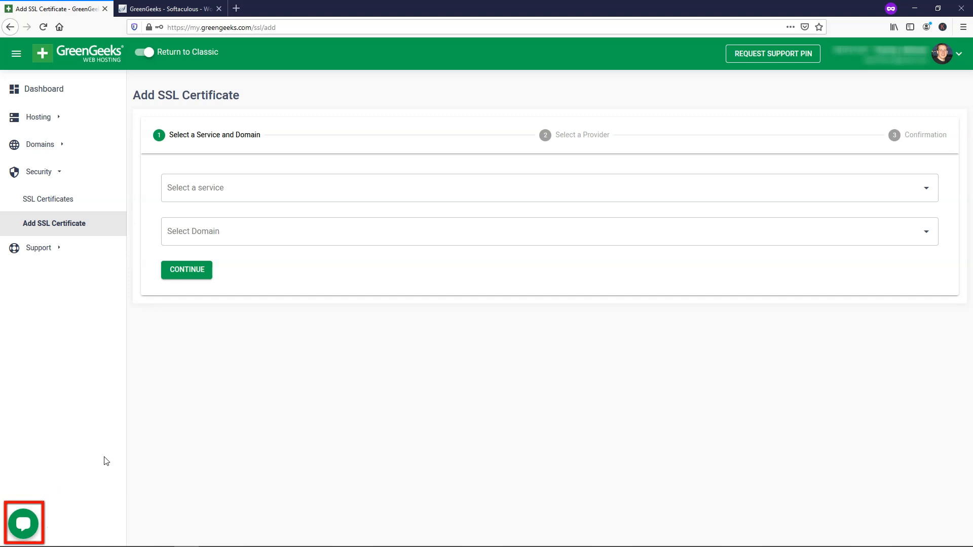
{"action": "mouse_move", "coordinate": [159, 451]}
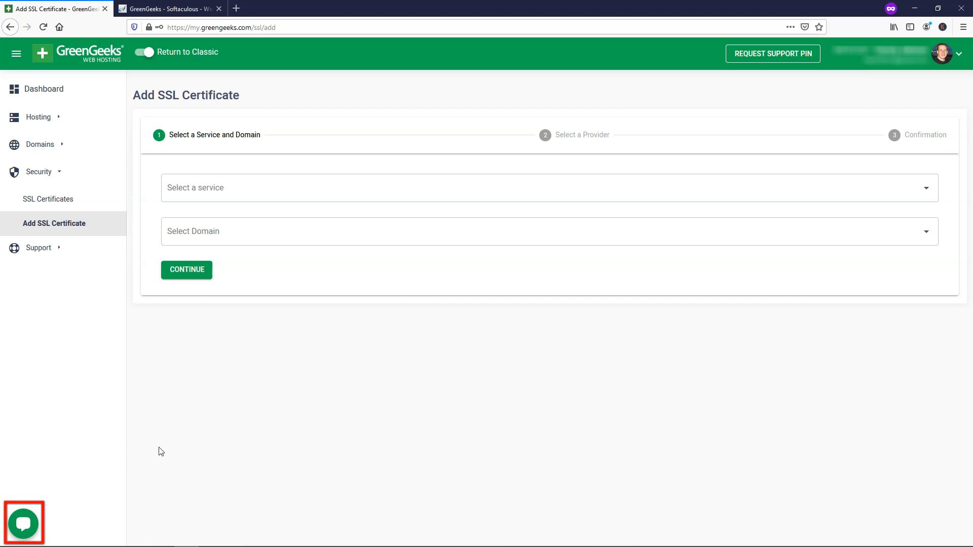
{"action": "mouse_move", "coordinate": [153, 69]}
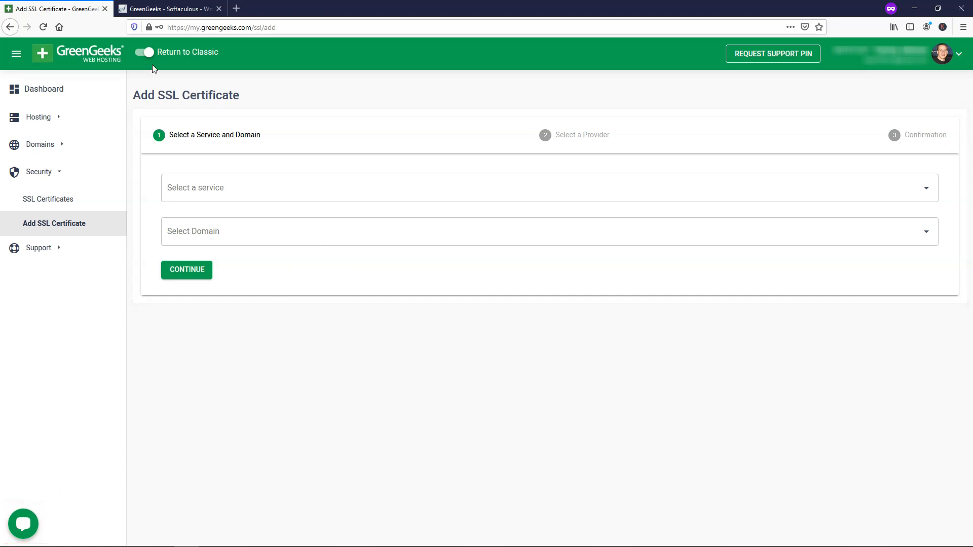
{"action": "mouse_move", "coordinate": [205, 97]}
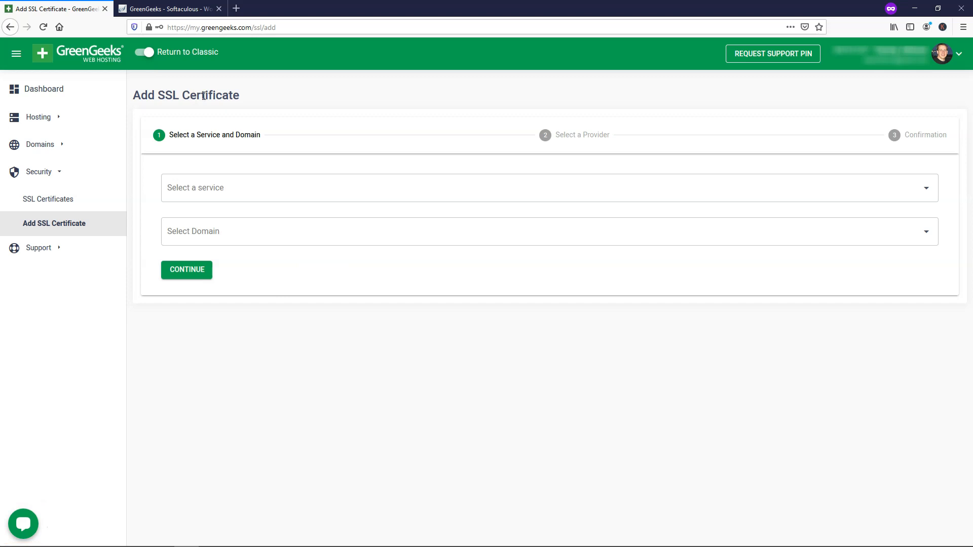
{"action": "mouse_move", "coordinate": [171, 9]}
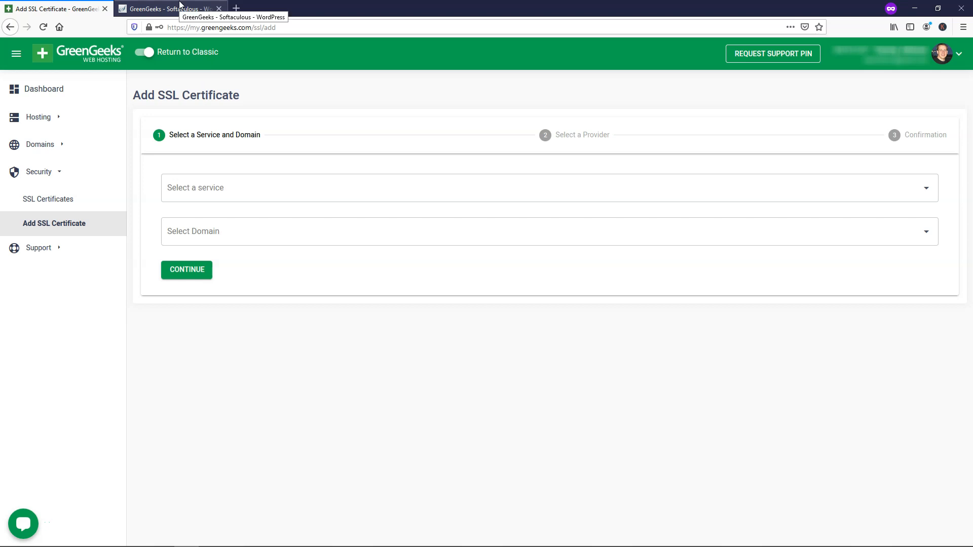
- Return to the Softaculous success page and open the wpfundamentals.com admin dashboard
{"action": "left_click", "coordinate": [167, 8]}
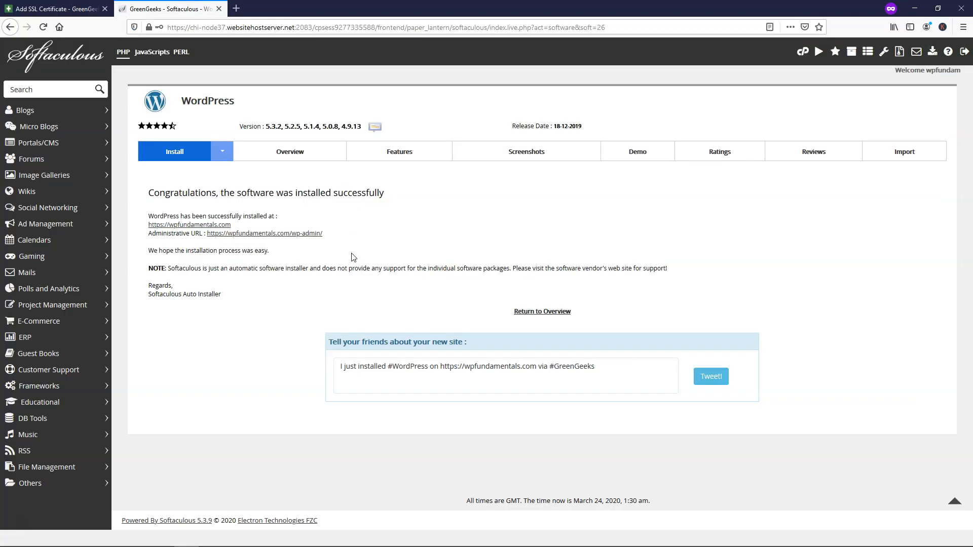
{"action": "mouse_move", "coordinate": [266, 233]}
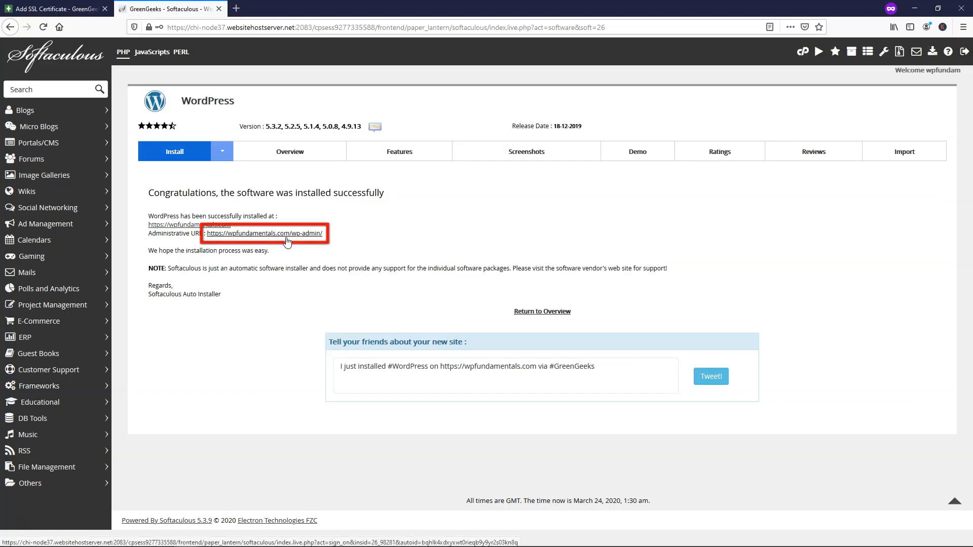
{"action": "mouse_move", "coordinate": [296, 243]}
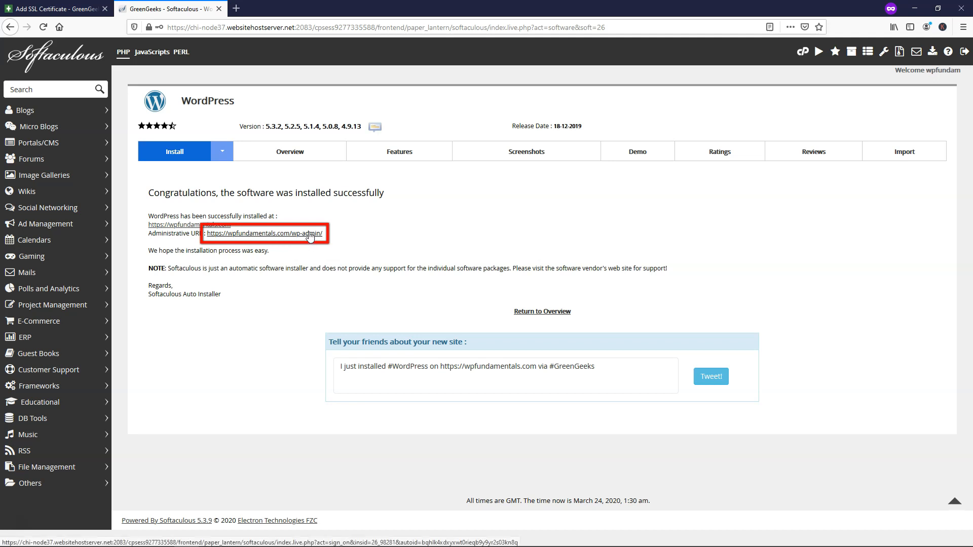
{"action": "left_click", "coordinate": [264, 234]}
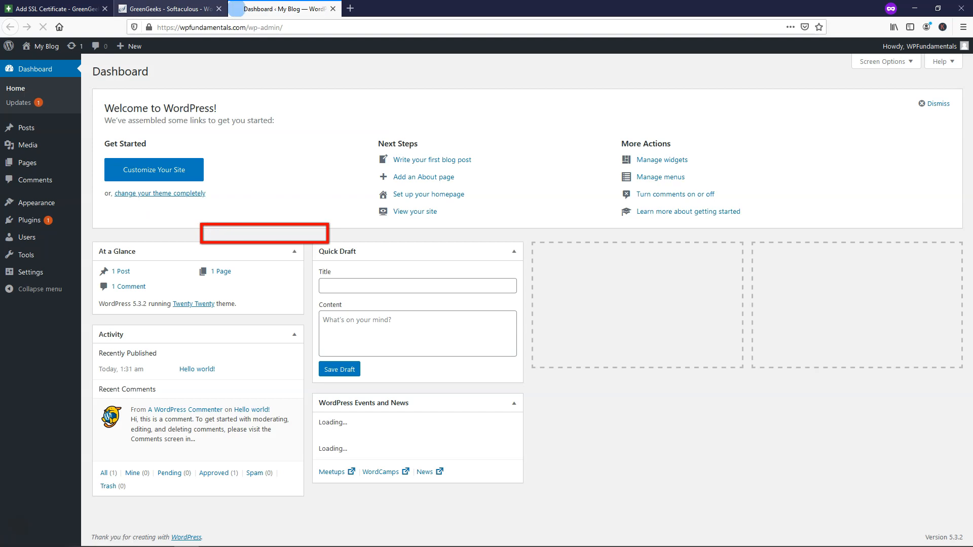
{"action": "left_click", "coordinate": [167, 9]}
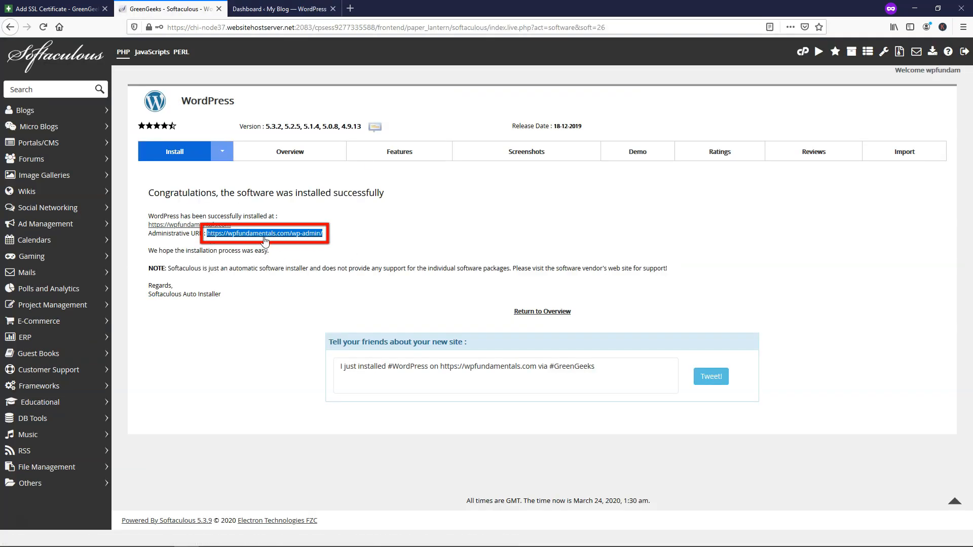
{"action": "left_click", "coordinate": [265, 234]}
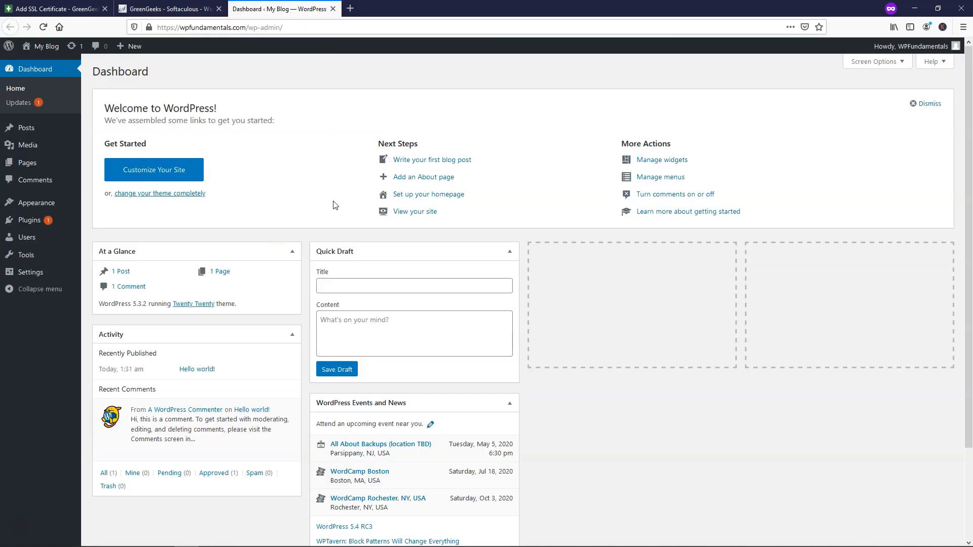
{"action": "mouse_move", "coordinate": [311, 199]}
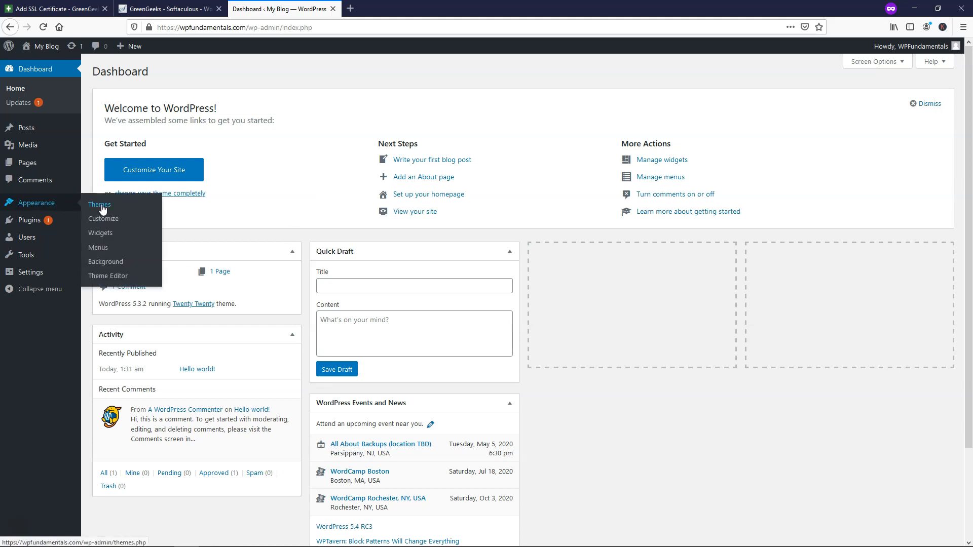
- Search Add New Themes for 'astra', then install and activate the Astra theme
{"action": "left_click", "coordinate": [100, 205]}
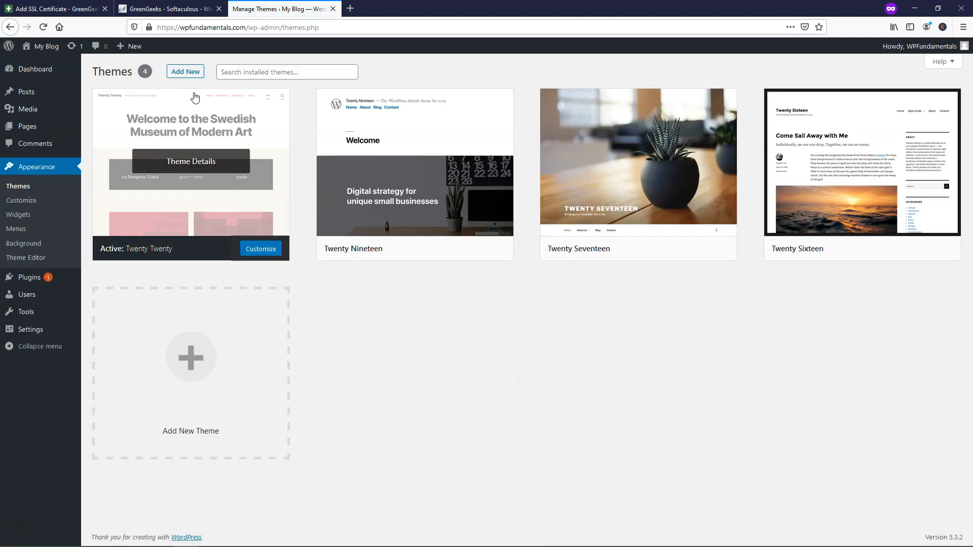
{"action": "left_click", "coordinate": [185, 71]}
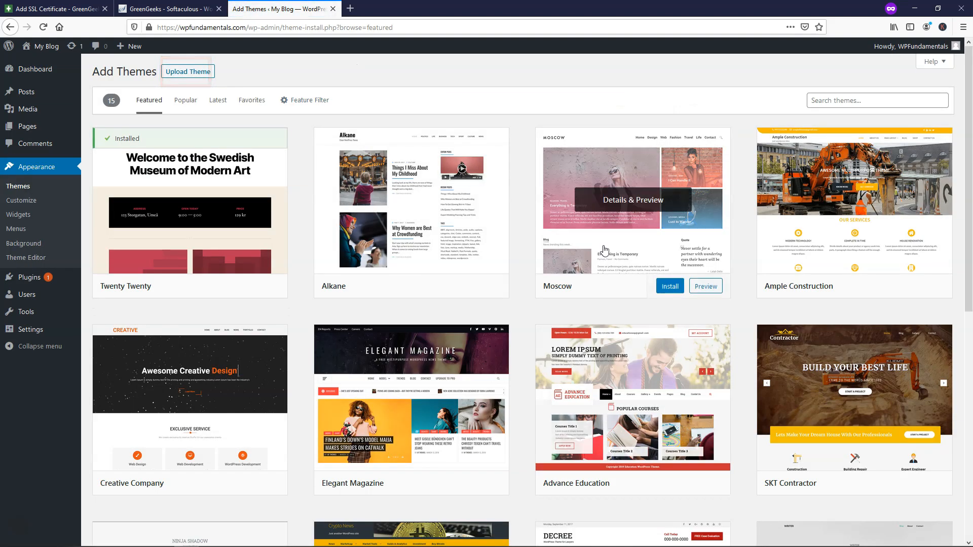
{"action": "left_click", "coordinate": [876, 99]}
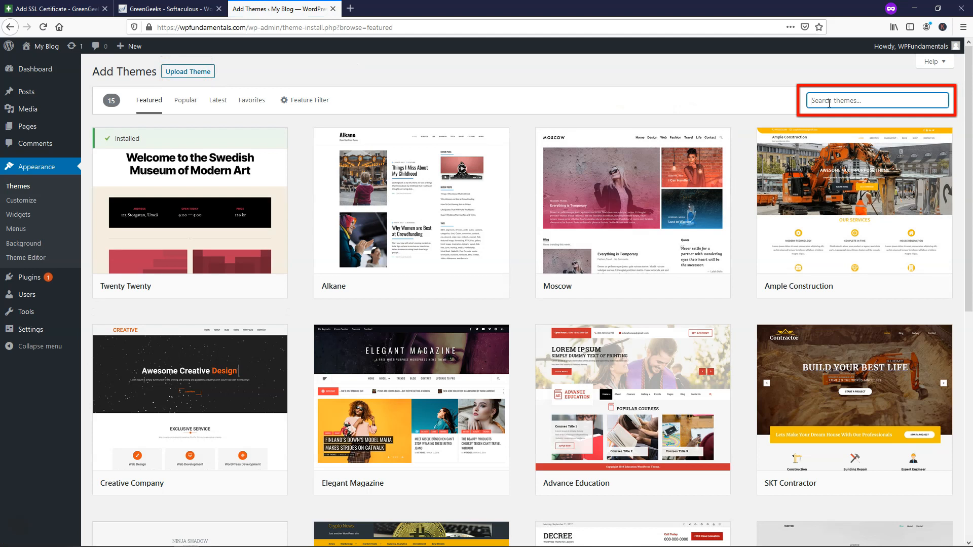
{"action": "type", "text": "astra"}
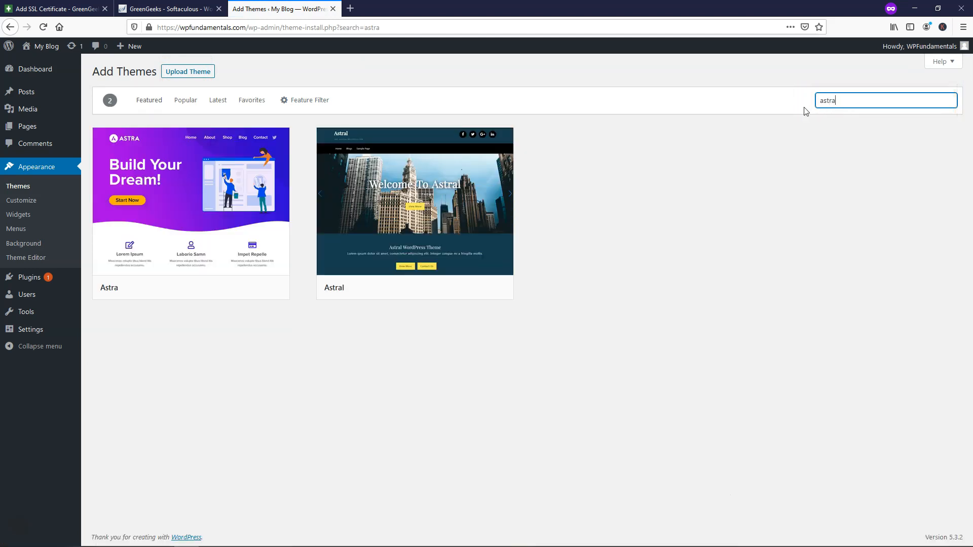
{"action": "left_click", "coordinate": [216, 287]}
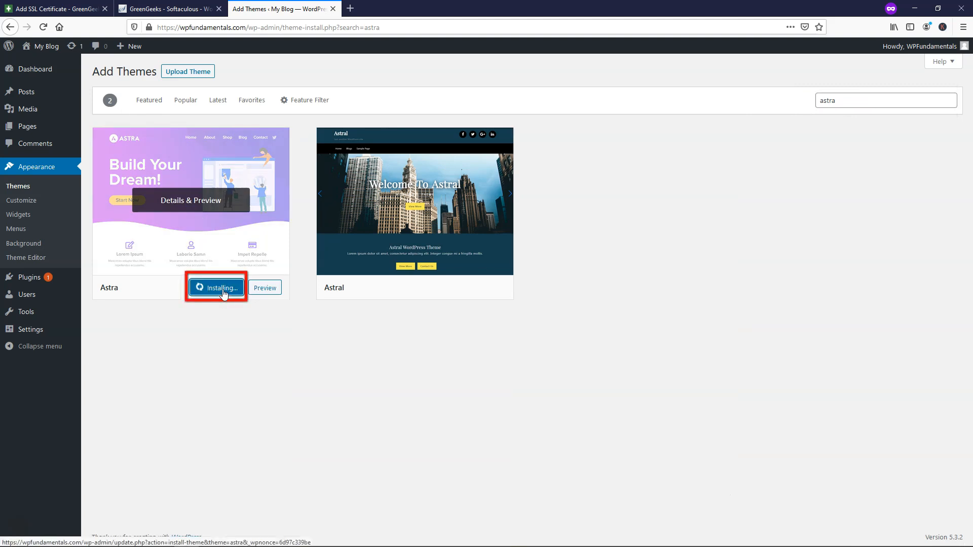
{"action": "left_click", "coordinate": [215, 288]}
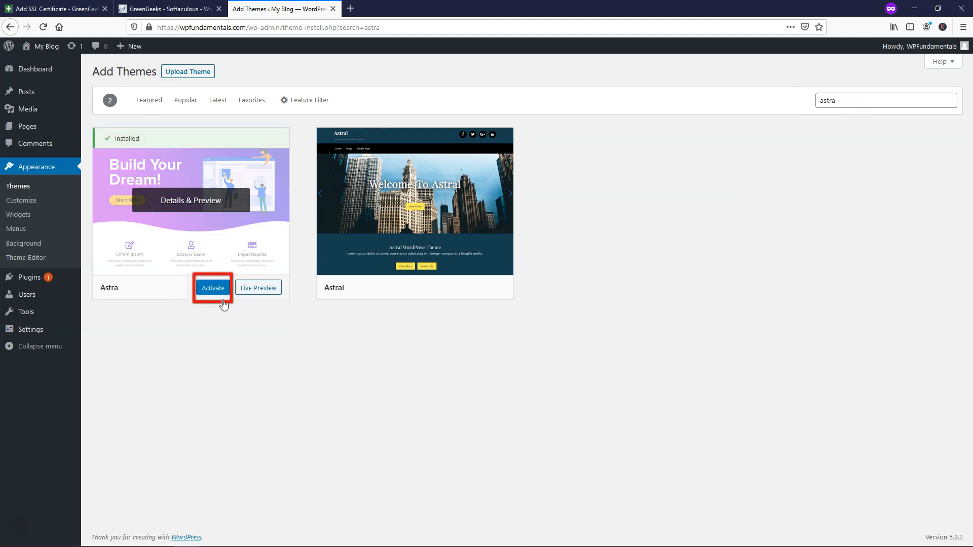
{"action": "left_click", "coordinate": [212, 288]}
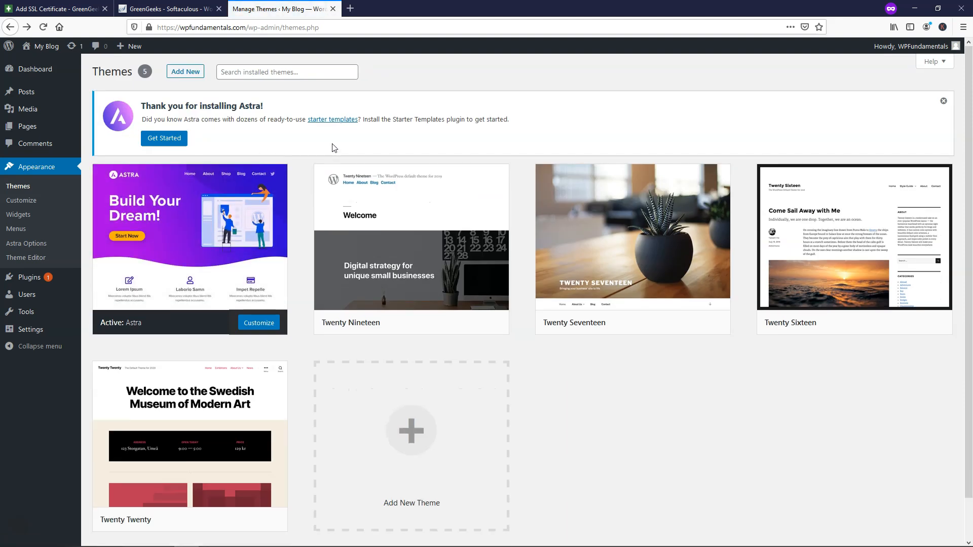
{"action": "mouse_move", "coordinate": [279, 130]}
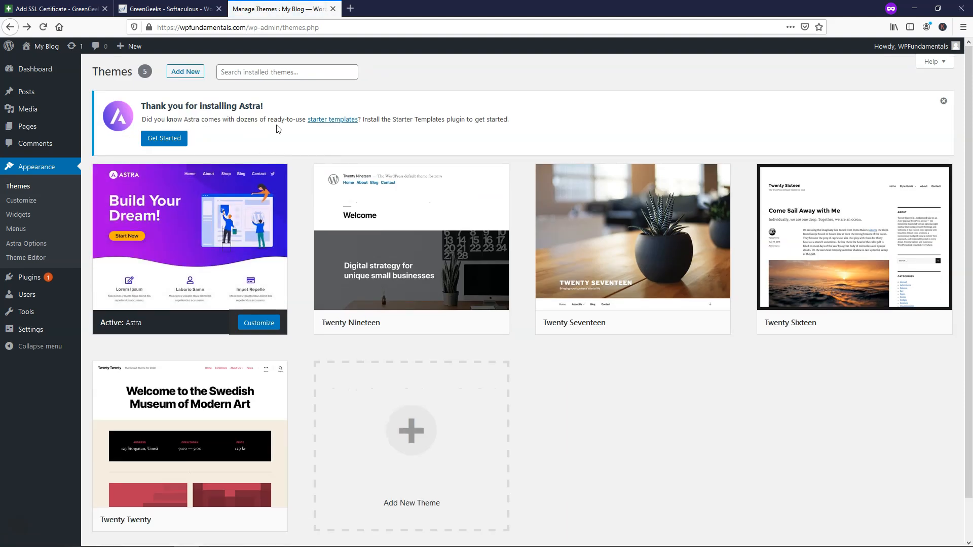
{"action": "mouse_move", "coordinate": [288, 151]}
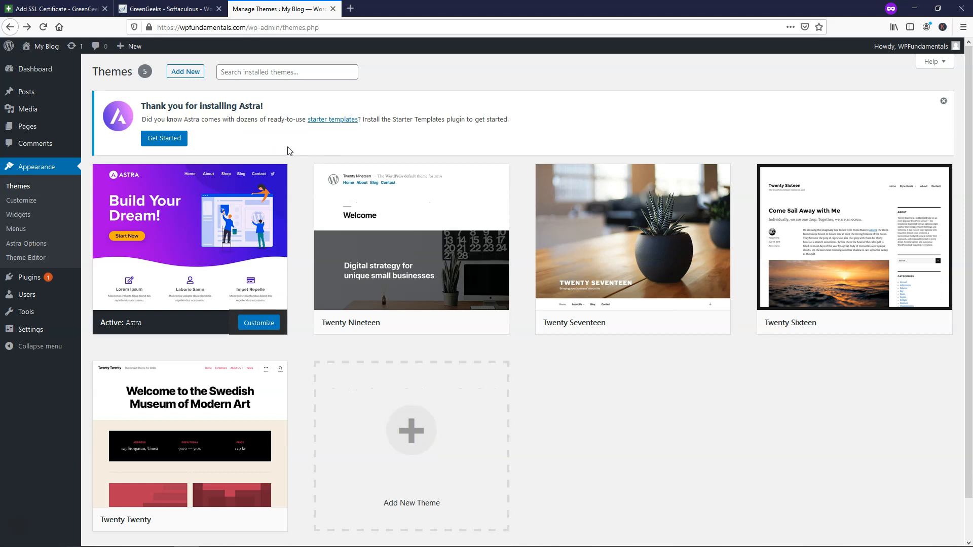
{"action": "mouse_move", "coordinate": [138, 182]}
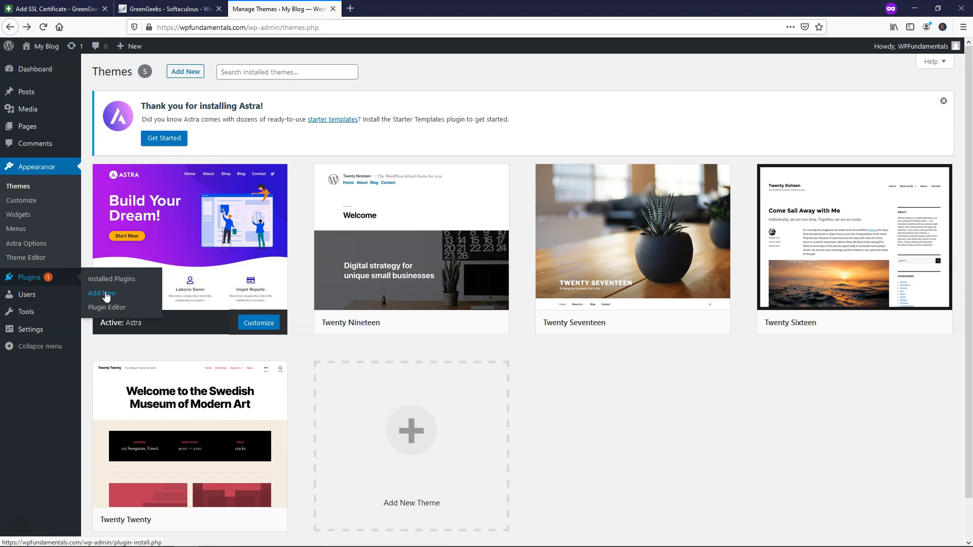
- Search plugins for 'starter sites', then install and activate Starter Templates
{"action": "left_click", "coordinate": [101, 293]}
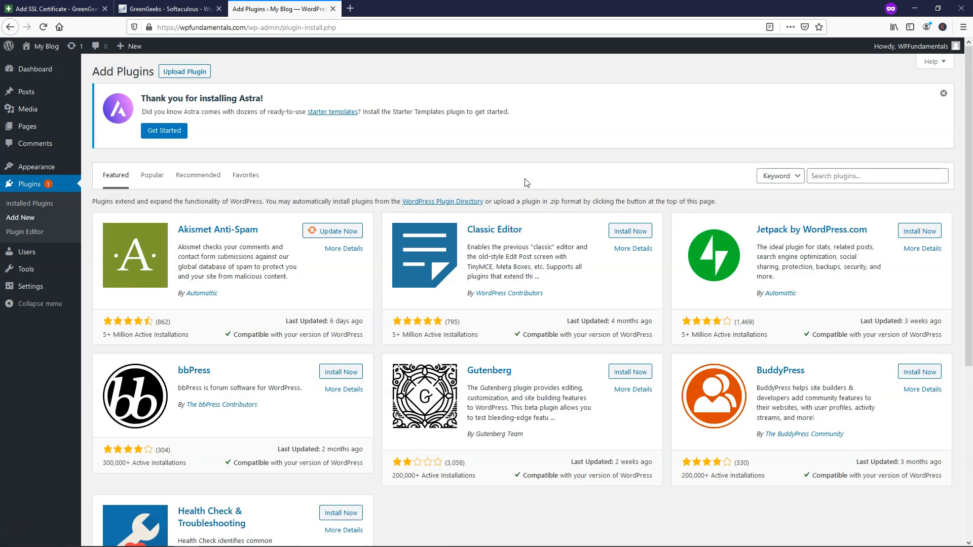
{"action": "mouse_move", "coordinate": [542, 180]}
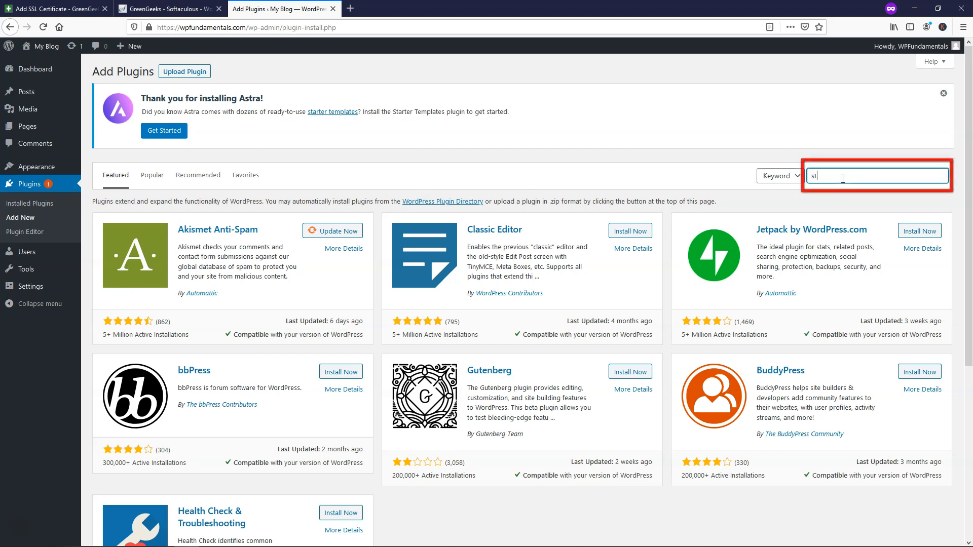
{"action": "type", "text": "starter sites"}
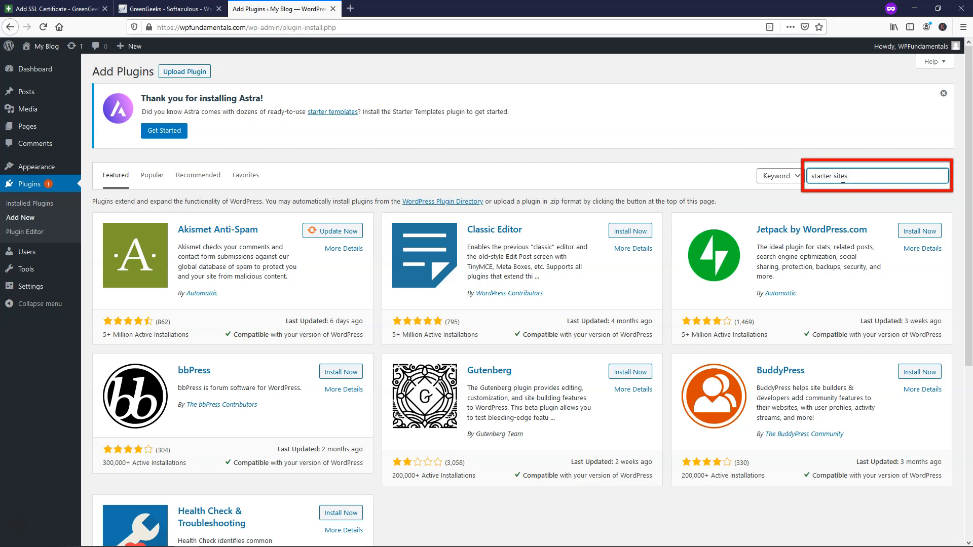
{"action": "key", "text": "Return"}
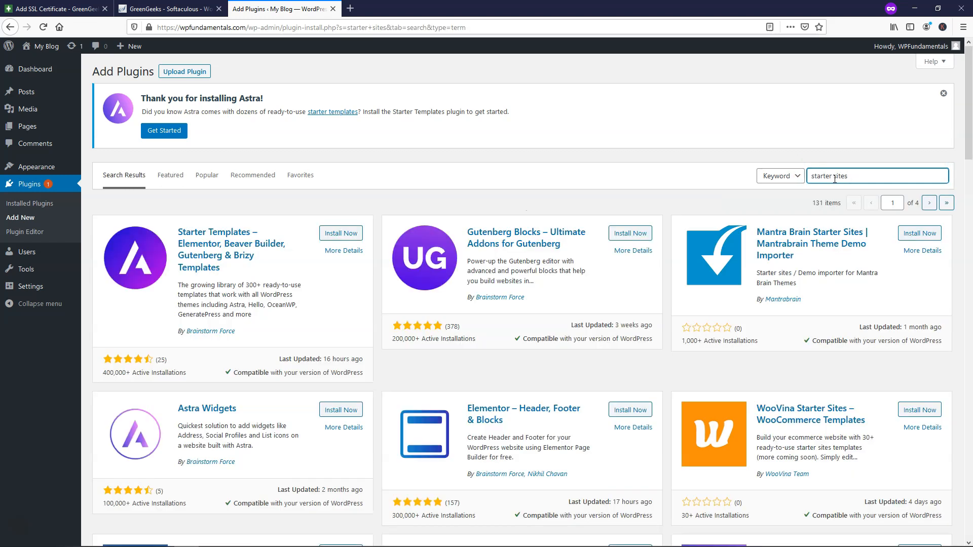
{"action": "mouse_move", "coordinate": [320, 204]}
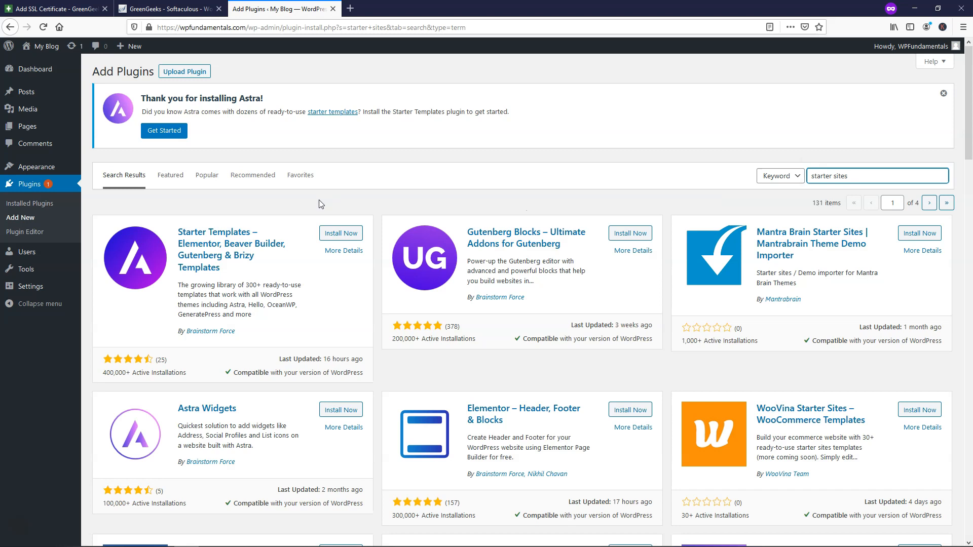
{"action": "mouse_move", "coordinate": [209, 277]}
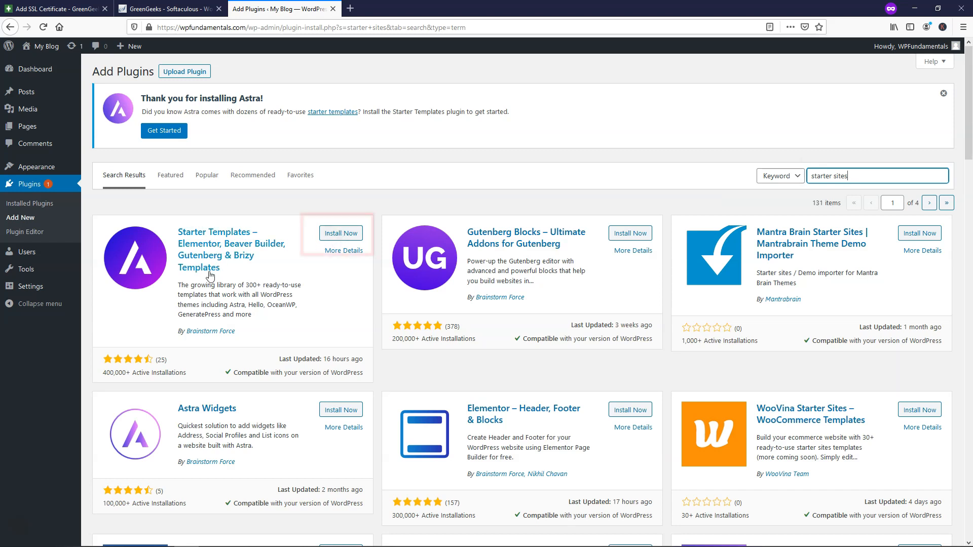
{"action": "left_click", "coordinate": [341, 232]}
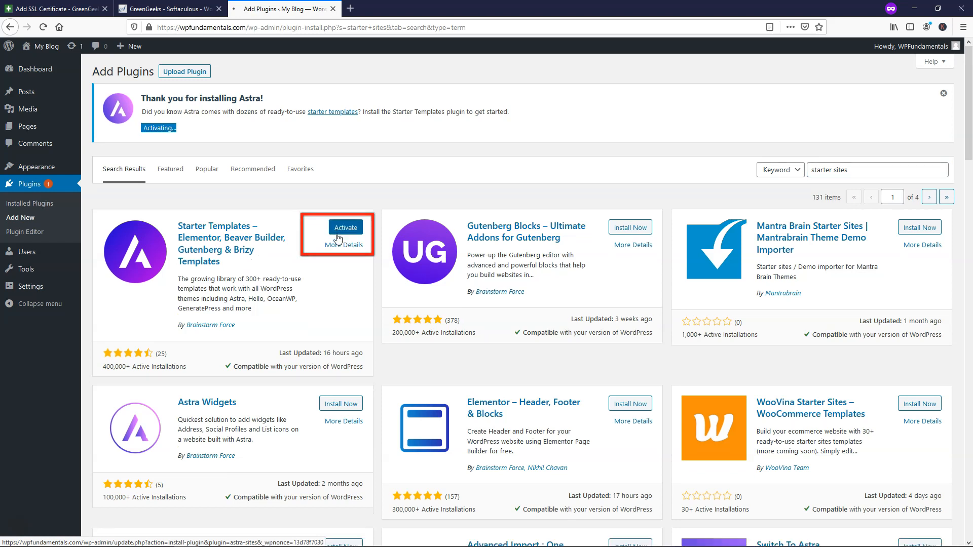
{"action": "left_click", "coordinate": [345, 227]}
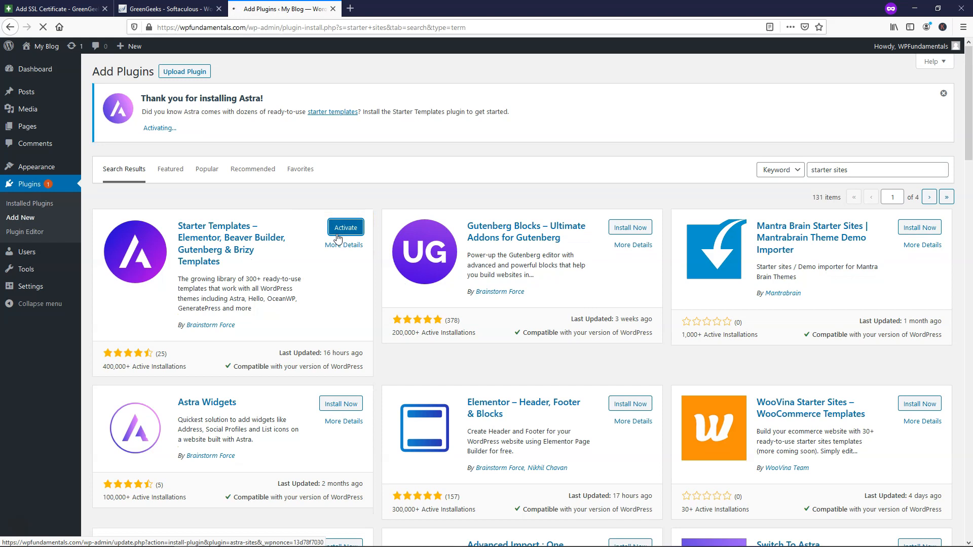
{"action": "left_click", "coordinate": [345, 227]}
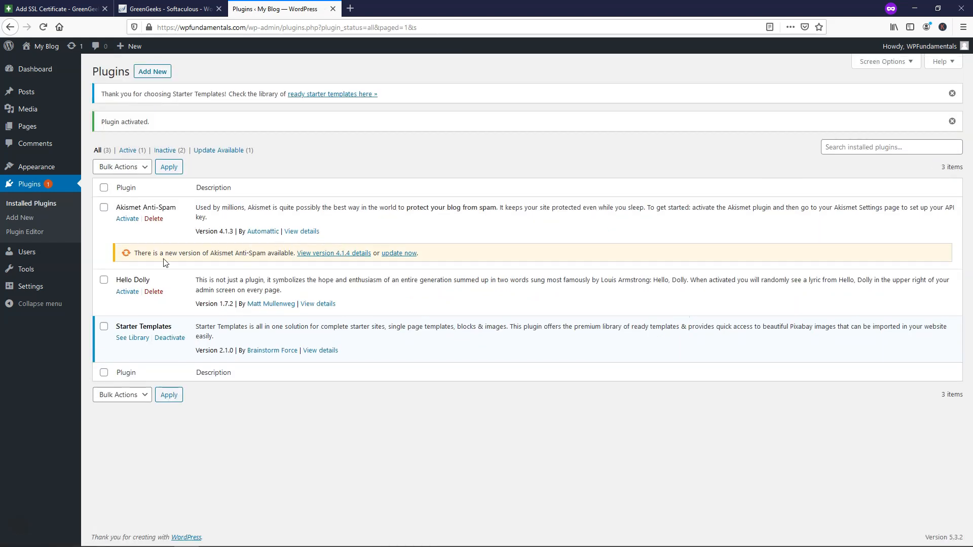
- Delete the Hello Dolly and Akismet Anti-Spam plugins, then open the Starter Templates library
{"action": "left_click", "coordinate": [153, 292]}
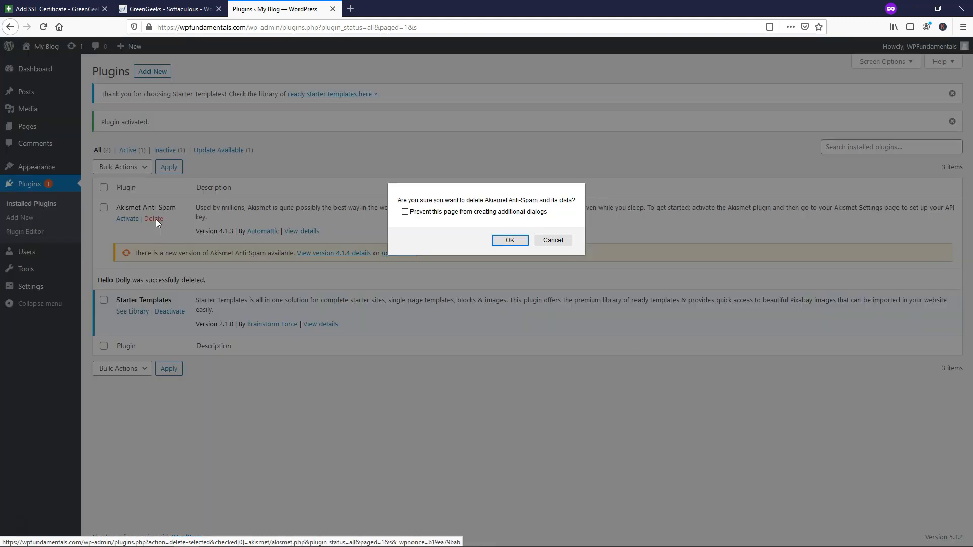
{"action": "left_click", "coordinate": [508, 241]}
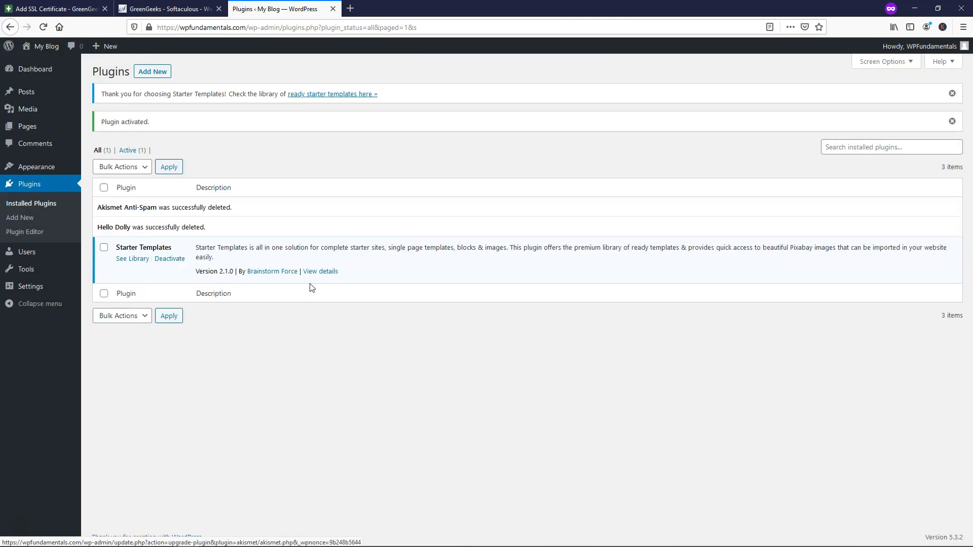
{"action": "mouse_move", "coordinate": [138, 249]}
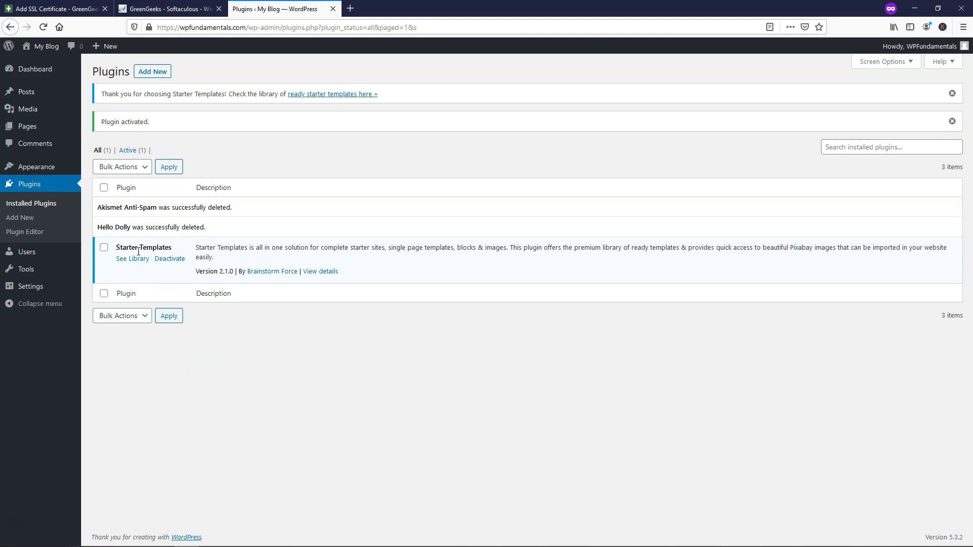
{"action": "mouse_move", "coordinate": [132, 268]}
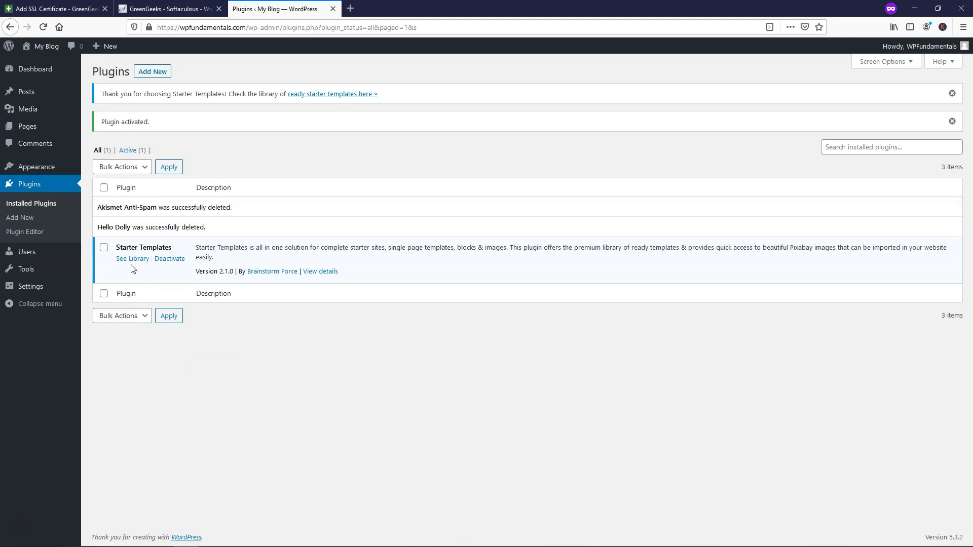
{"action": "left_click", "coordinate": [132, 259]}
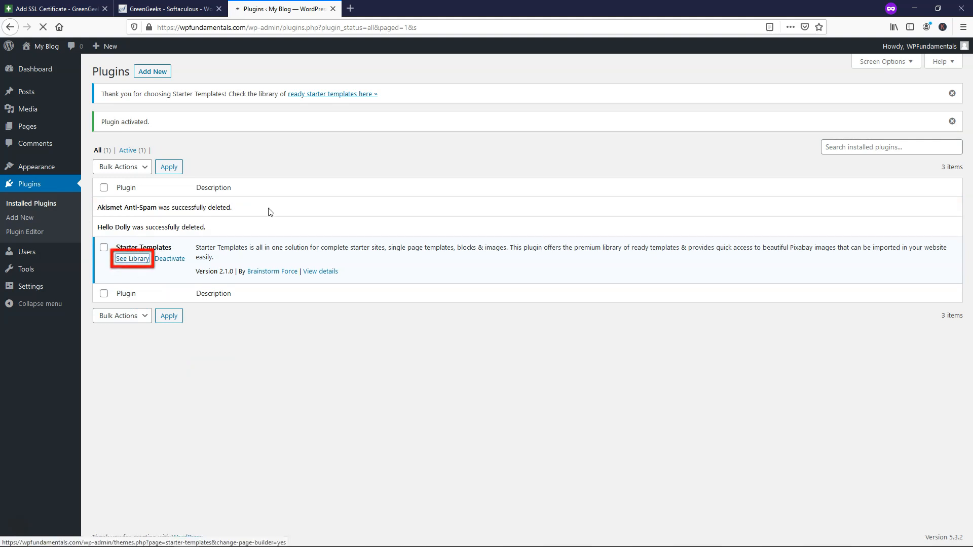
{"action": "left_click", "coordinate": [132, 259]}
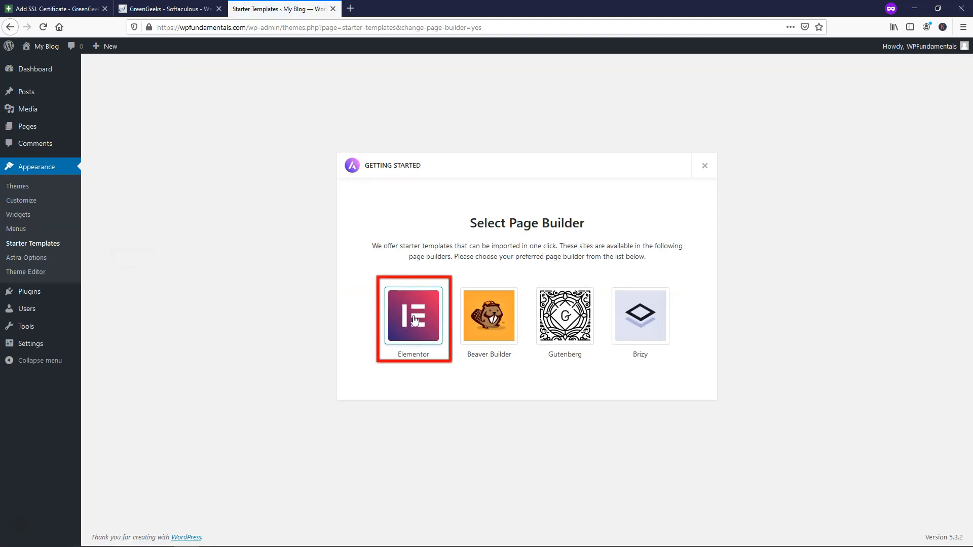
- Choose Elementor as page builder, filter to Free templates, and scroll to Pet Services
{"action": "left_click", "coordinate": [412, 315]}
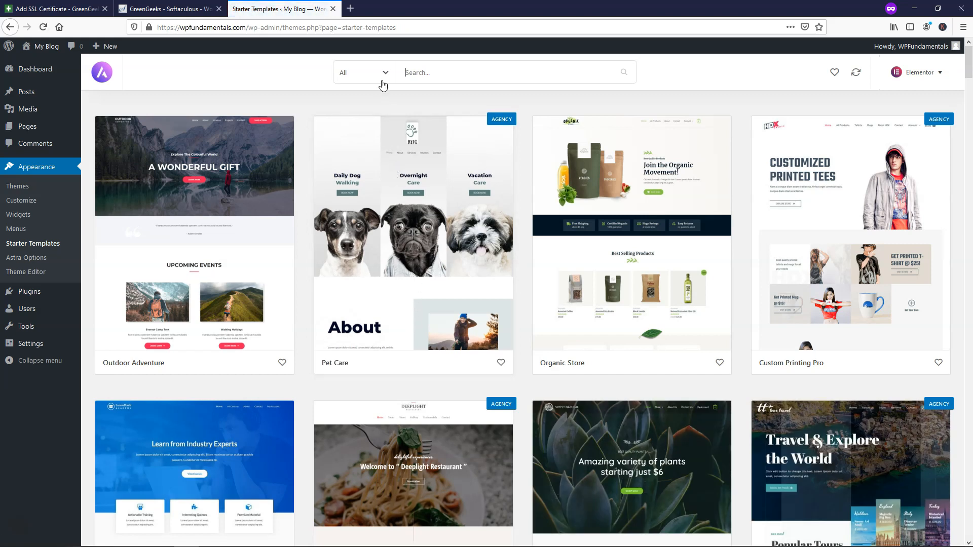
{"action": "mouse_move", "coordinate": [458, 160]}
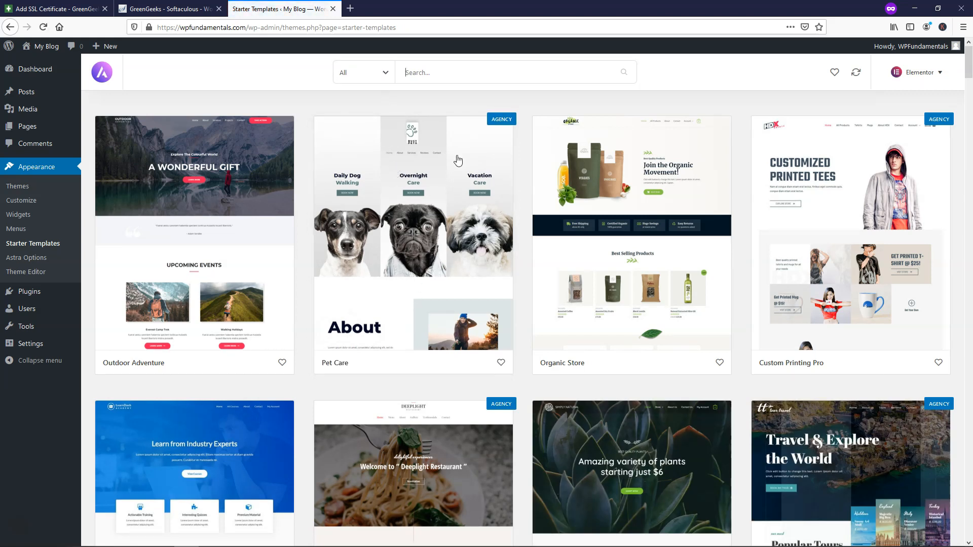
{"action": "mouse_move", "coordinate": [506, 128]}
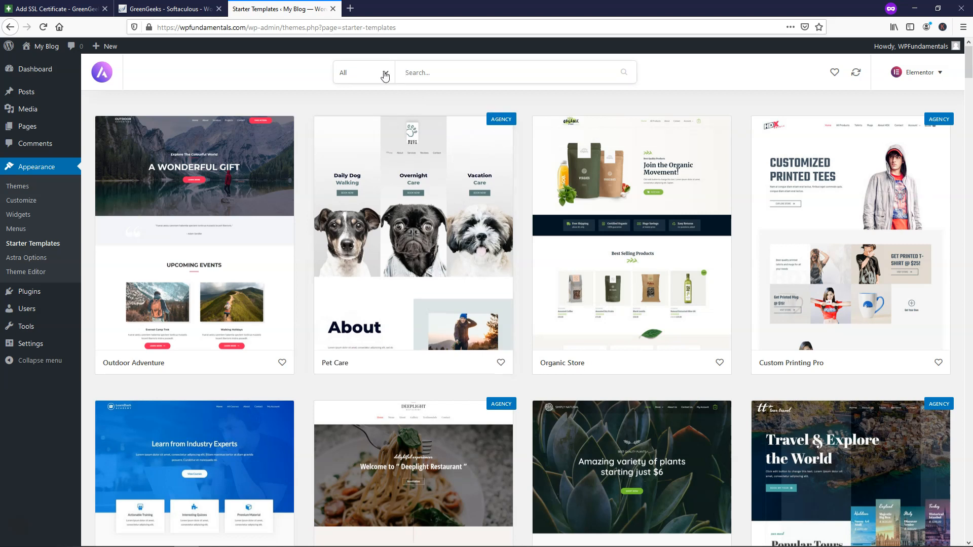
{"action": "left_click", "coordinate": [363, 72]}
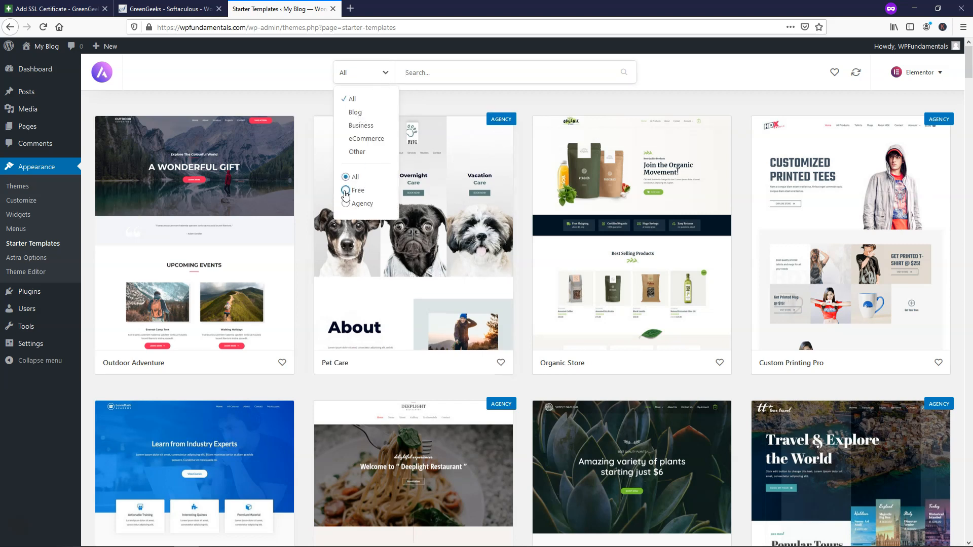
{"action": "left_click", "coordinate": [346, 193]}
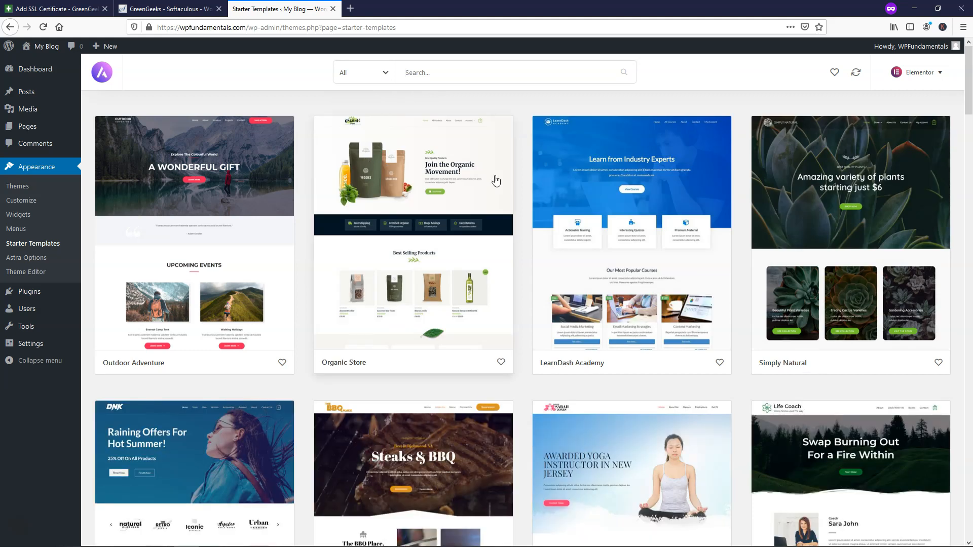
{"action": "scroll", "scroll_direction": "down", "scroll_amount": 3}
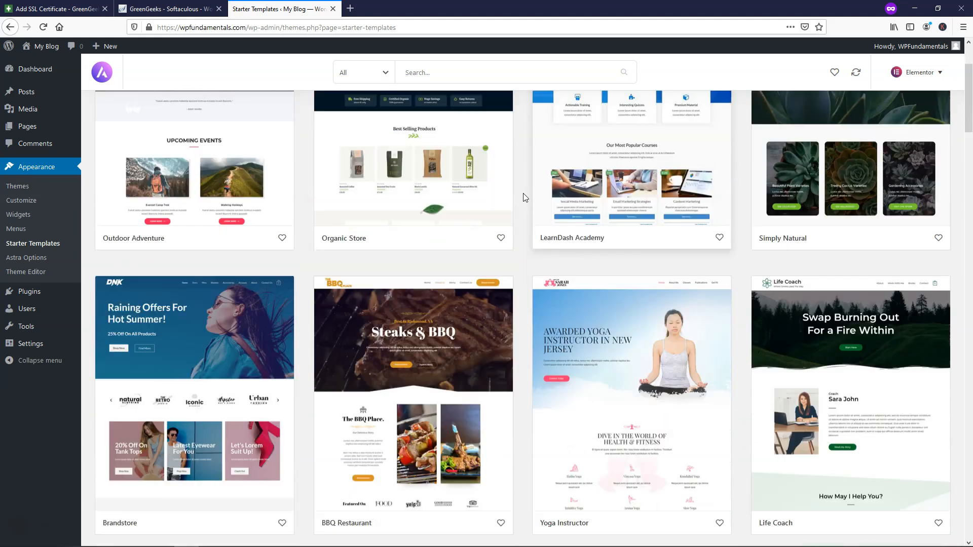
{"action": "scroll", "scroll_direction": "down", "scroll_amount": 3}
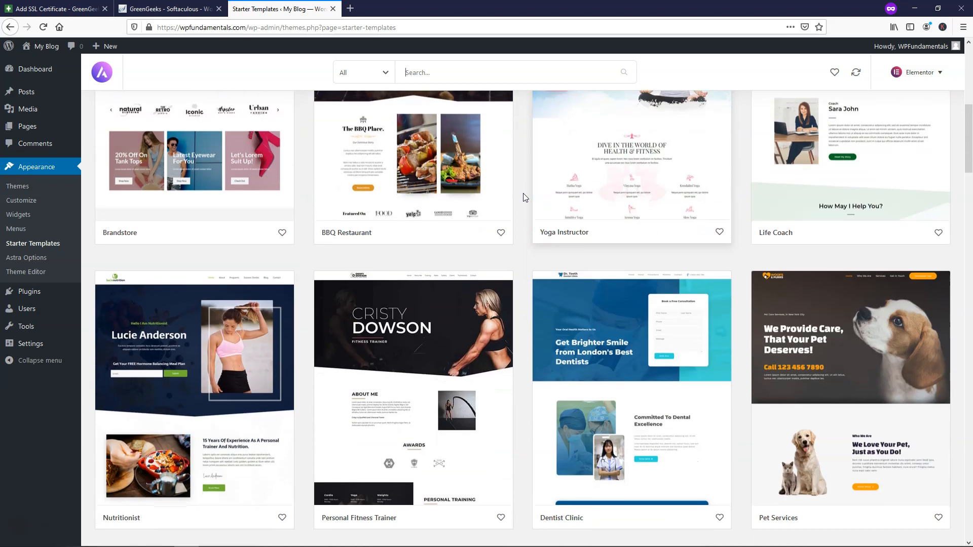
{"action": "scroll", "scroll_direction": "down", "scroll_amount": 3}
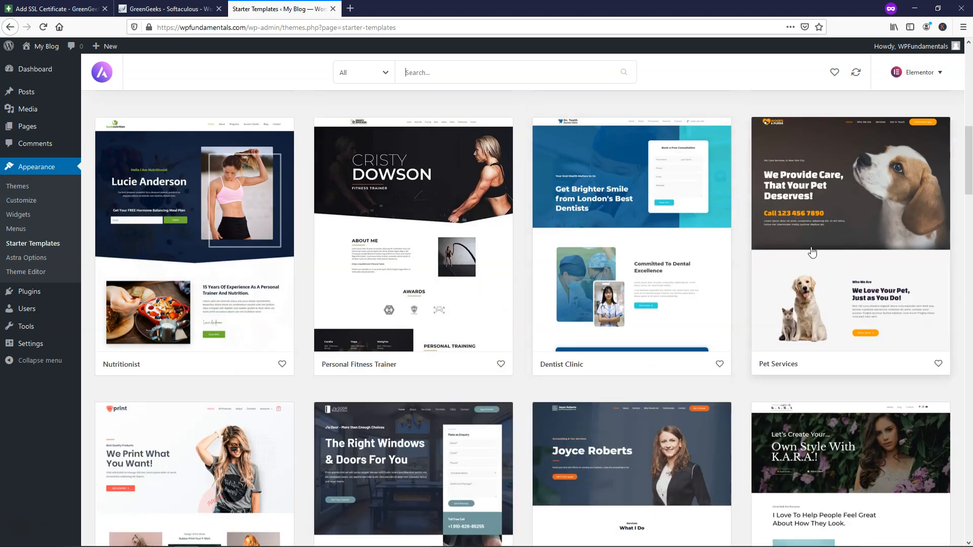
{"action": "scroll", "scroll_direction": "down", "scroll_amount": 3}
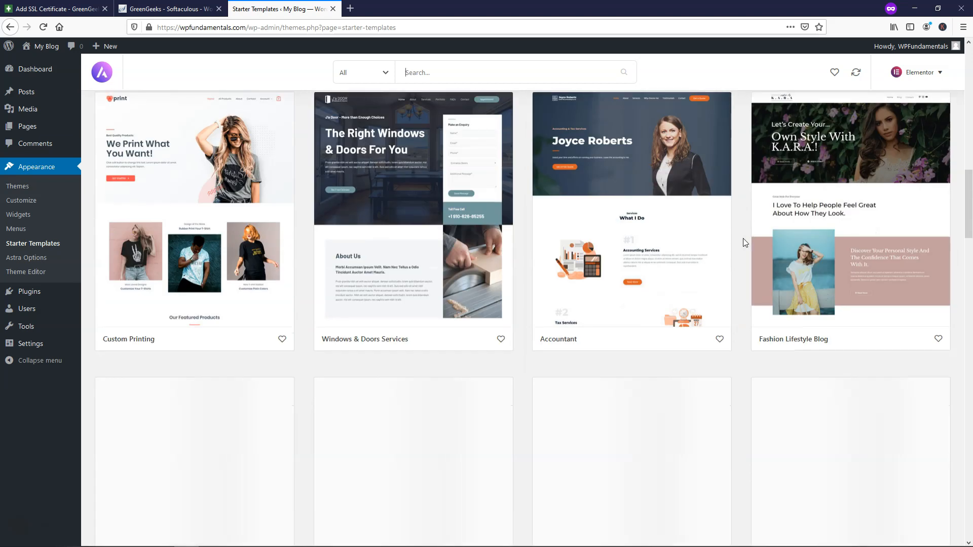
{"action": "scroll", "scroll_direction": "down", "scroll_amount": 3}
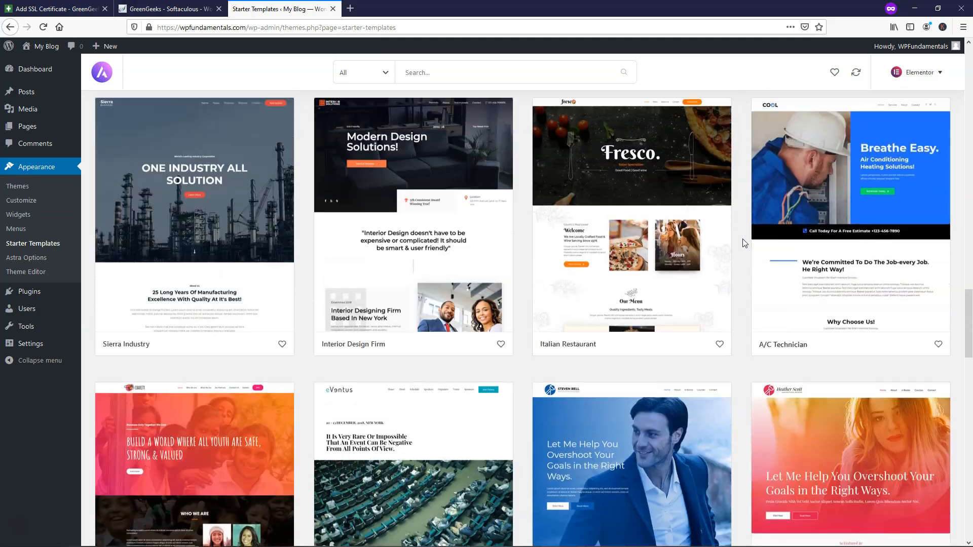
{"action": "scroll", "scroll_direction": "down", "scroll_amount": 3}
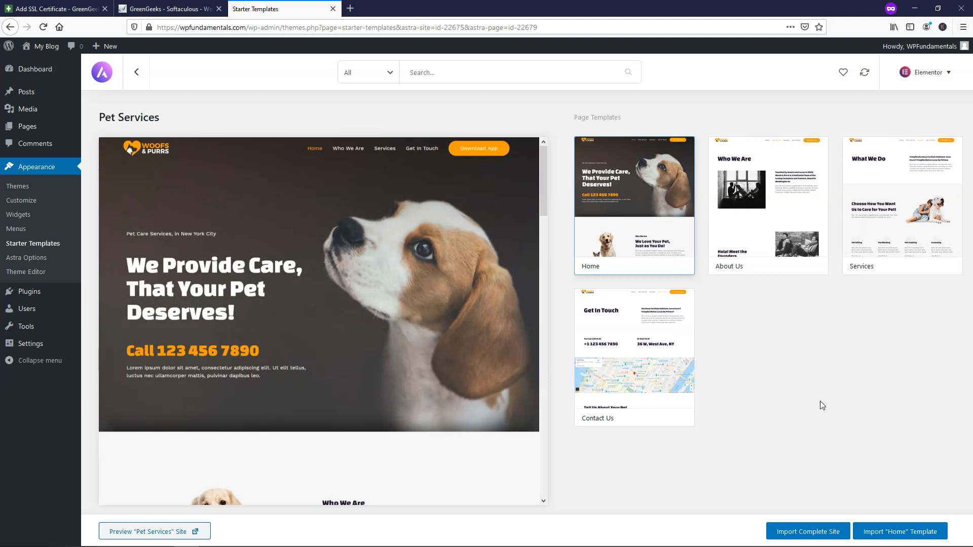
- Preview the About Us, Services and Home pages, then choose Import Complete Site
{"action": "left_click", "coordinate": [768, 204]}
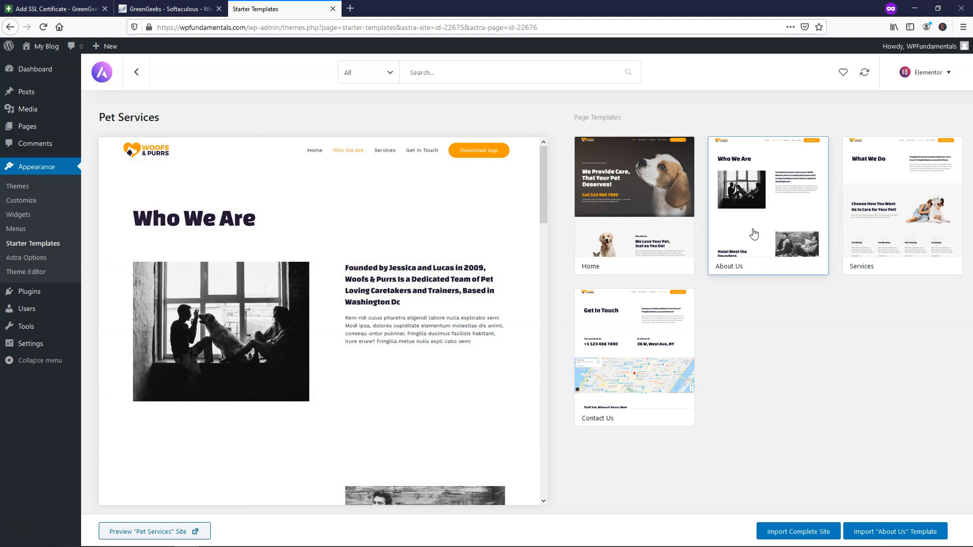
{"action": "left_click", "coordinate": [902, 204]}
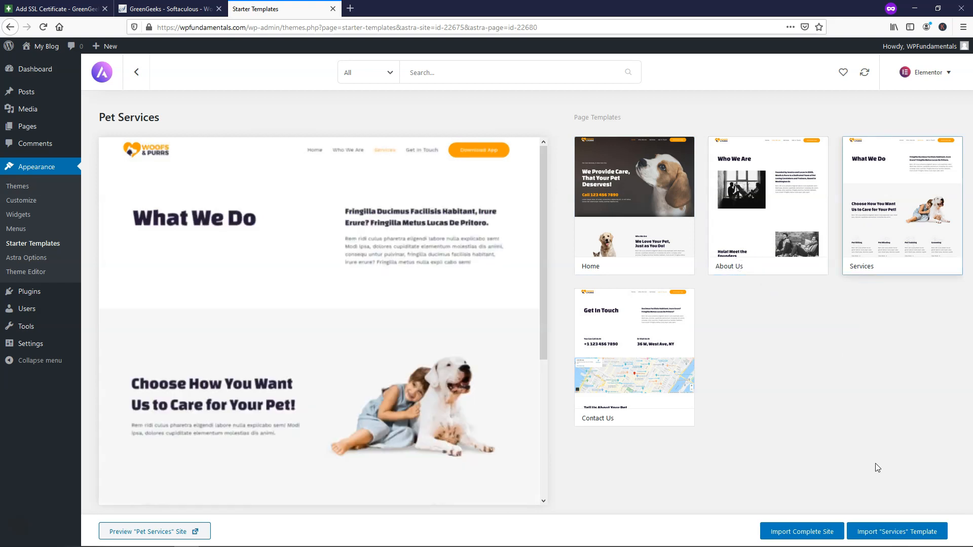
{"action": "left_click", "coordinate": [634, 207]}
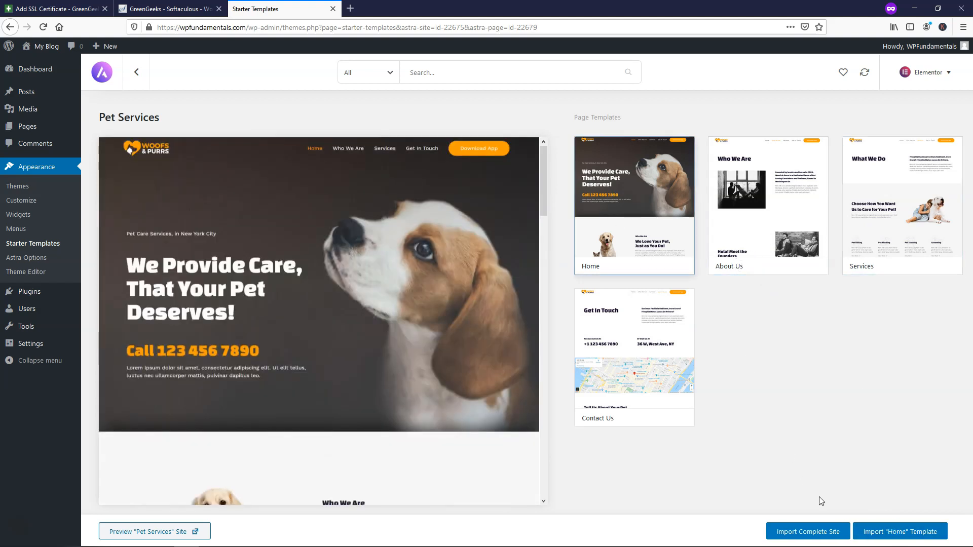
{"action": "left_click", "coordinate": [807, 531]}
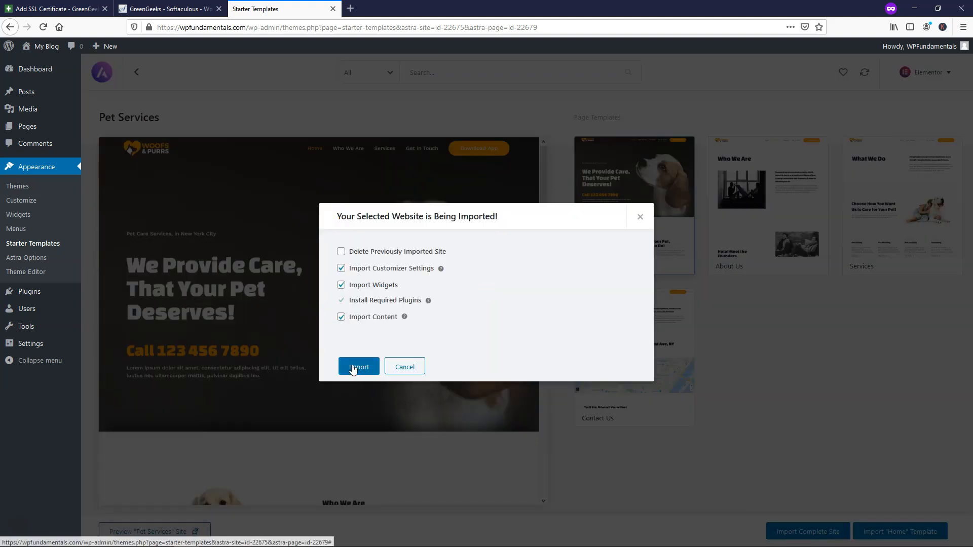
- Run the Pet Services import and view the finished Woofs & Purrs site
{"action": "left_click", "coordinate": [359, 366]}
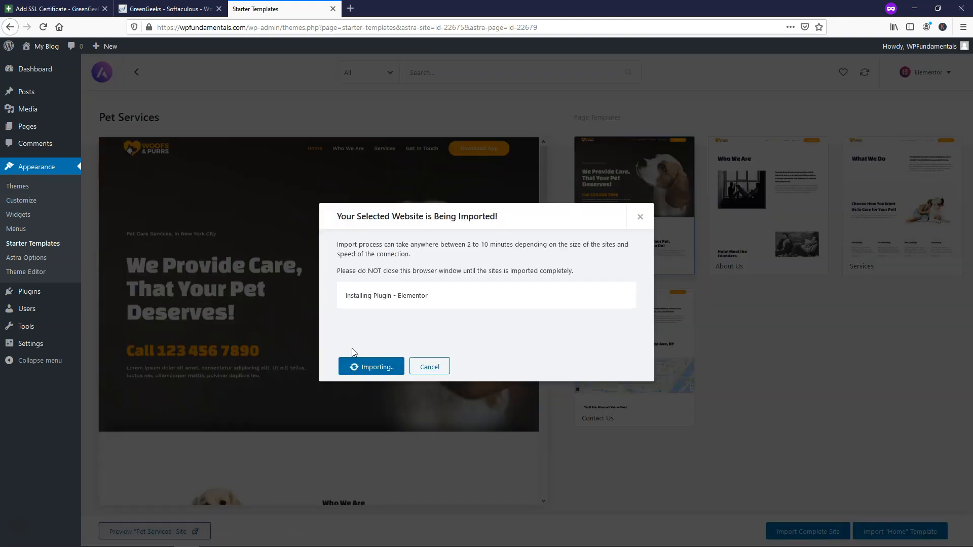
{"action": "left_click", "coordinate": [168, 9]}
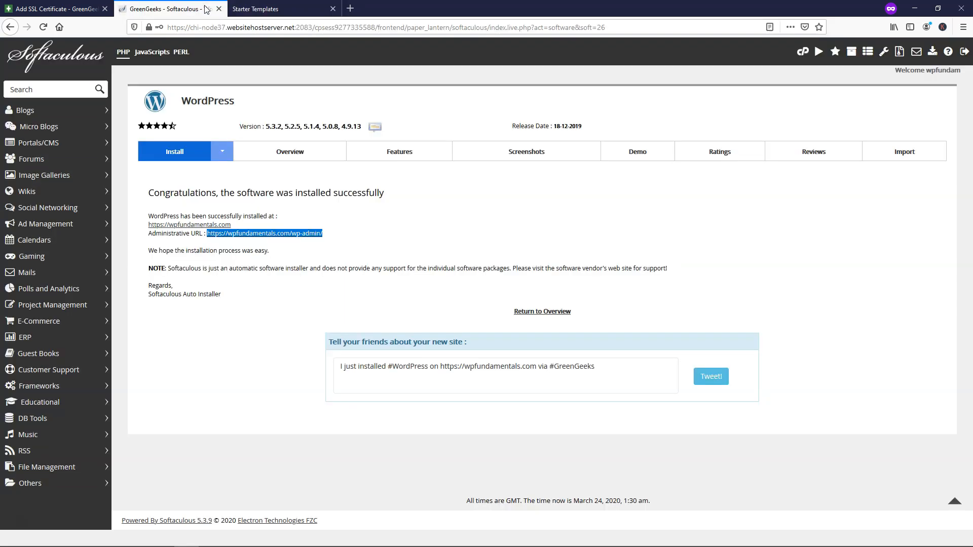
{"action": "mouse_move", "coordinate": [307, 243]}
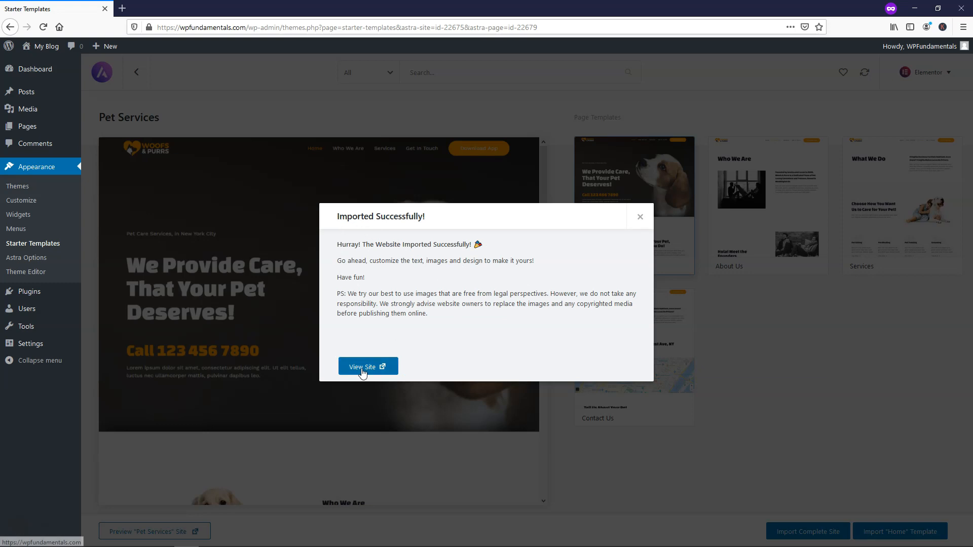
{"action": "left_click", "coordinate": [364, 367]}
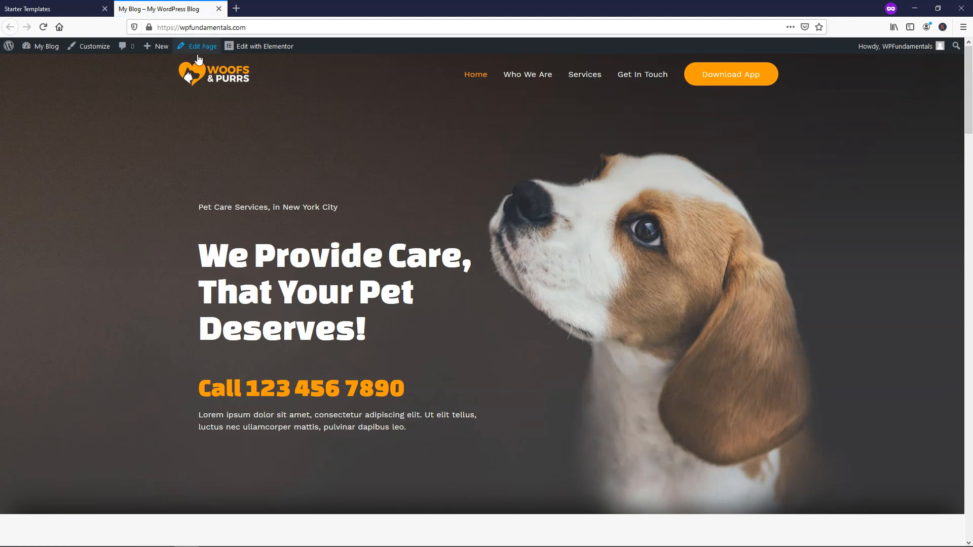
- Browse the homepage, Who We Are and Services pages, then return Home to edit in Elementor
{"action": "scroll", "scroll_direction": "down", "scroll_amount": 3}
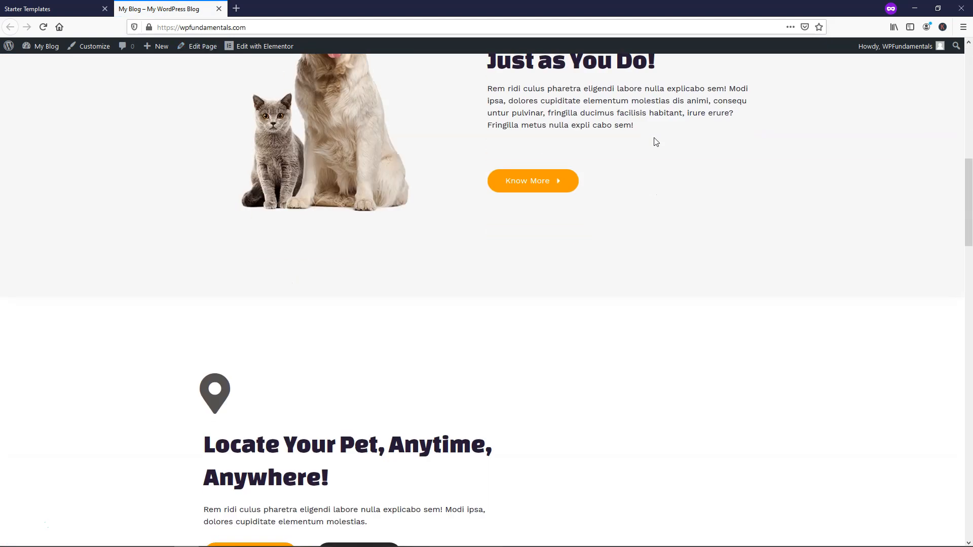
{"action": "scroll", "scroll_direction": "down", "scroll_amount": 3}
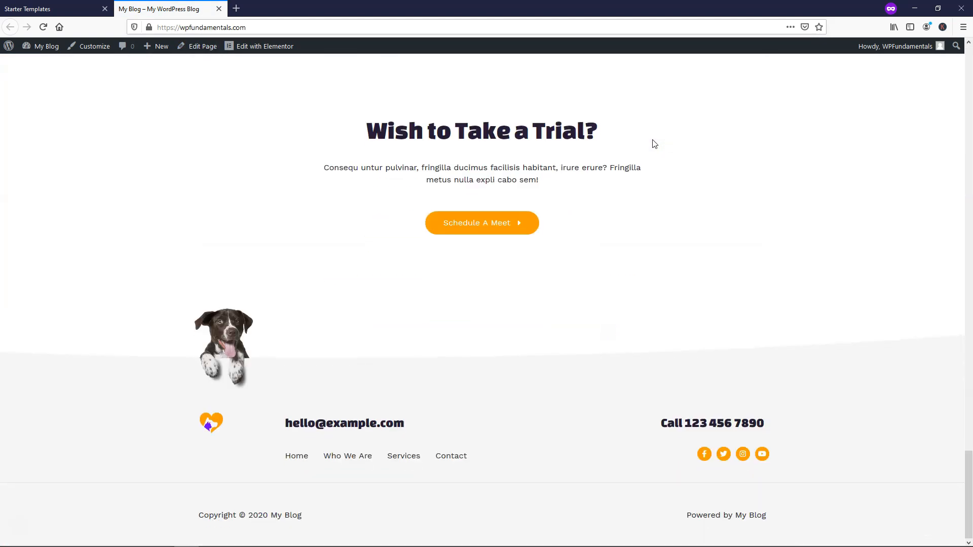
{"action": "scroll", "scroll_direction": "up", "scroll_amount": 3}
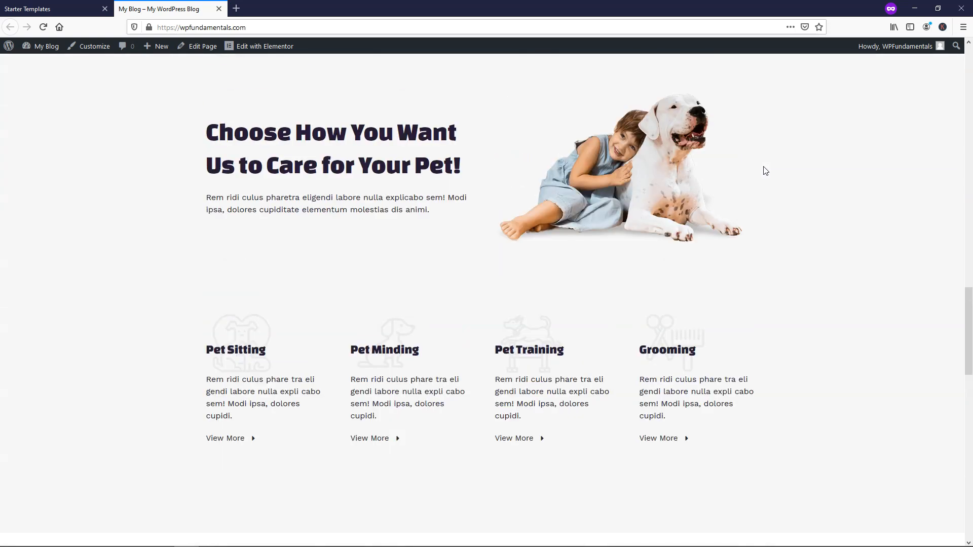
{"action": "scroll", "scroll_direction": "up", "scroll_amount": 3}
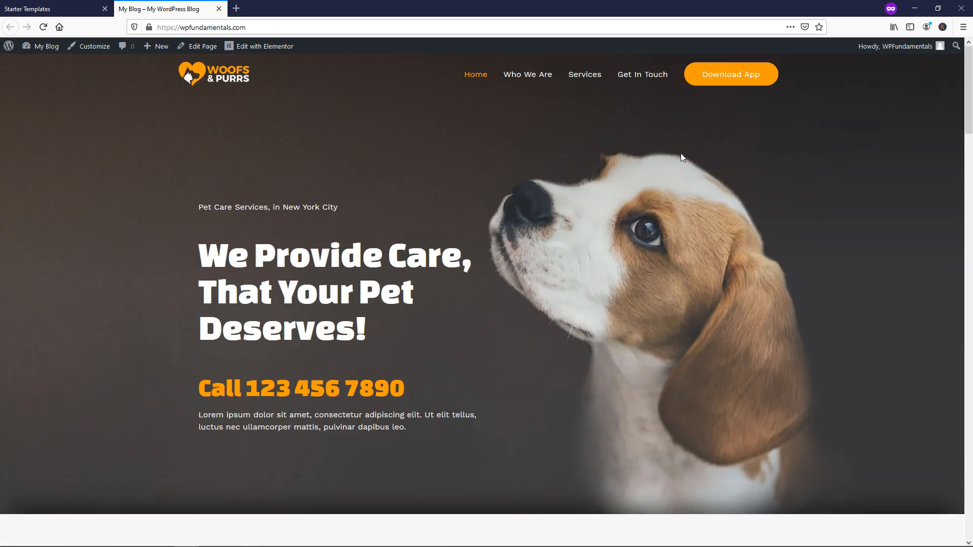
{"action": "left_click", "coordinate": [528, 75]}
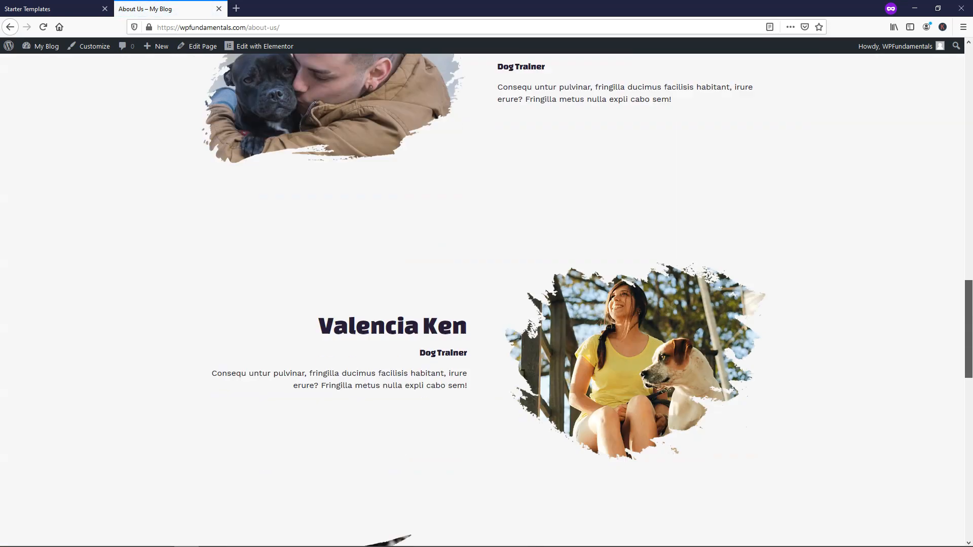
{"action": "scroll", "scroll_direction": "up", "scroll_amount": 3}
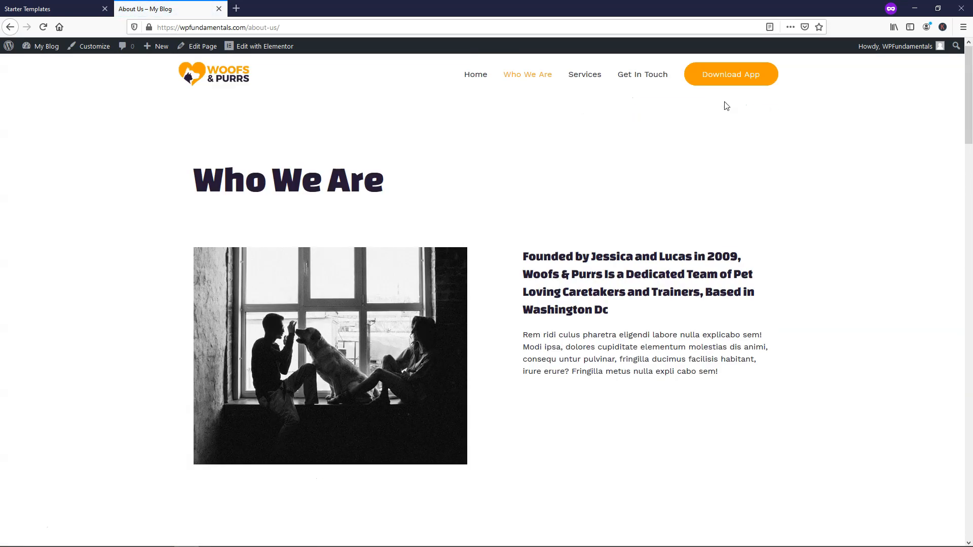
{"action": "left_click", "coordinate": [584, 74]}
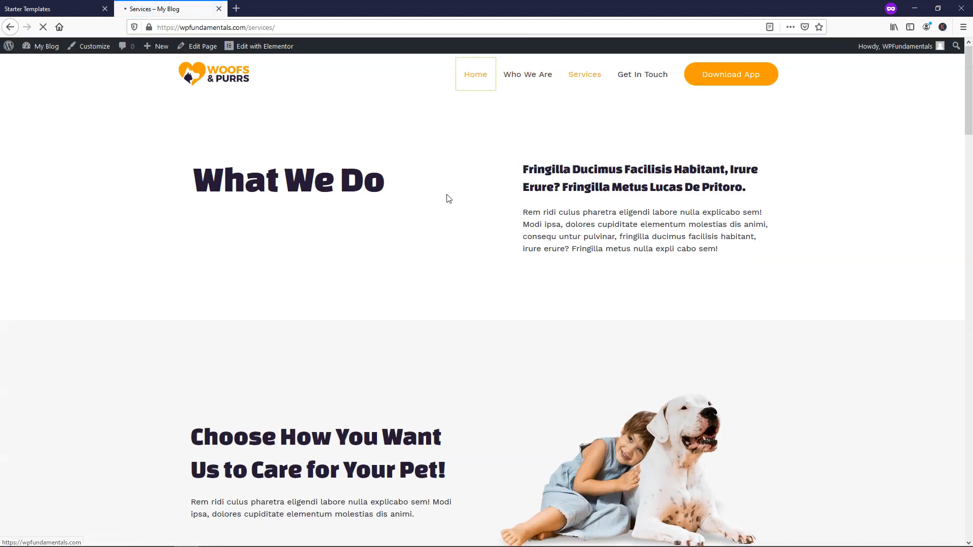
{"action": "left_click", "coordinate": [475, 74]}
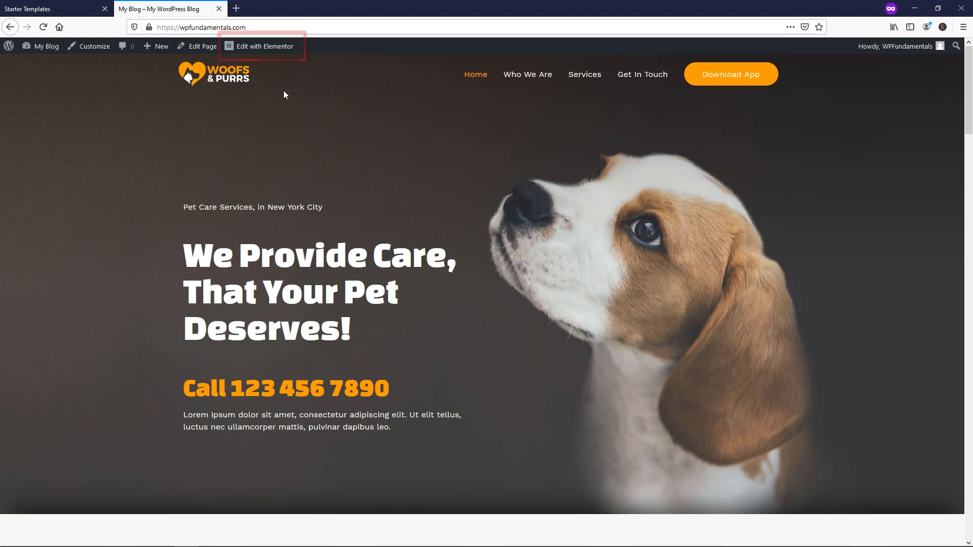
{"action": "left_click", "coordinate": [266, 46]}
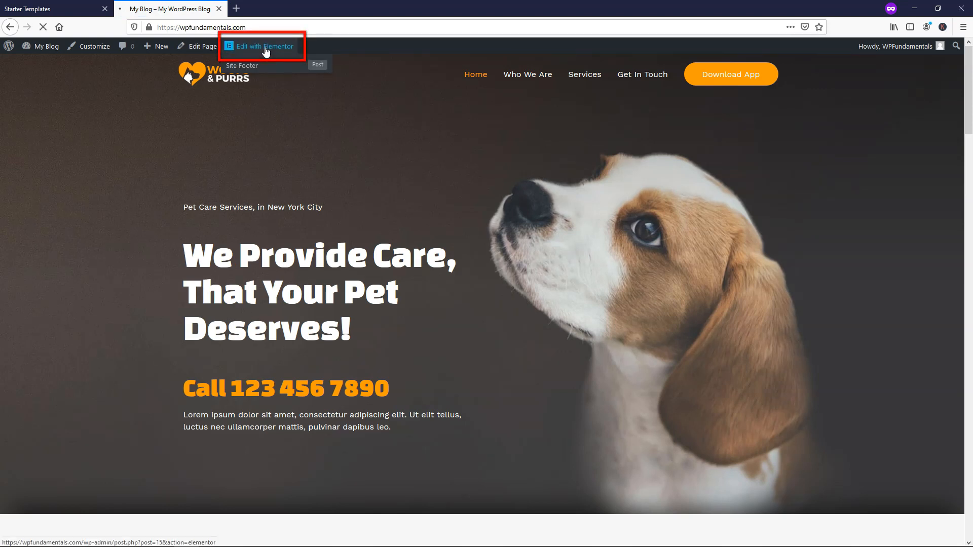
- Change the hero heading's ending to 'Deserves!!!' with exactly three exclamation marks
{"action": "left_click", "coordinate": [265, 46]}
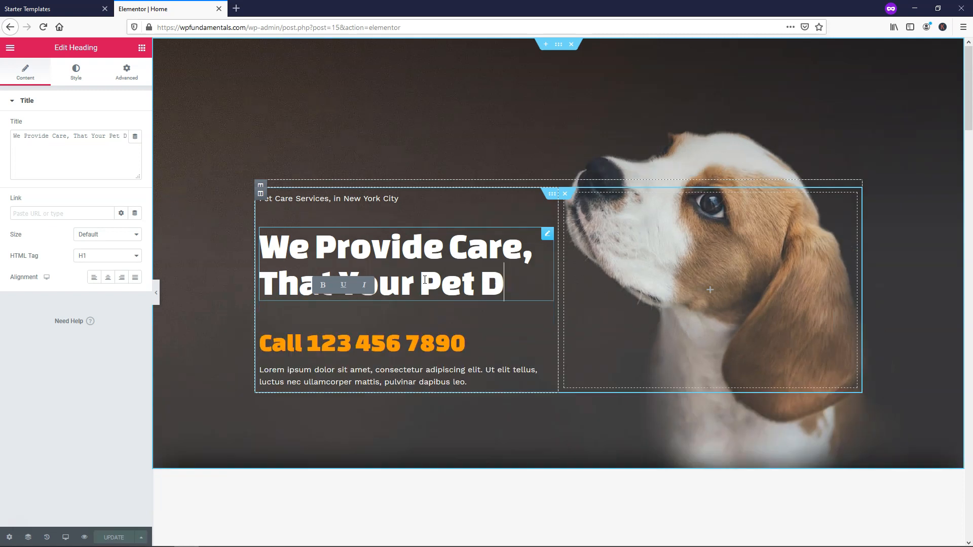
{"action": "type", "text": "eserve"}
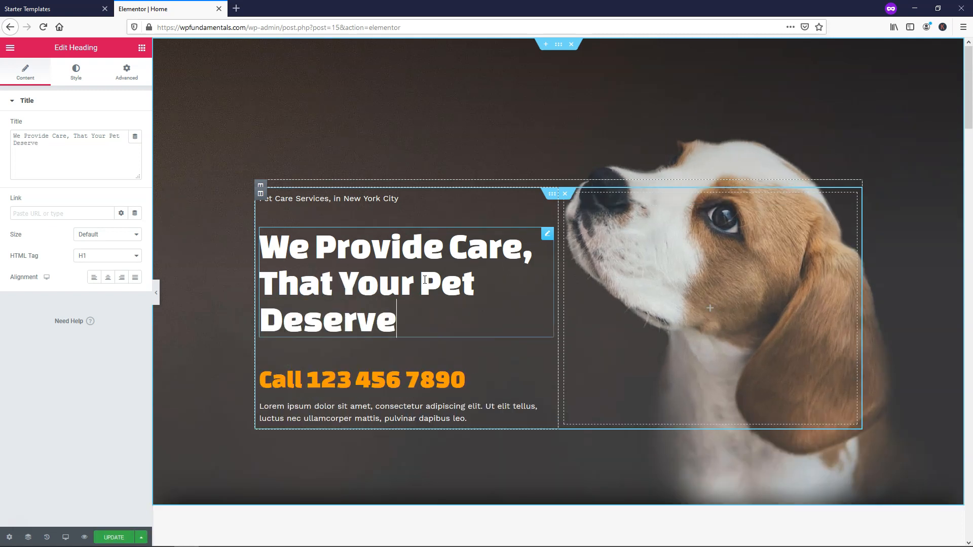
{"action": "type", "text": "s!!!!!"}
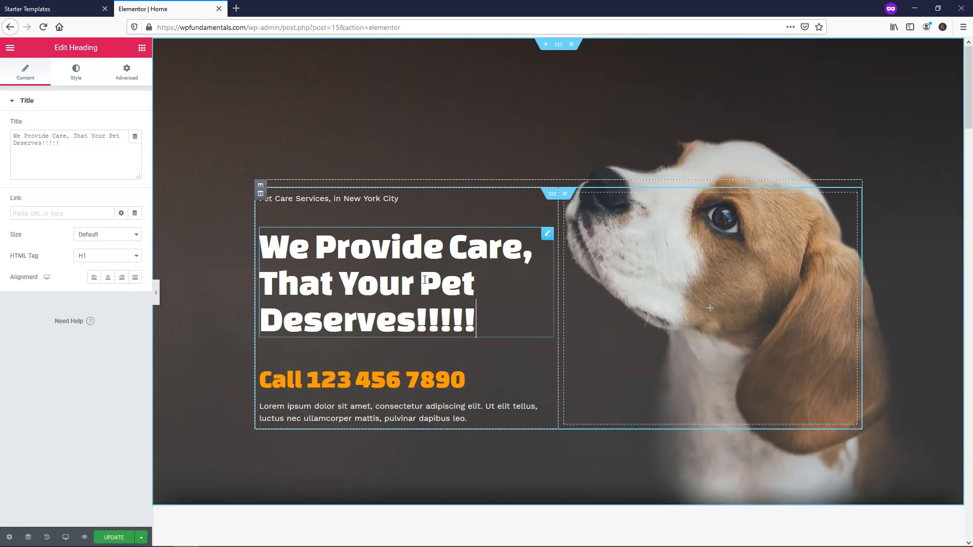
{"action": "key", "text": "Backspace"}
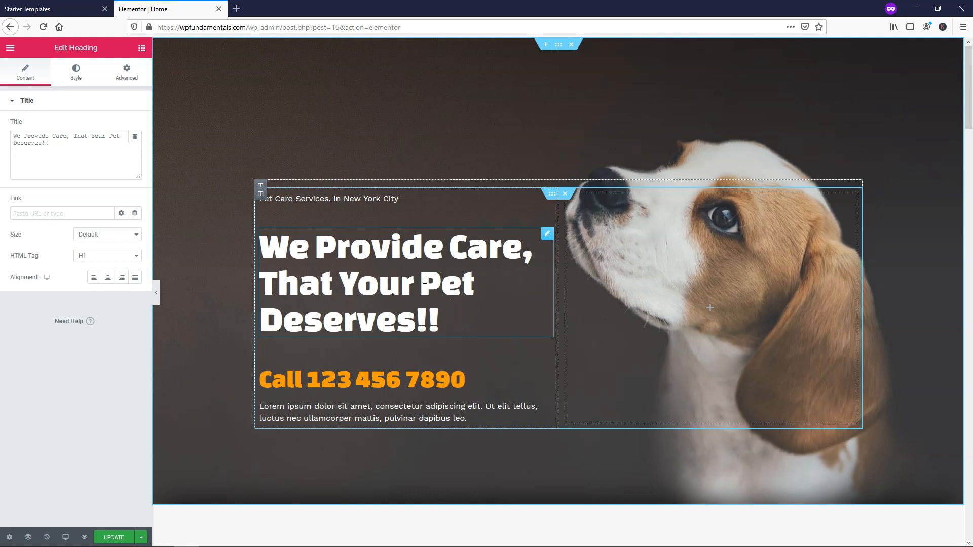
{"action": "type", "text": "!"}
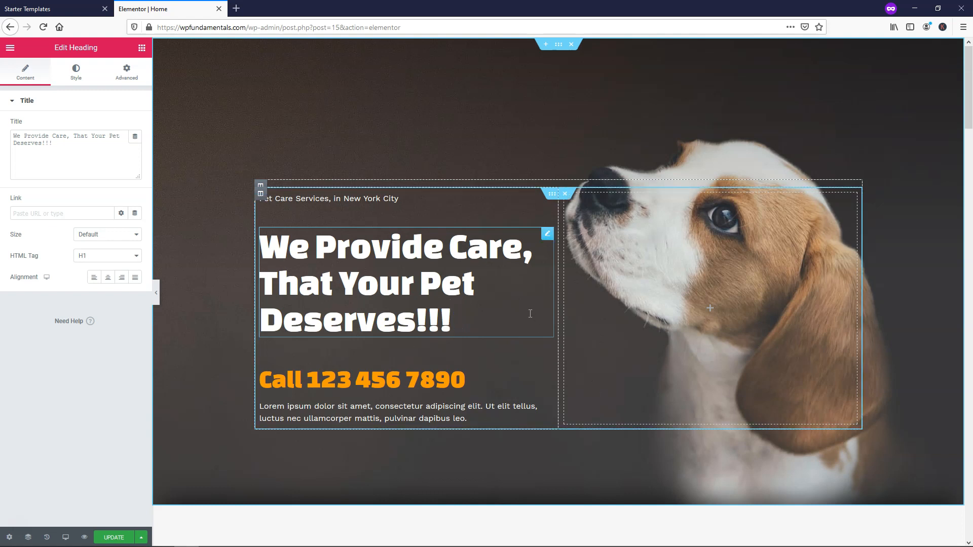
{"action": "scroll", "scroll_direction": "down", "scroll_amount": 3}
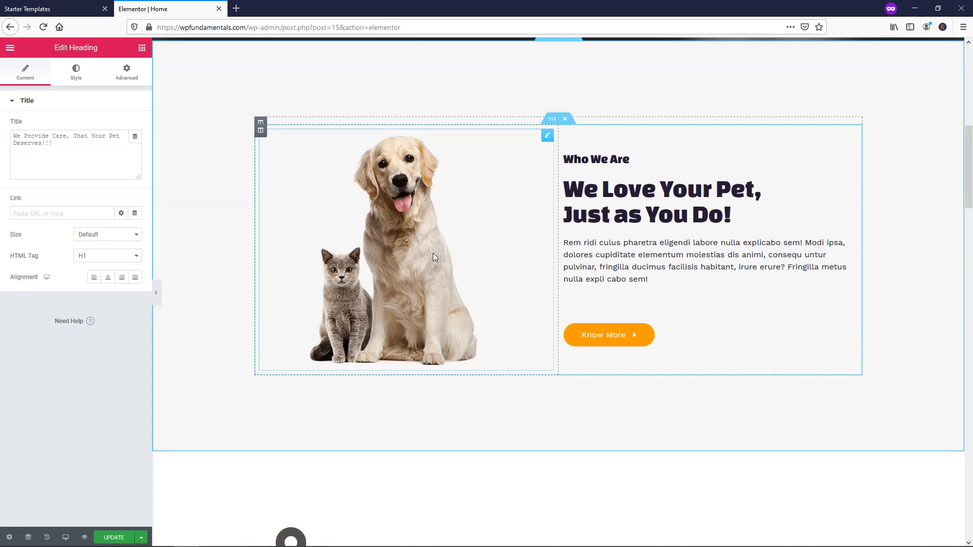
{"action": "mouse_move", "coordinate": [530, 157]}
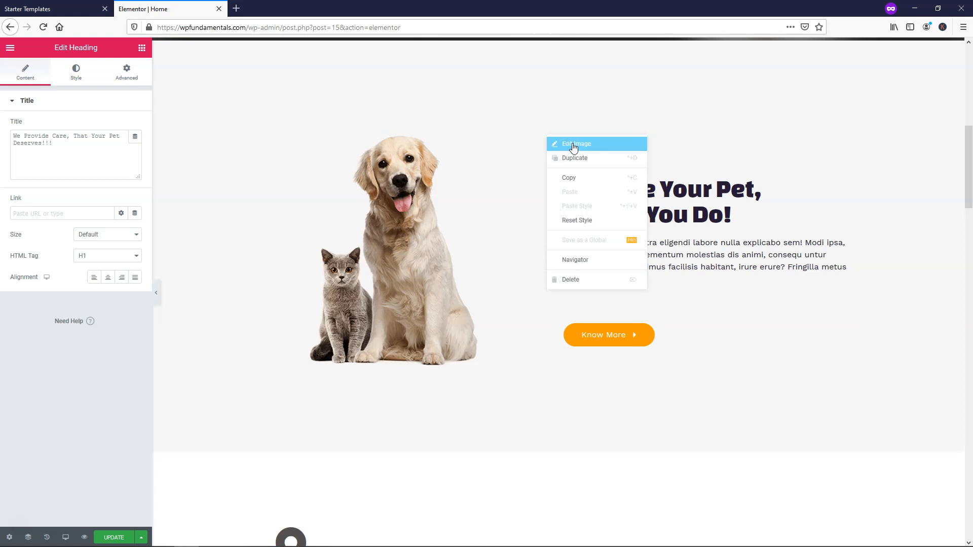
- Replace the dog-and-cat image with video-bg-free-img.jpg from the Media Library
{"action": "left_click", "coordinate": [575, 143]}
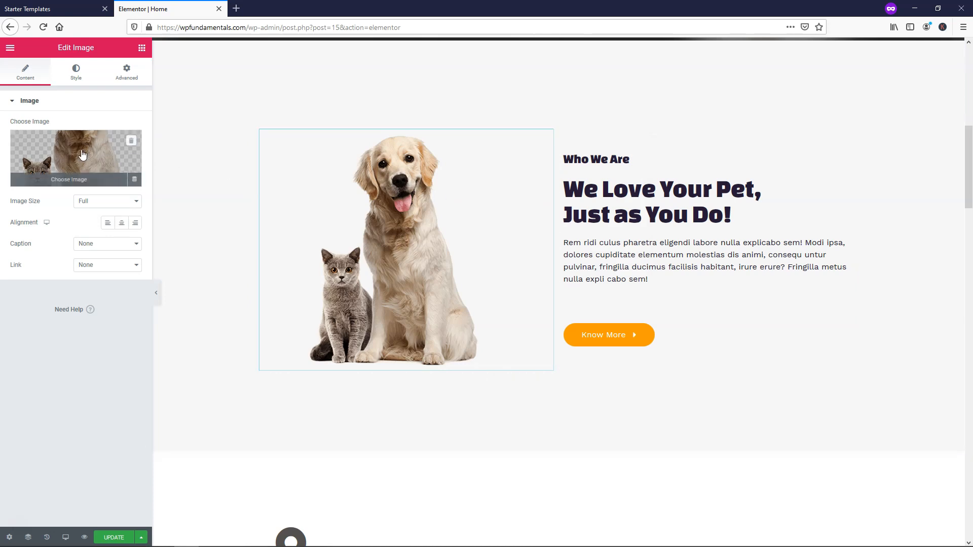
{"action": "left_click", "coordinate": [76, 158]}
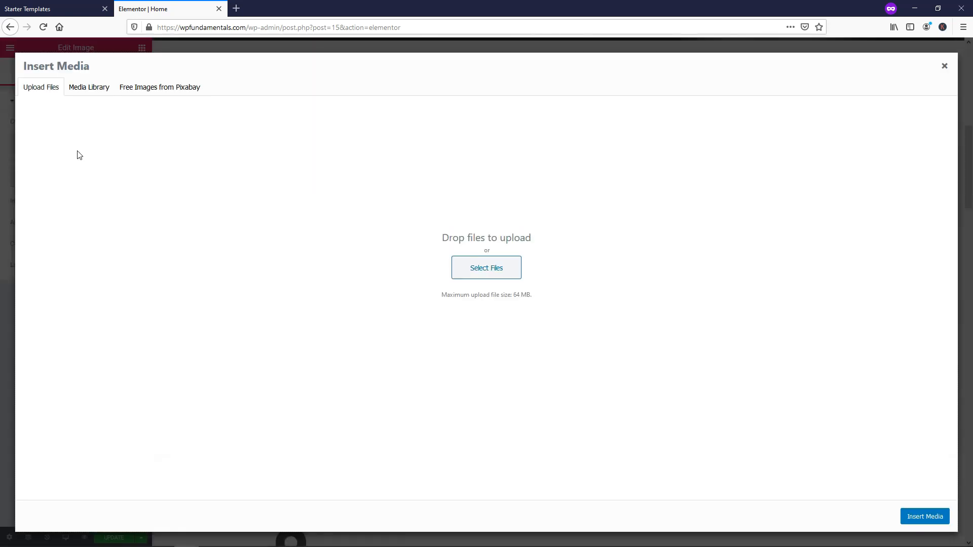
{"action": "mouse_move", "coordinate": [44, 101]}
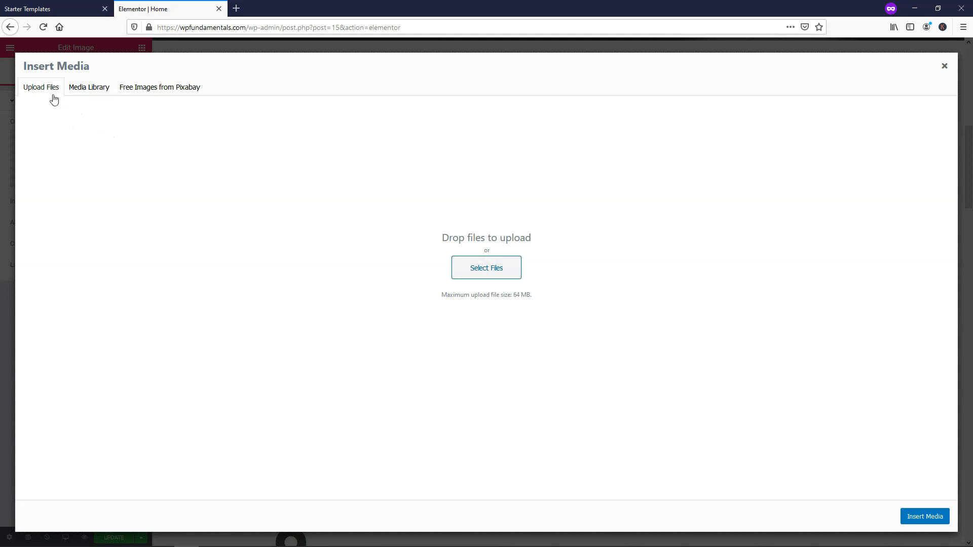
{"action": "left_click", "coordinate": [88, 87]}
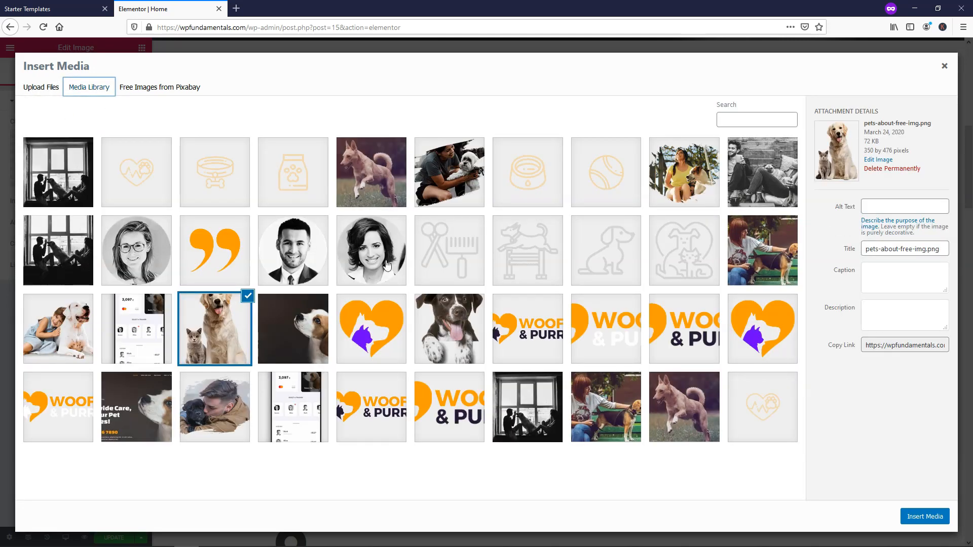
{"action": "scroll", "scroll_direction": "down", "scroll_amount": 3}
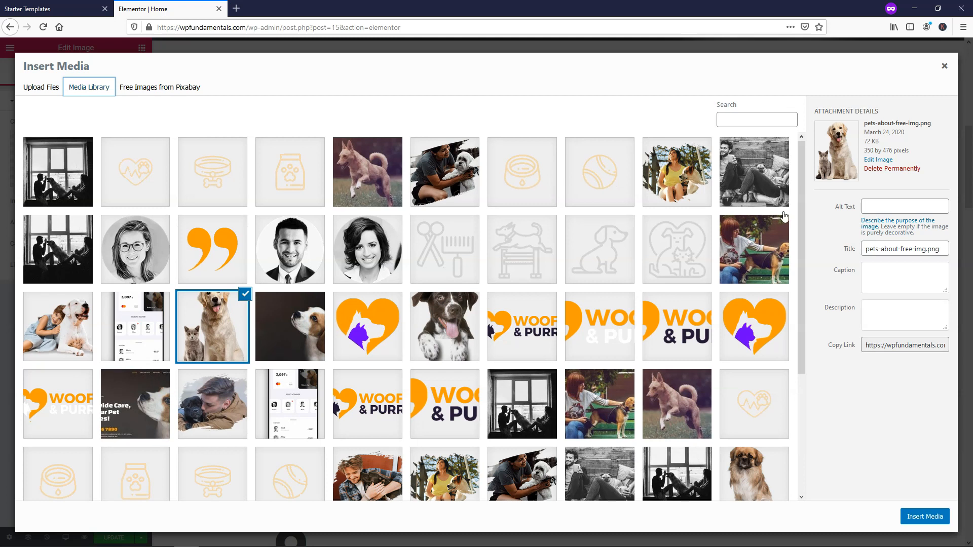
{"action": "left_click", "coordinate": [367, 171]}
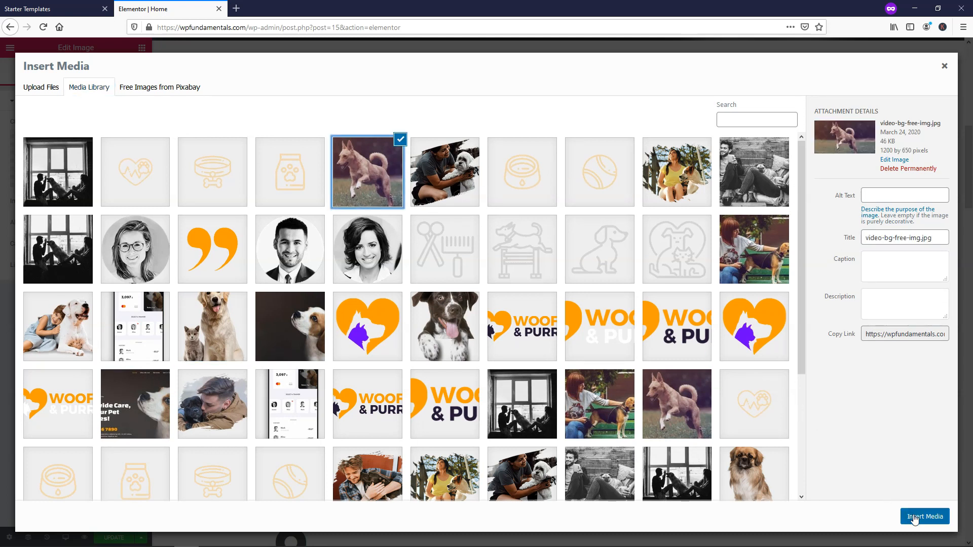
{"action": "left_click", "coordinate": [925, 517]}
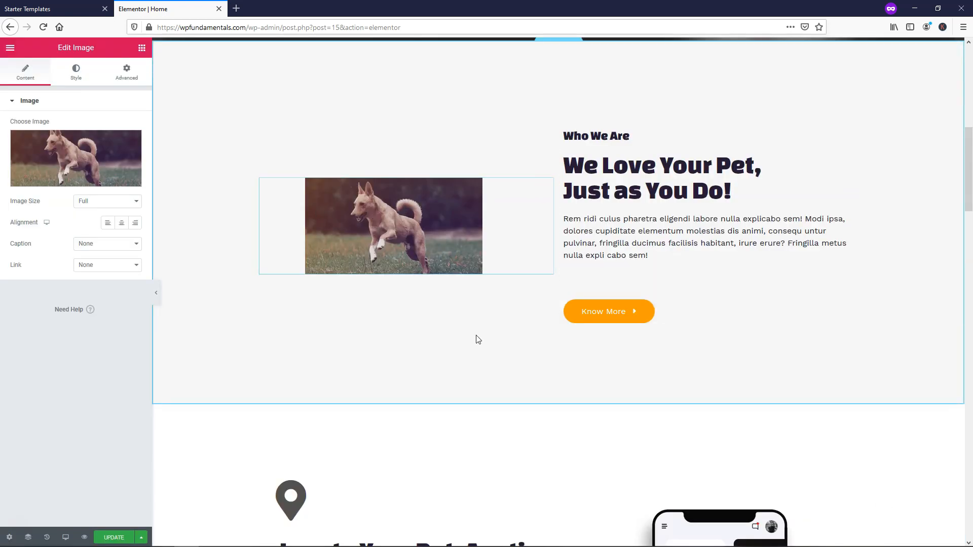
- Delete the map pin icon widget in the 'Locate Your Pet' section
{"action": "scroll", "scroll_direction": "down", "scroll_amount": 3}
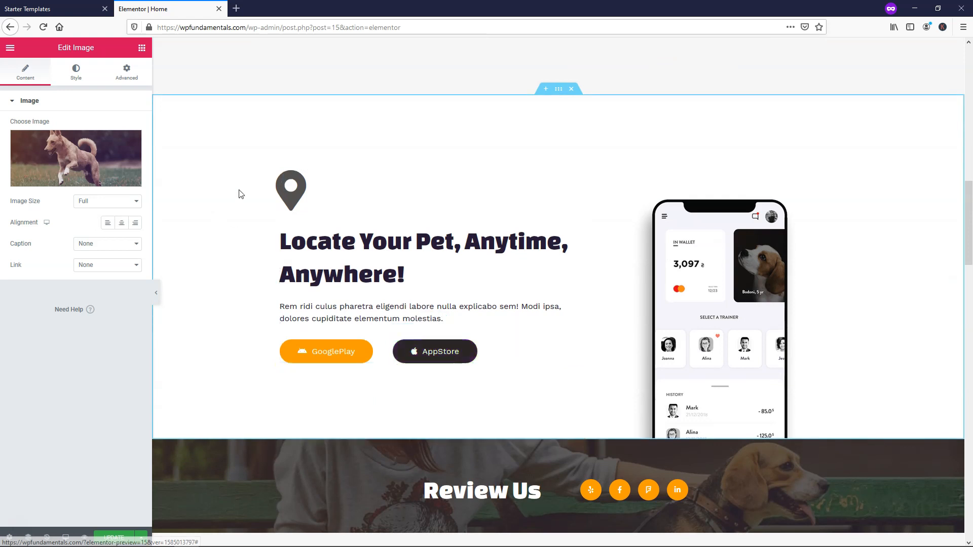
{"action": "left_click", "coordinate": [763, 273]}
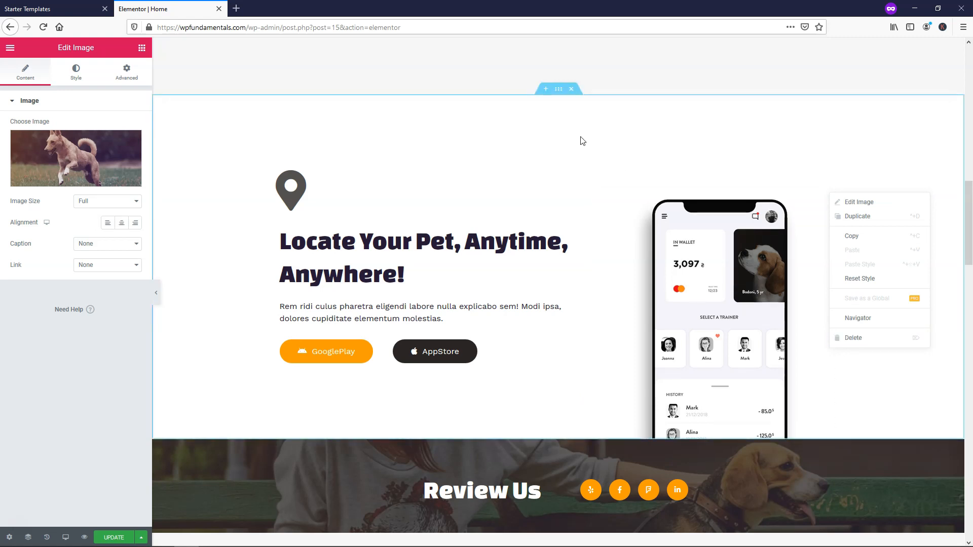
{"action": "left_click", "coordinate": [304, 193]}
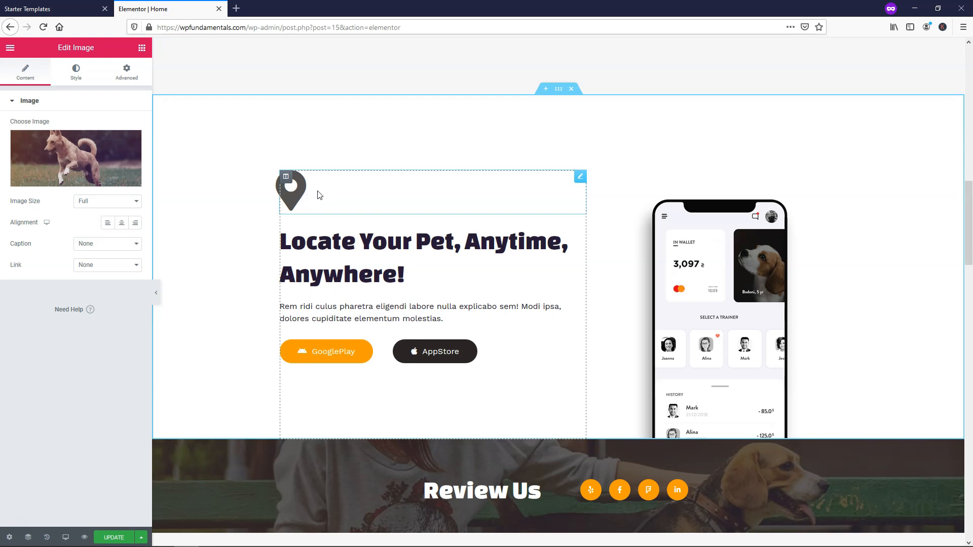
{"action": "right_click", "coordinate": [292, 192]}
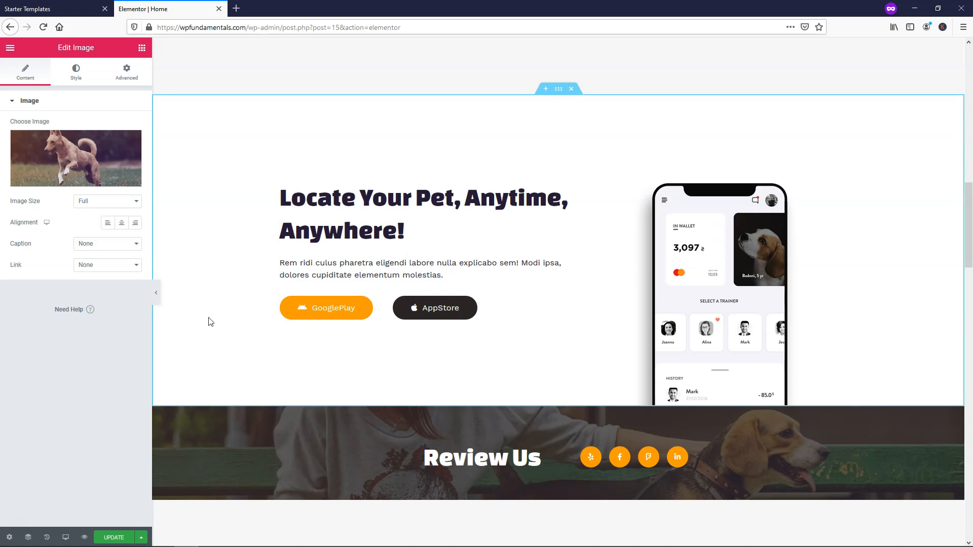
{"action": "scroll", "scroll_direction": "down", "scroll_amount": 3}
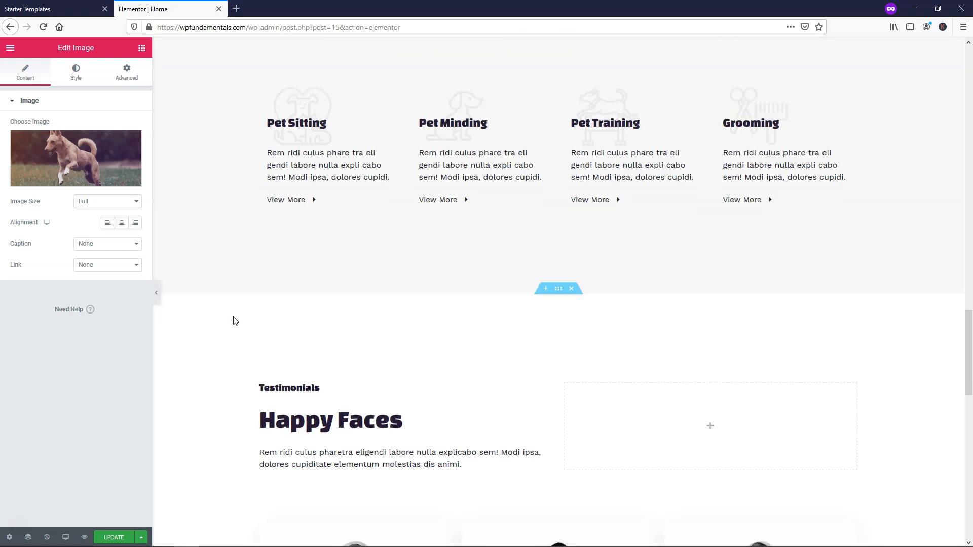
{"action": "scroll", "scroll_direction": "down", "scroll_amount": 3}
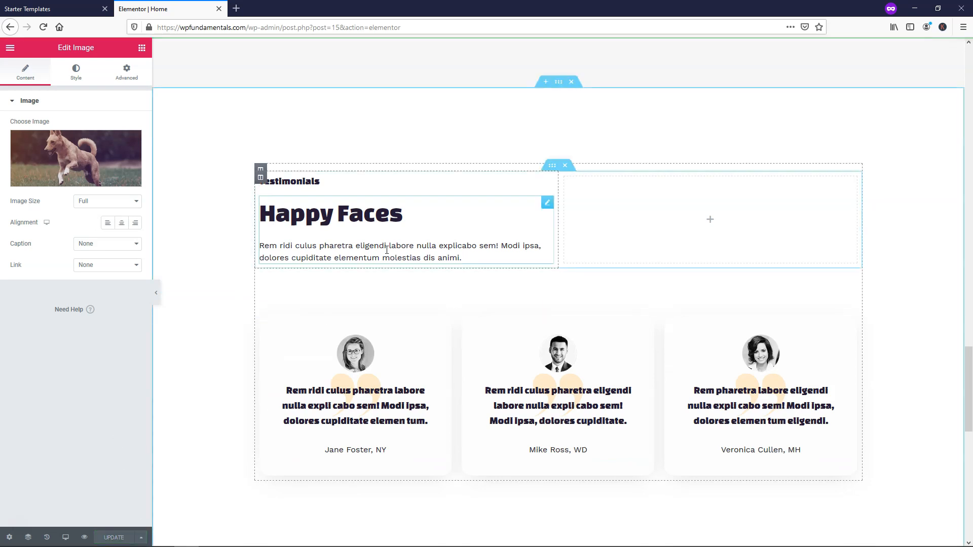
{"action": "scroll", "scroll_direction": "up", "scroll_amount": 3}
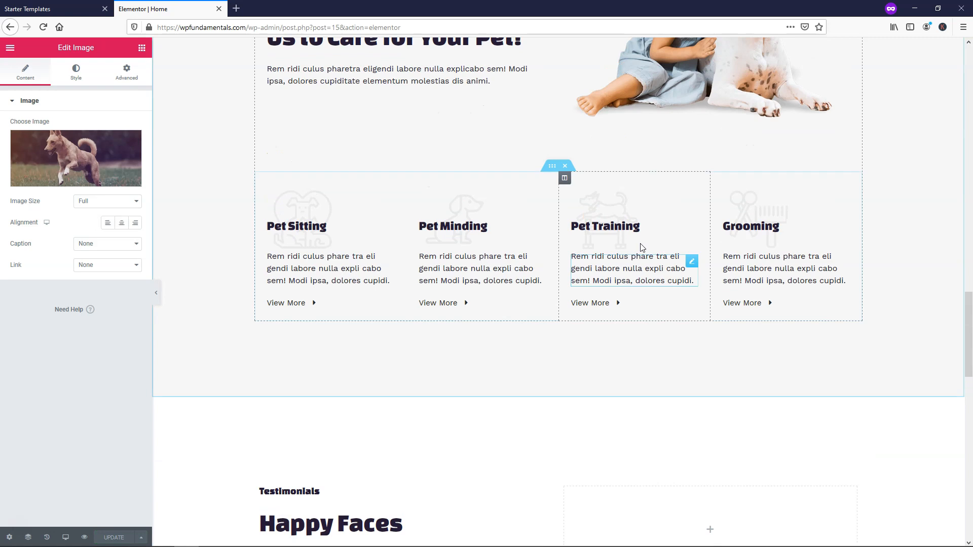
{"action": "scroll", "scroll_direction": "up", "scroll_amount": 3}
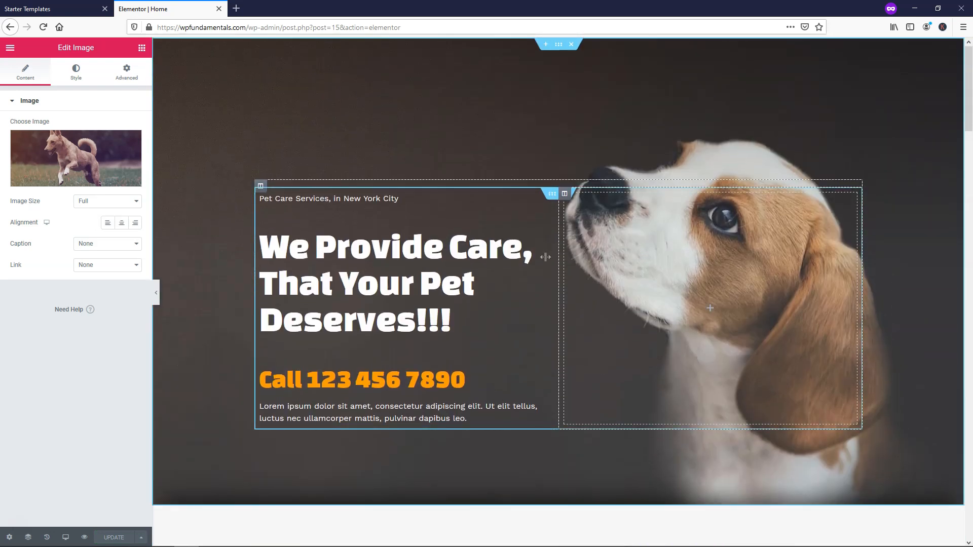